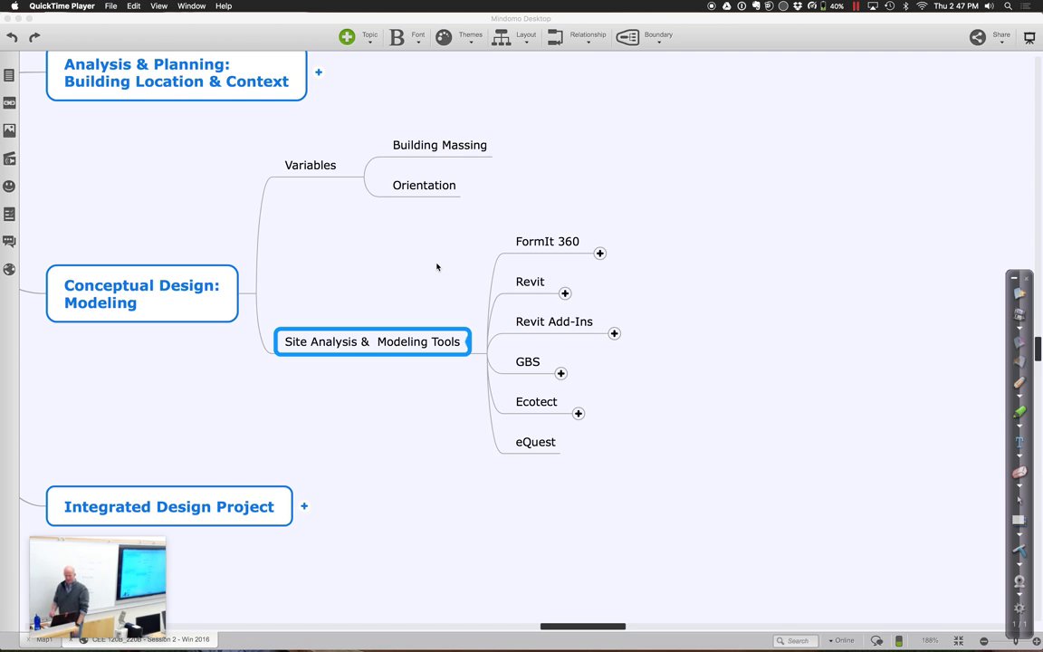
- Add a 'Weather & Wind' subtopic under FormIt 360 and dismiss the auto-save notice
click(547, 241)
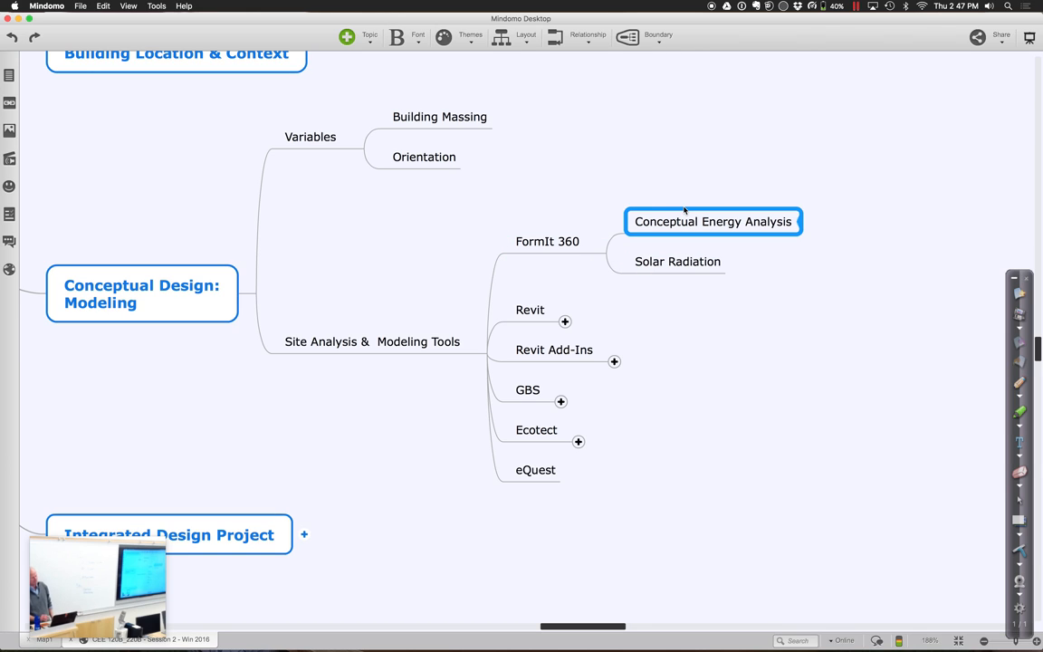
click(547, 241)
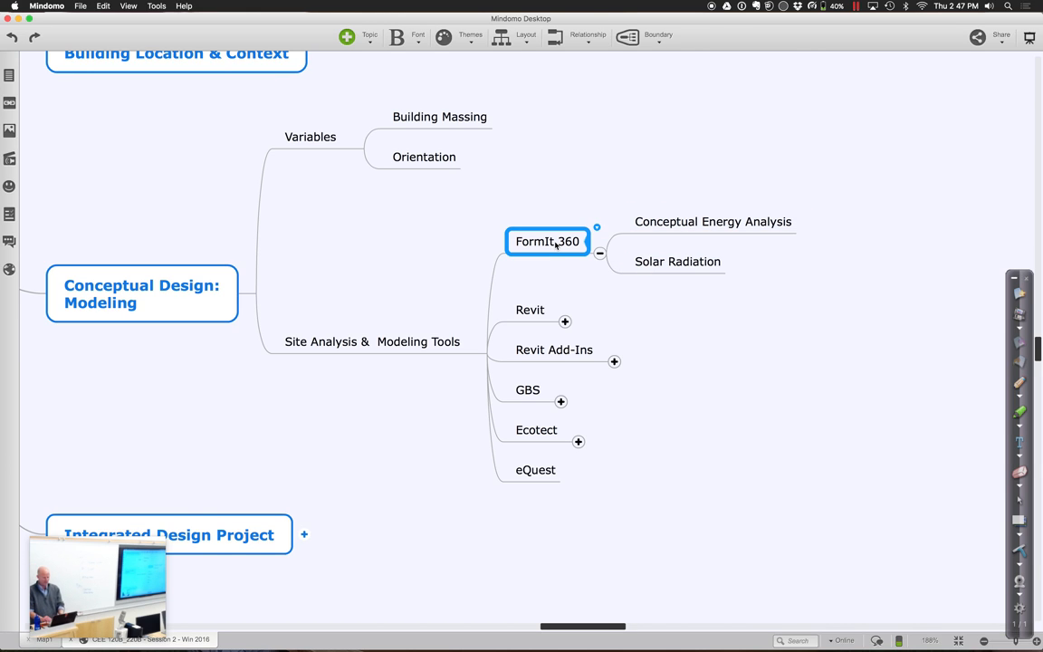
text(Weather & Wind)
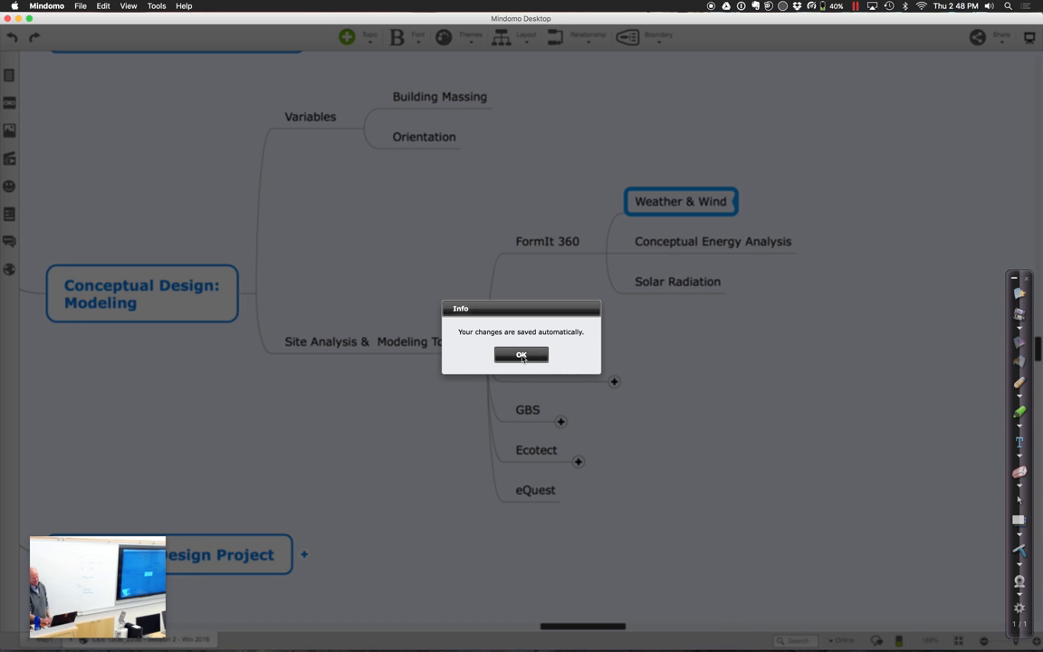
click(521, 354)
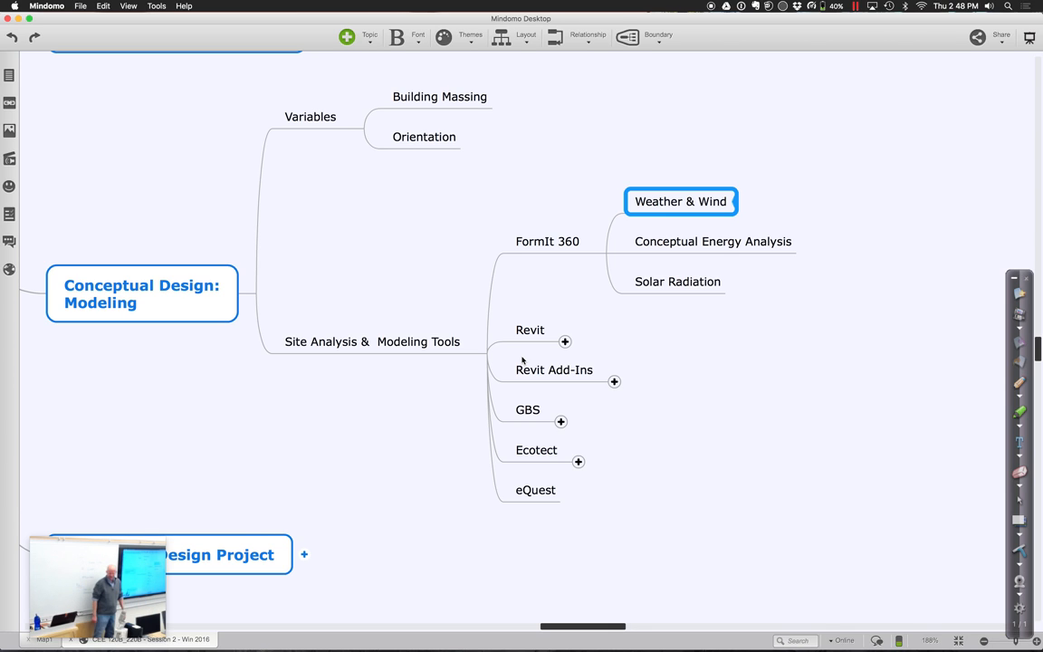
- Expand Revit to show Conceptual Analysis, Detailed Analysis and Export gbXML subtopics
click(553, 369)
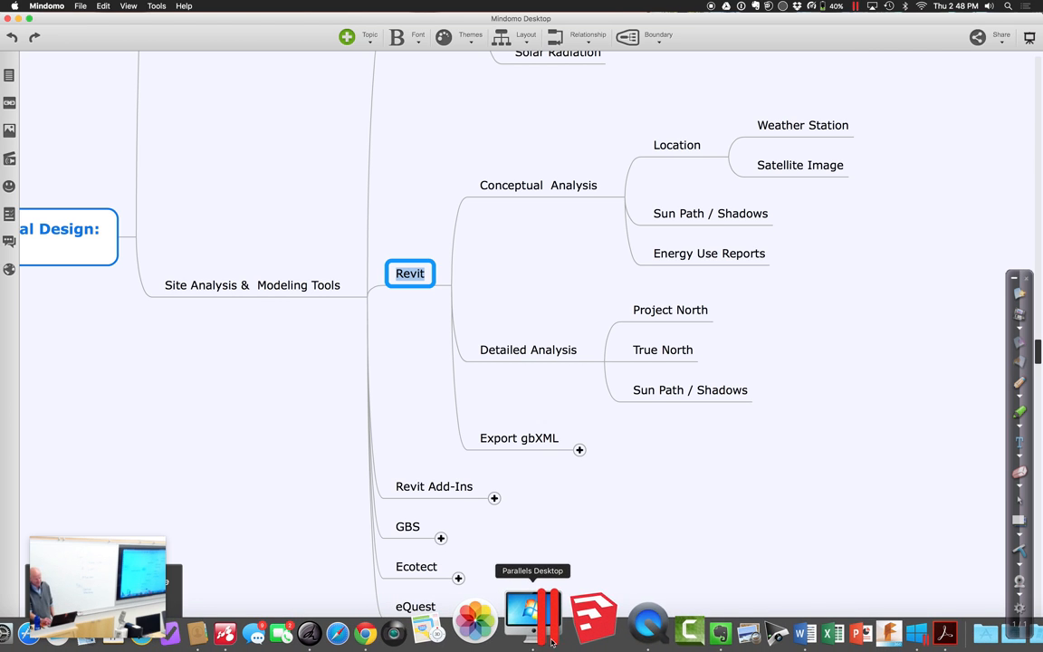
mouse_move(641, 620)
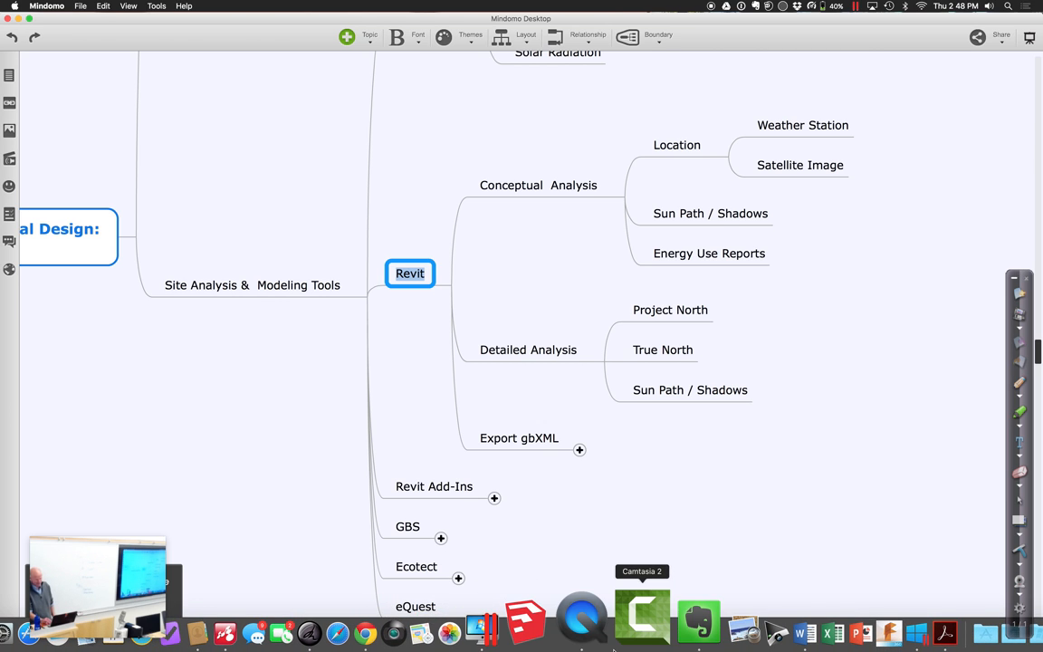
- Switch to Windows and create a new Revit project from the Architectural Template
click(539, 621)
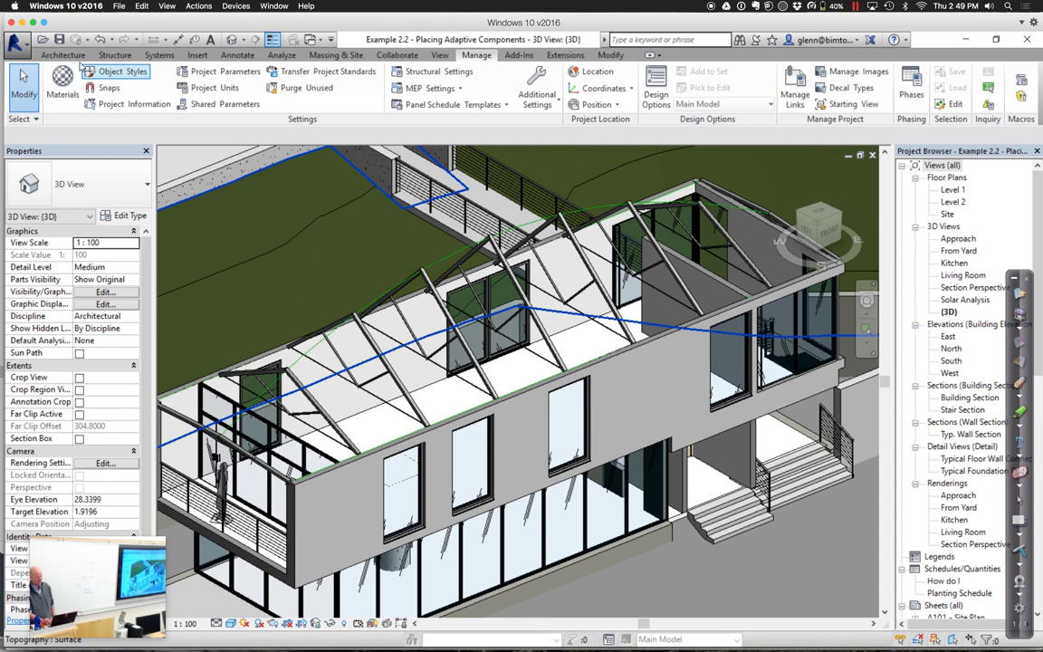
click(16, 38)
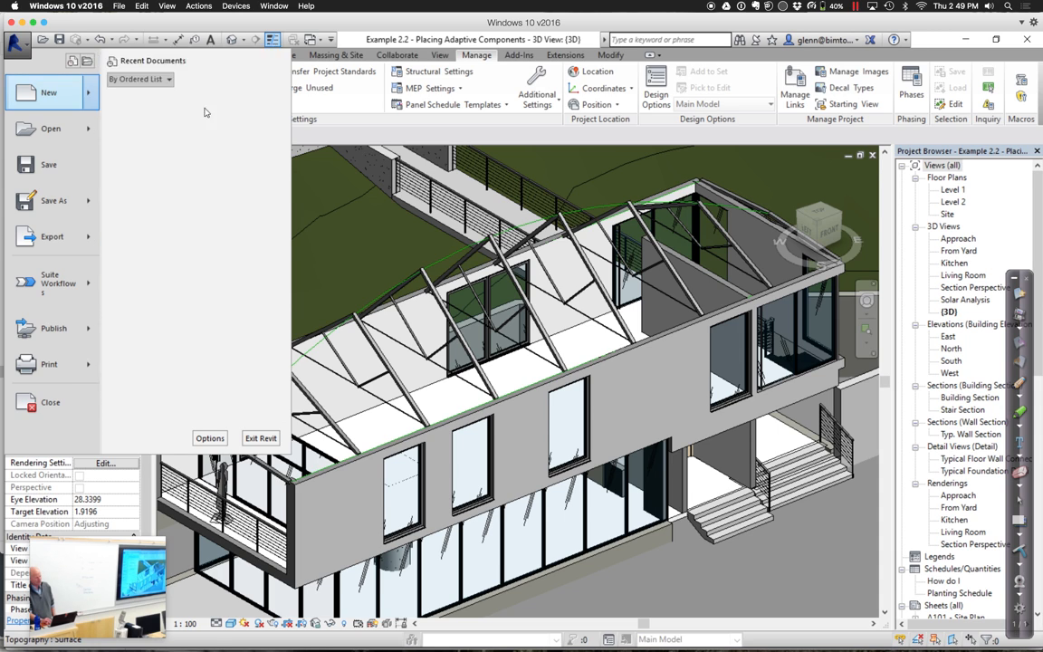
click(51, 402)
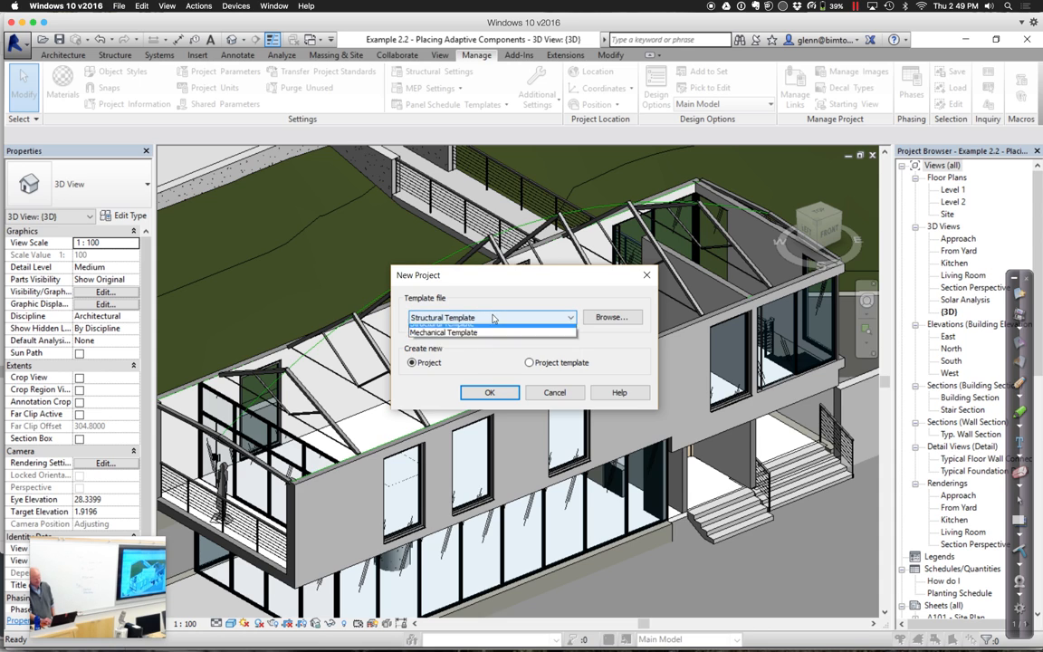
click(444, 317)
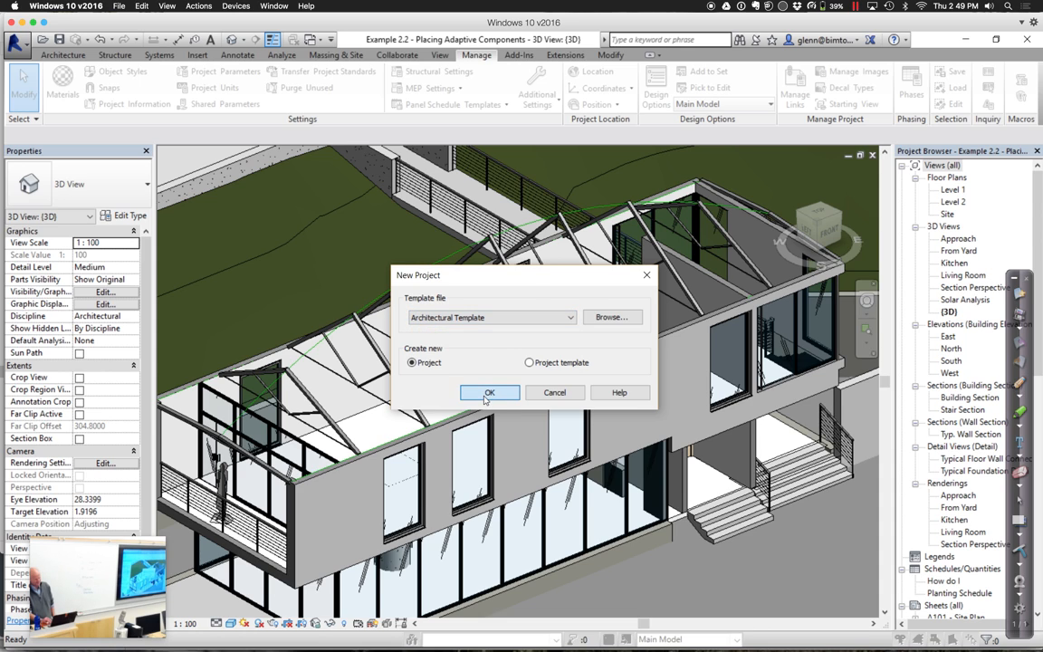
click(489, 392)
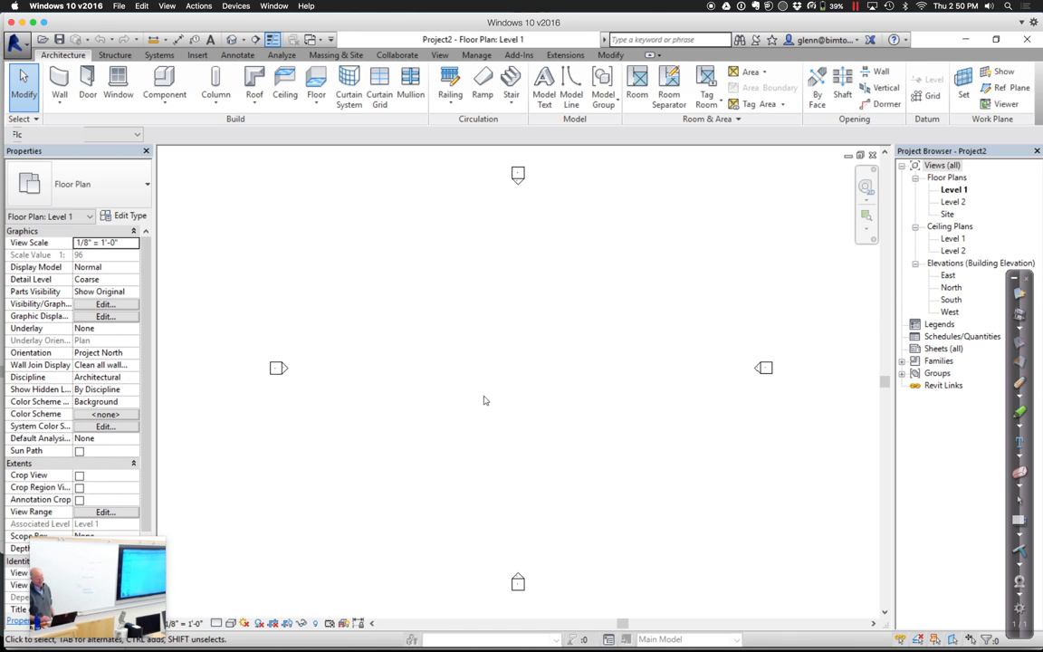
mouse_move(578, 317)
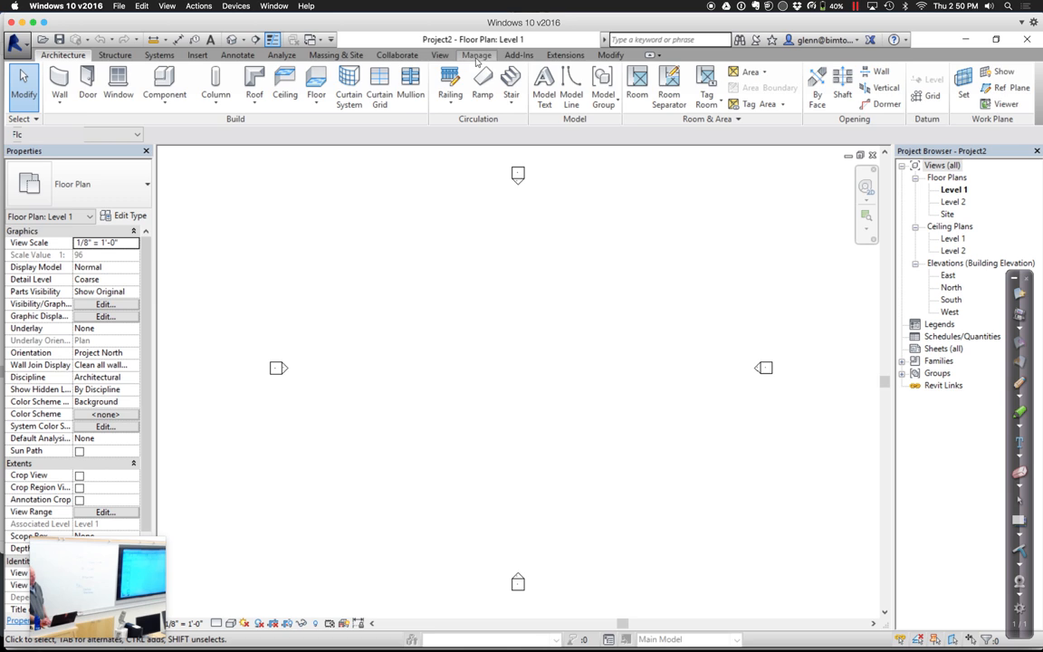
- Search for the project address Scottsdale, AZ and pick weather station 990316
click(476, 55)
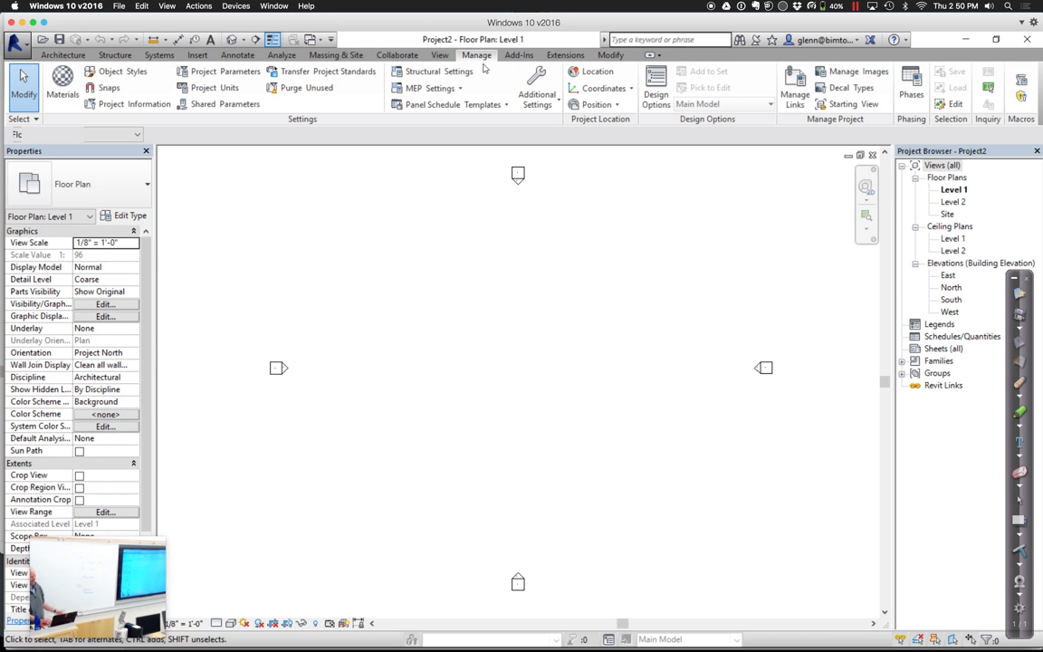
click(598, 72)
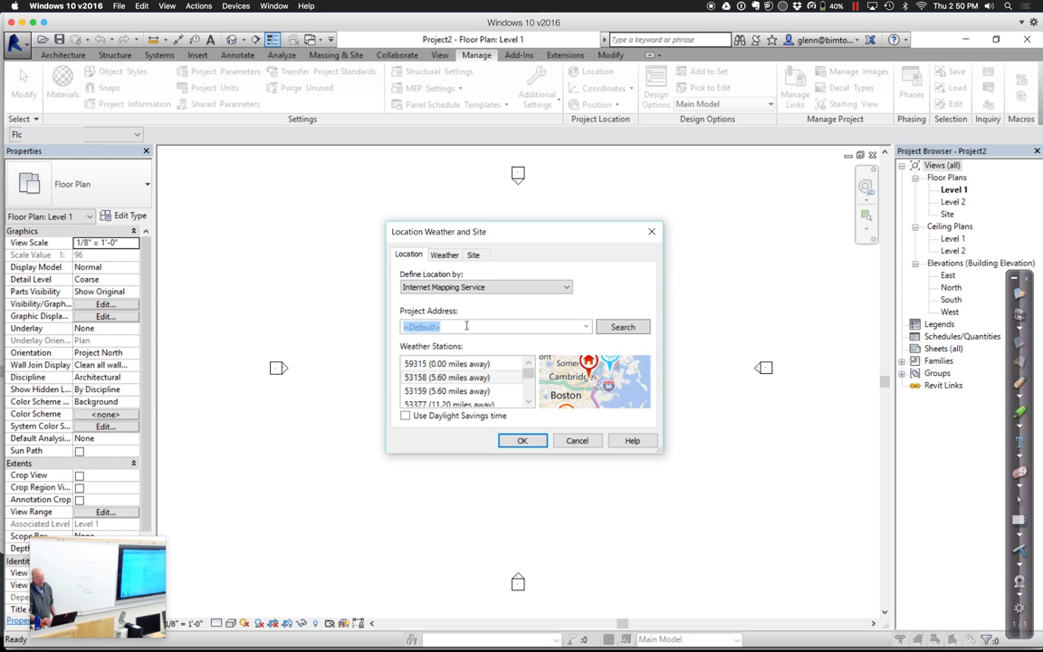
text(Scottsdale, A)
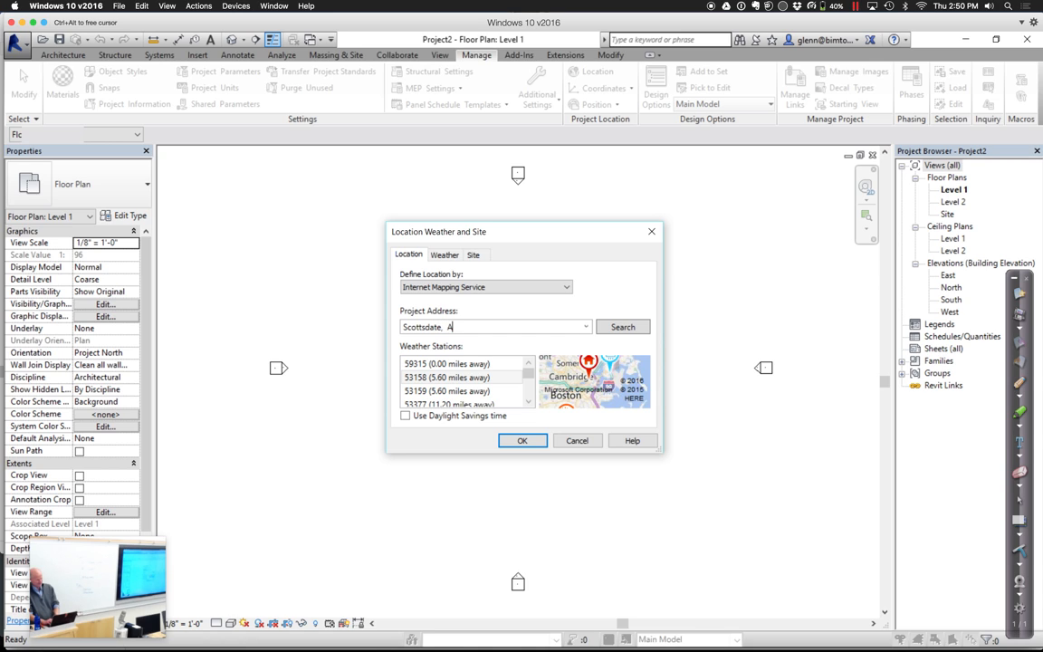
click(623, 327)
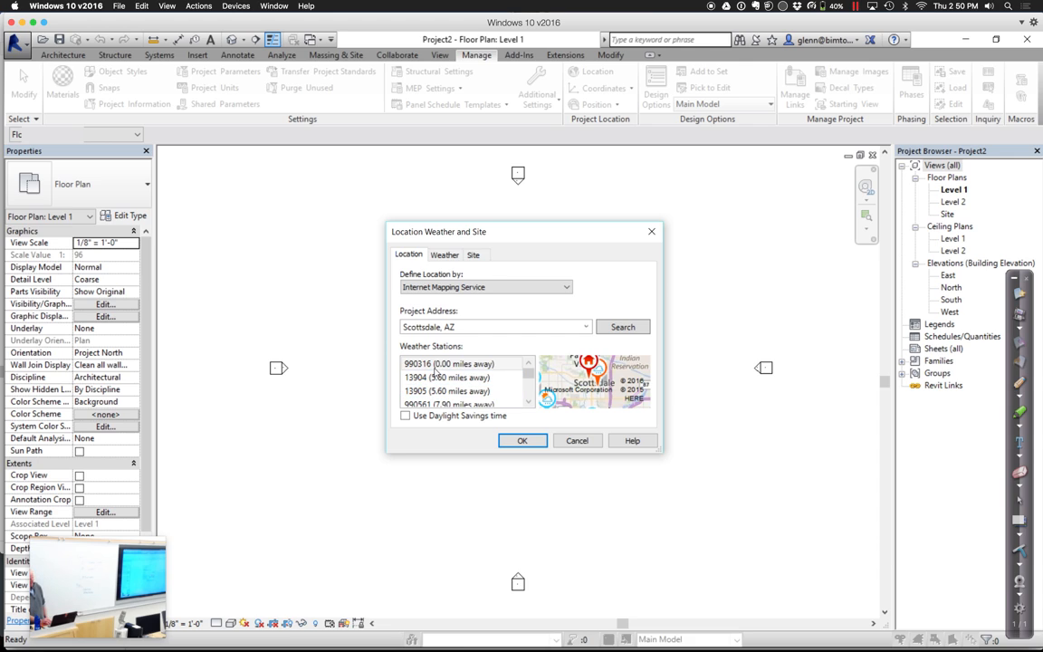
click(448, 363)
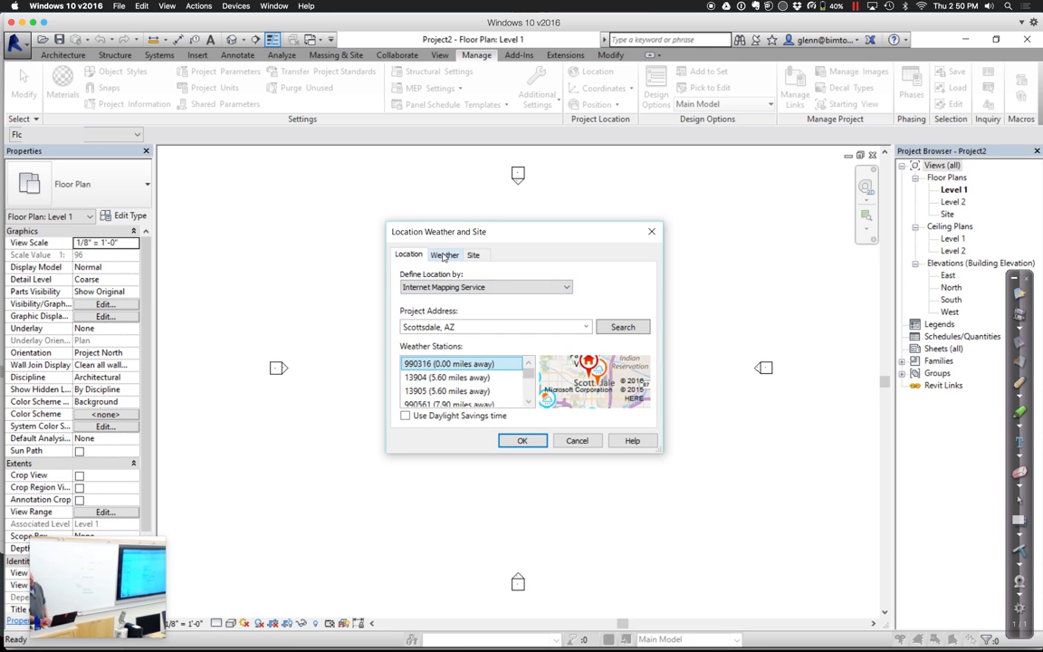
- Review station 990316's HVAC cooling design temperatures, then go back to the Location tab
click(445, 255)
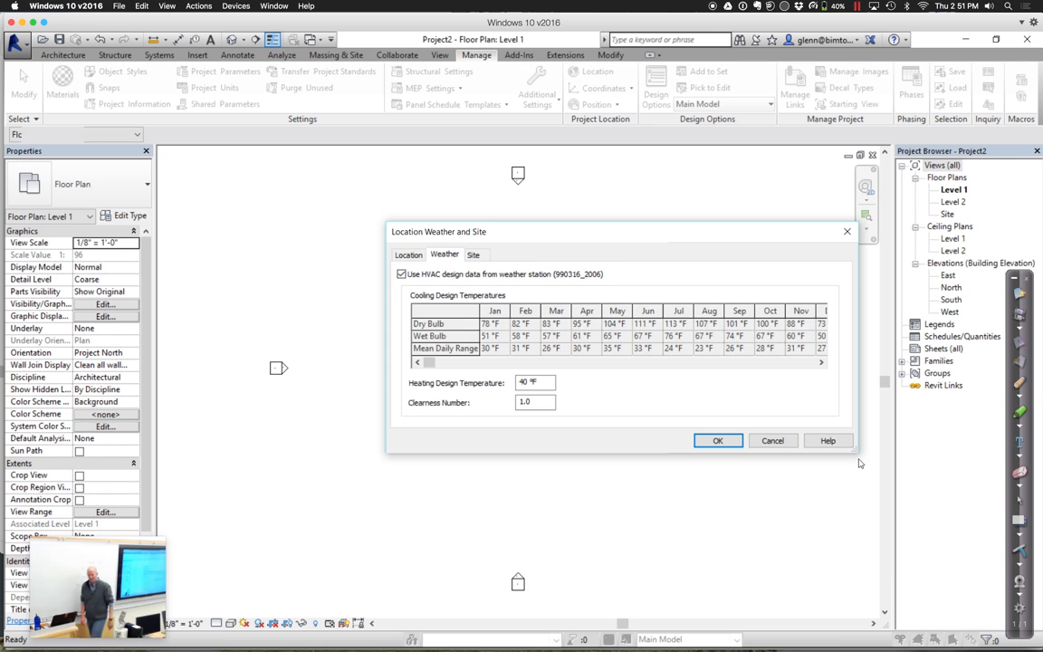
mouse_move(871, 404)
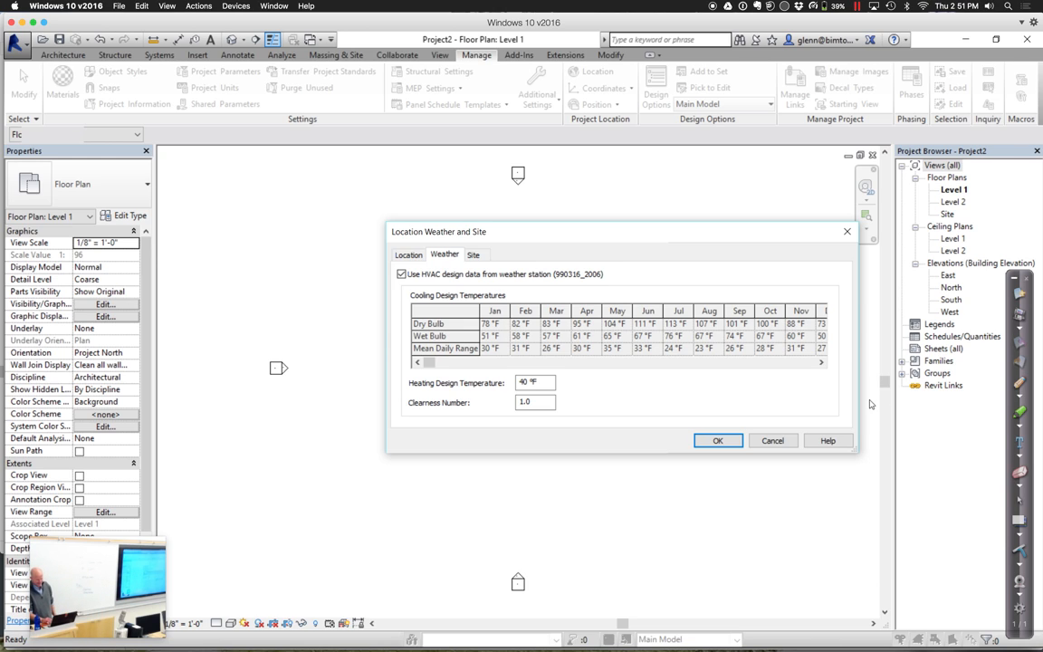
click(820, 362)
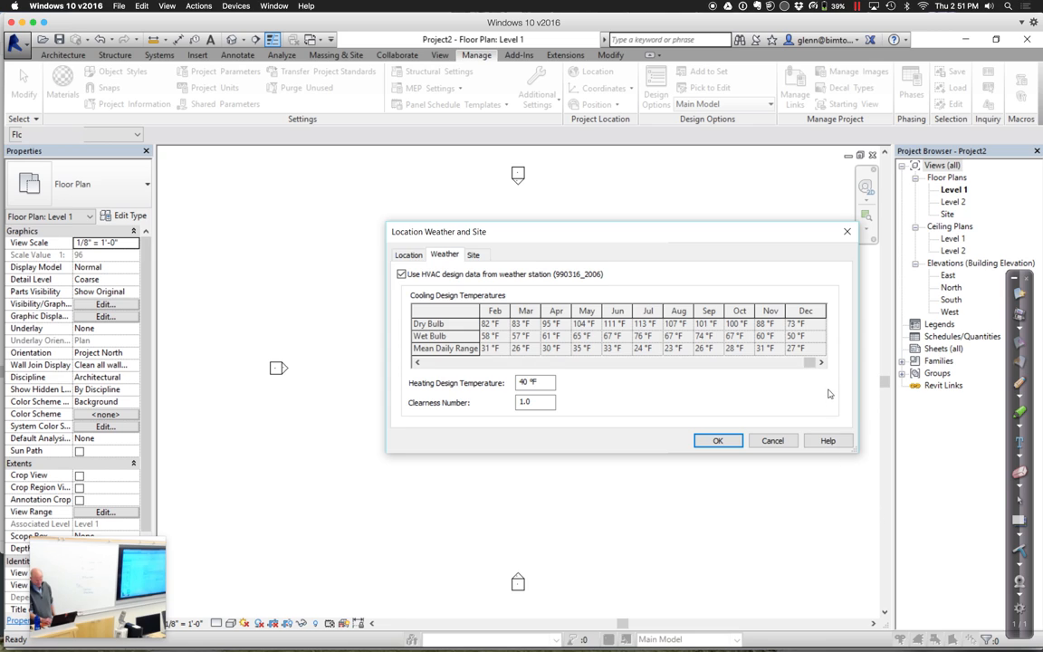
mouse_move(860, 557)
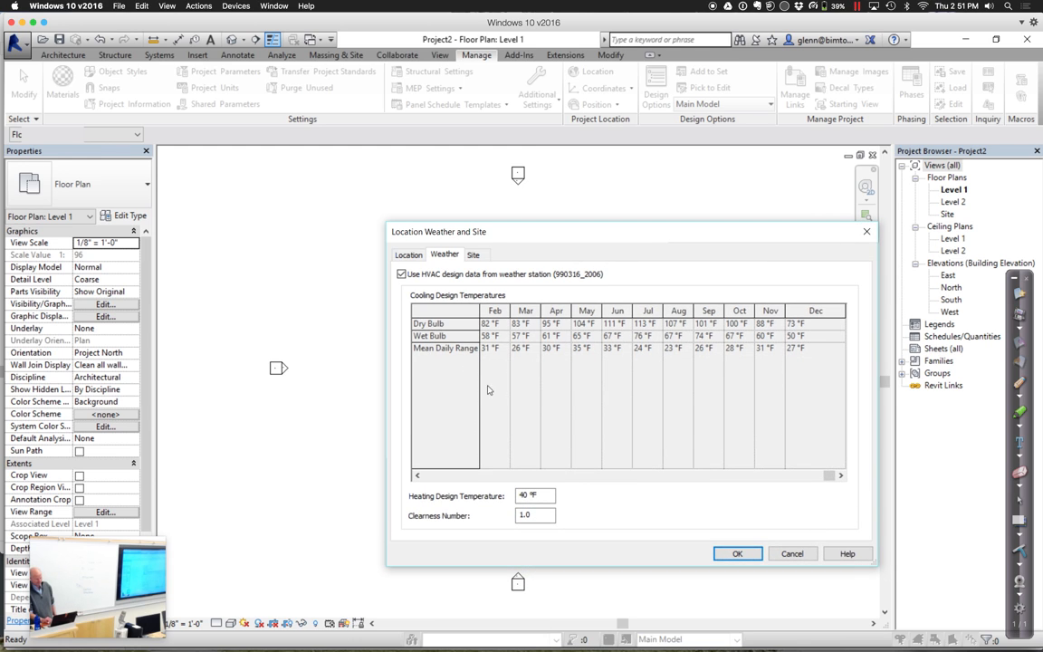
click(535, 495)
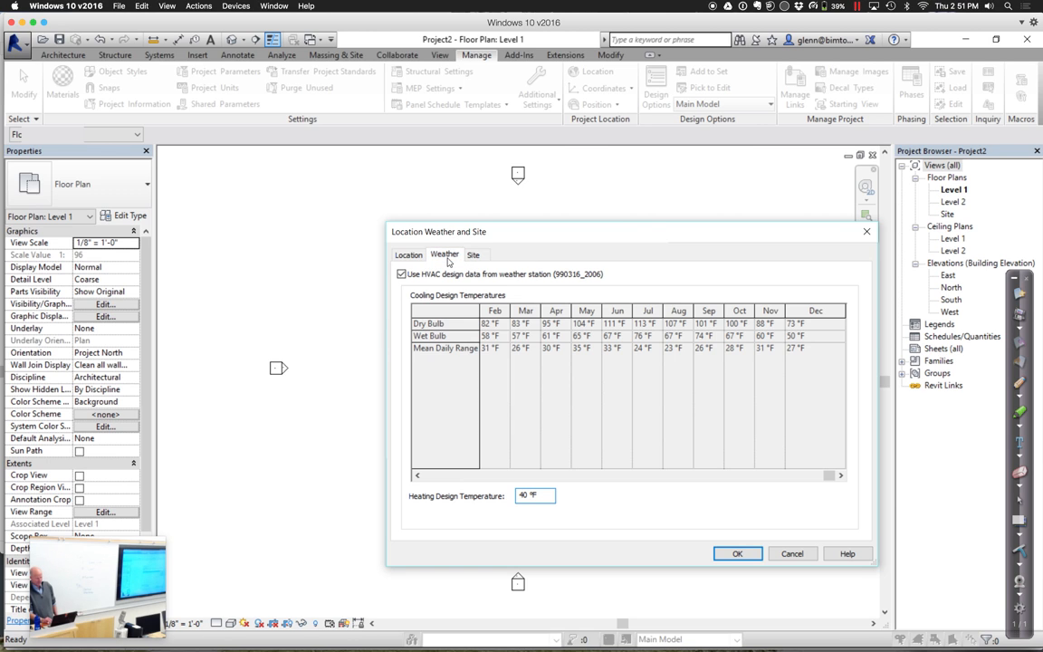
click(408, 254)
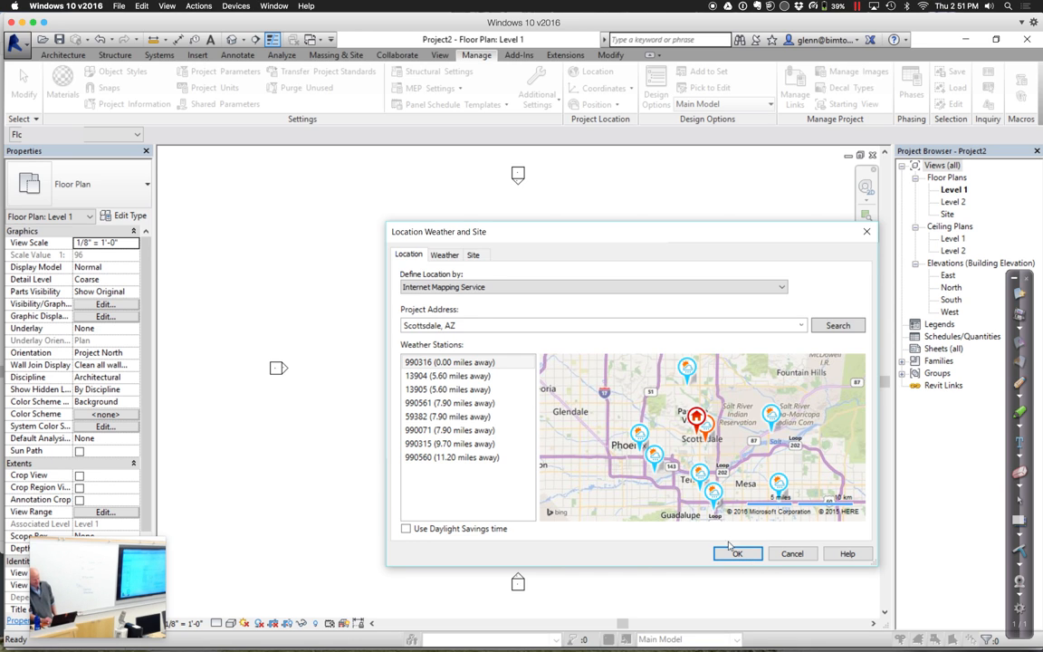
- Apply Scottsdale, AZ with station 990316 and close the Location Weather and Site dialog
click(737, 553)
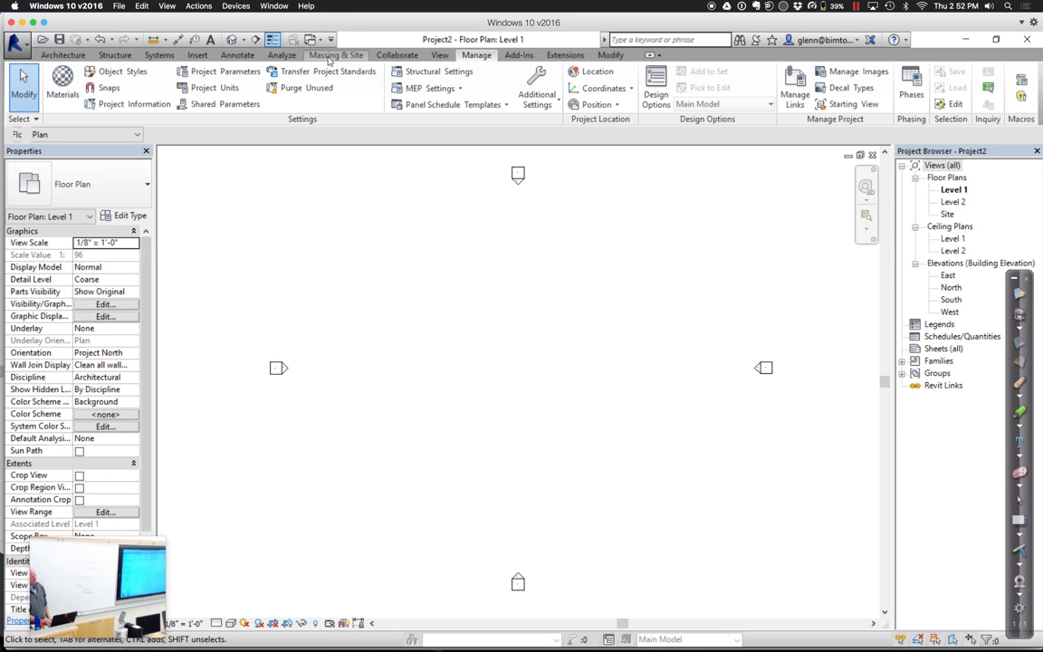
- Create in-place Mass 1 as a 30-foot solid extruded from an L-shaped outline
click(336, 54)
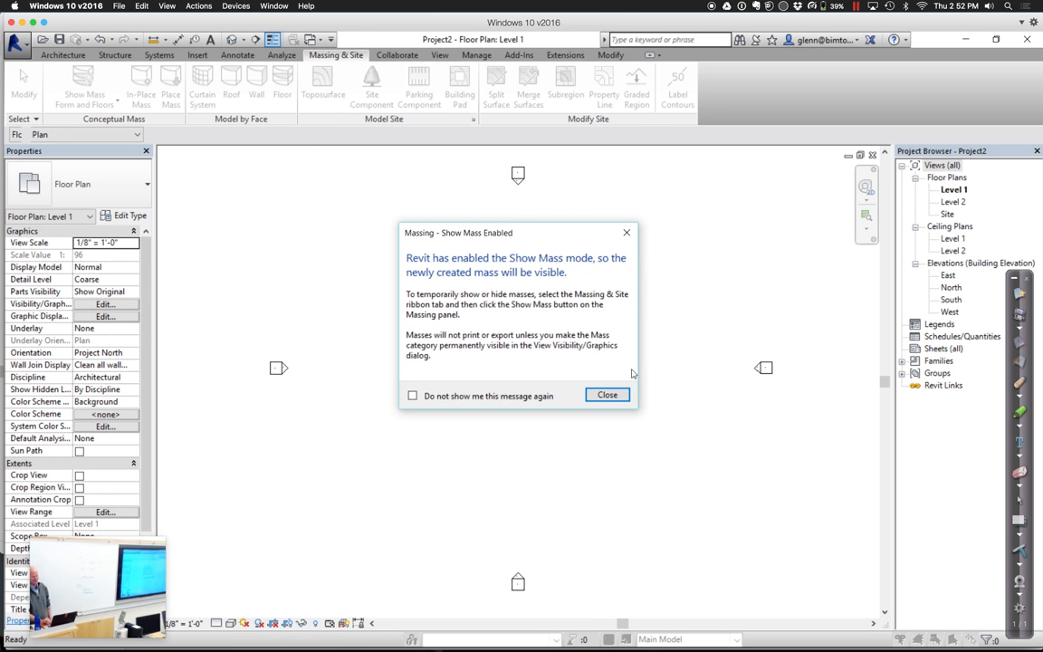
click(606, 394)
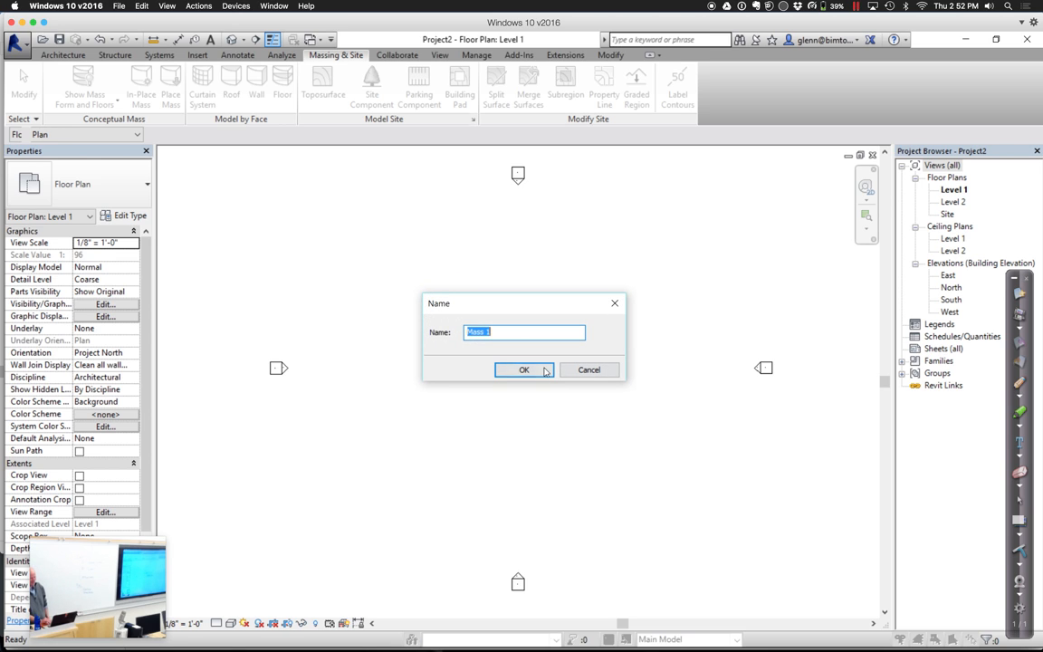
click(524, 370)
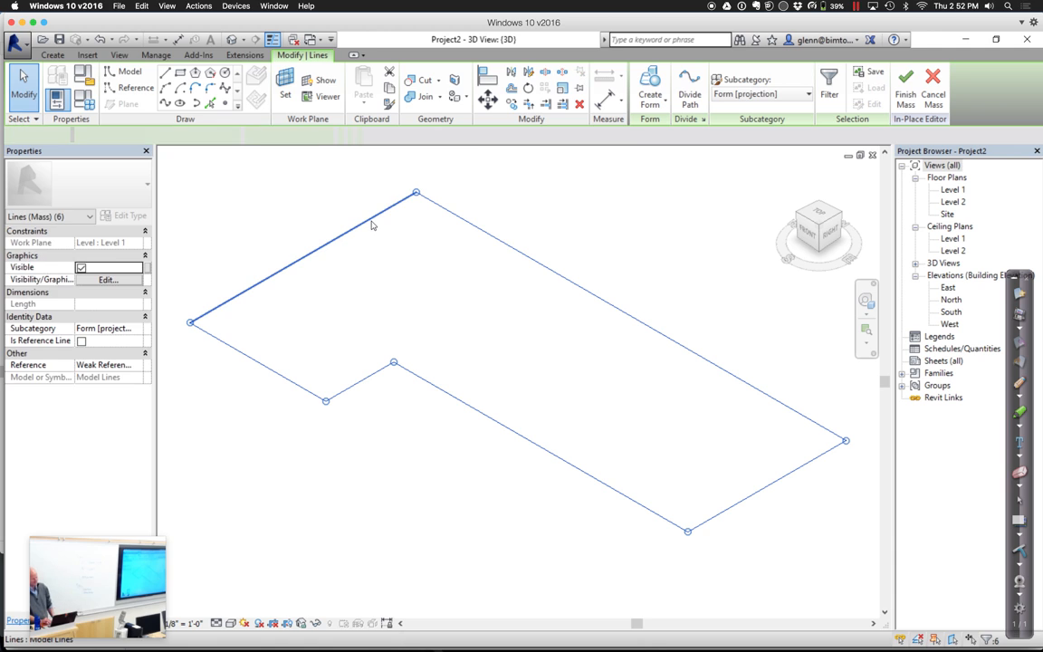
click(650, 90)
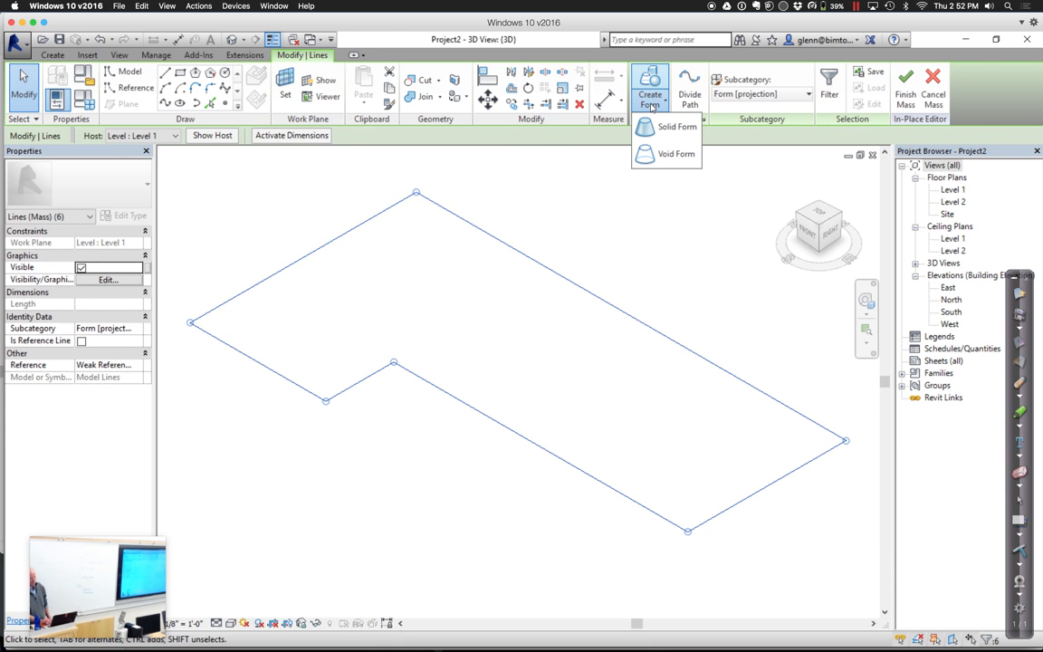
click(678, 126)
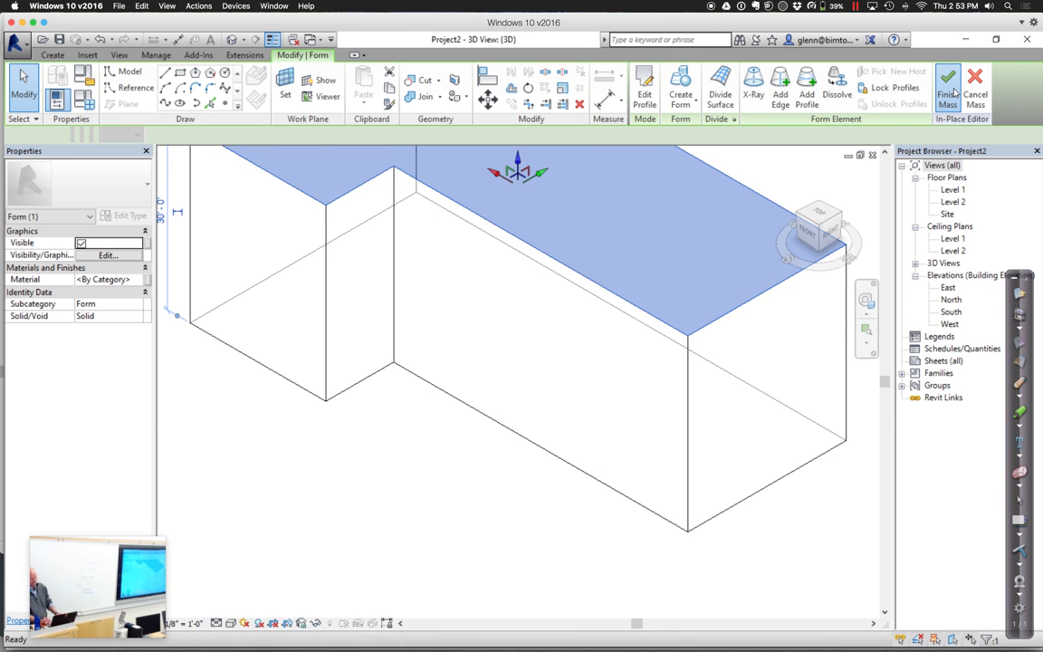
click(947, 86)
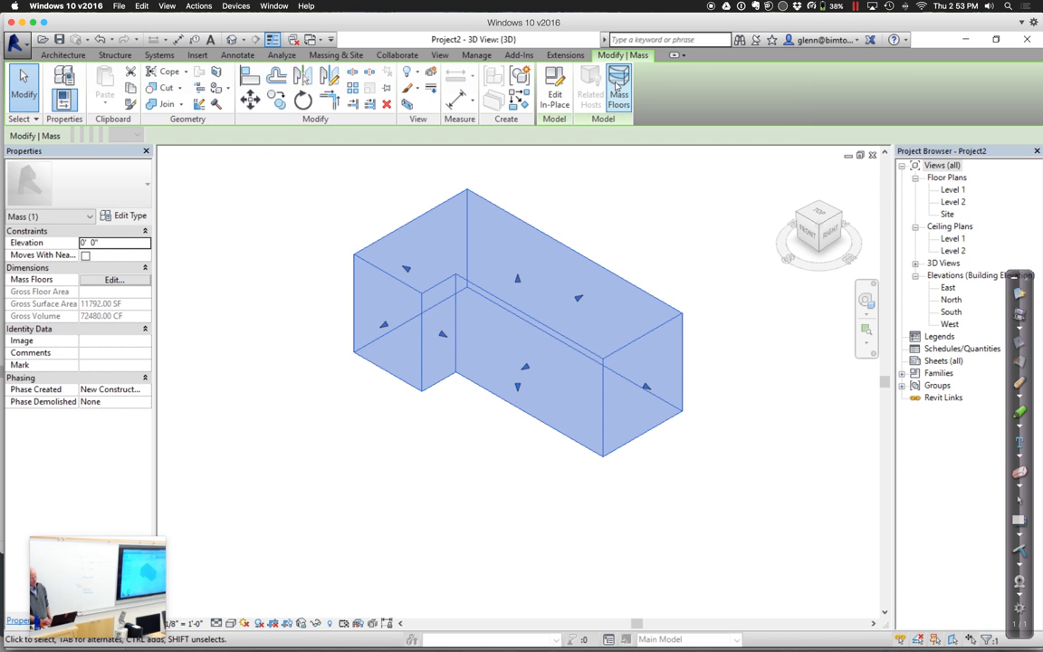
- Add mass floors at Level 1 and Level 2, then Level 3 via the South elevation
click(620, 86)
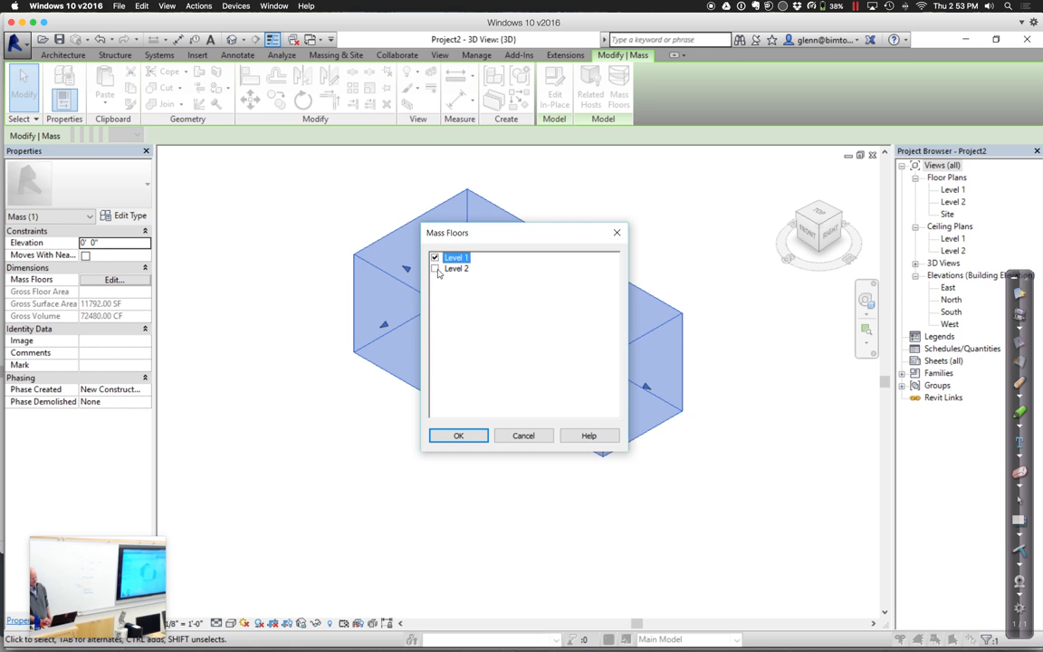
click(459, 435)
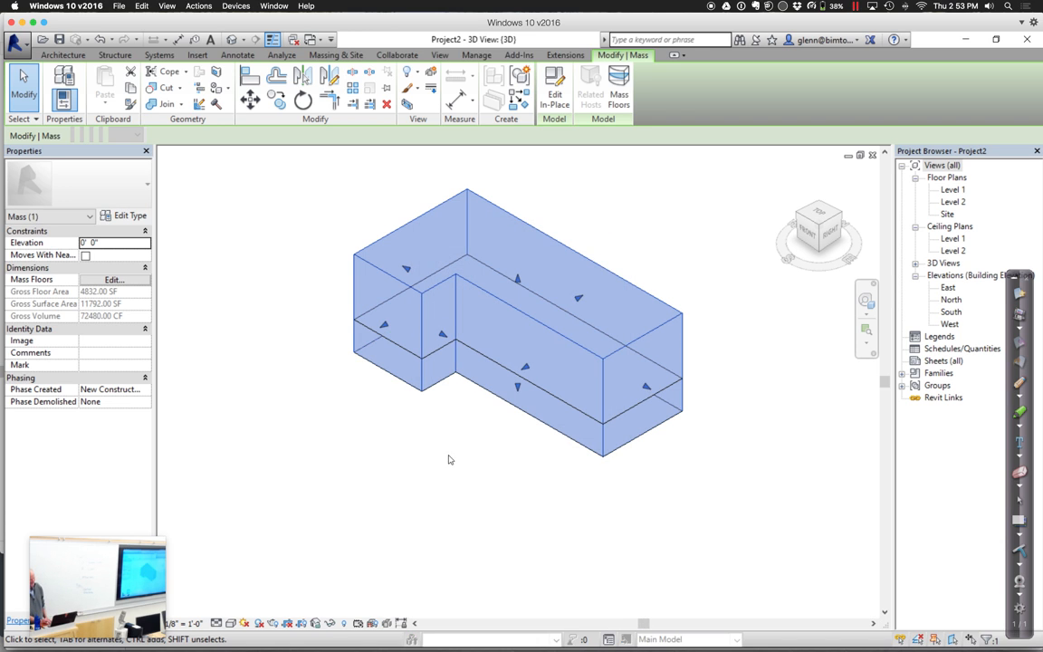
click(448, 460)
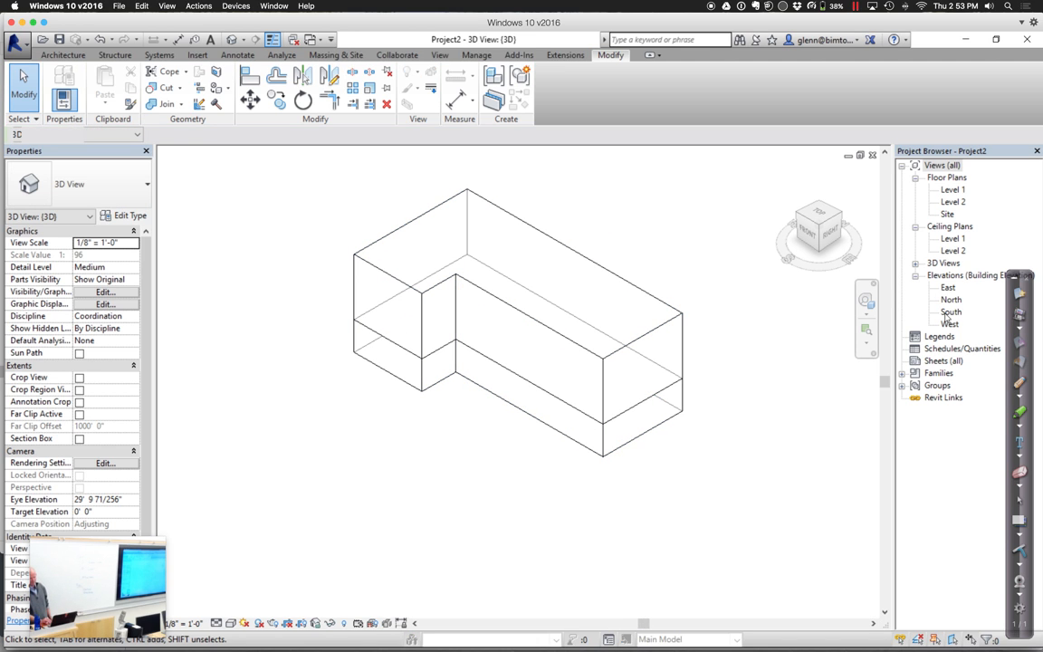
double_click(952, 312)
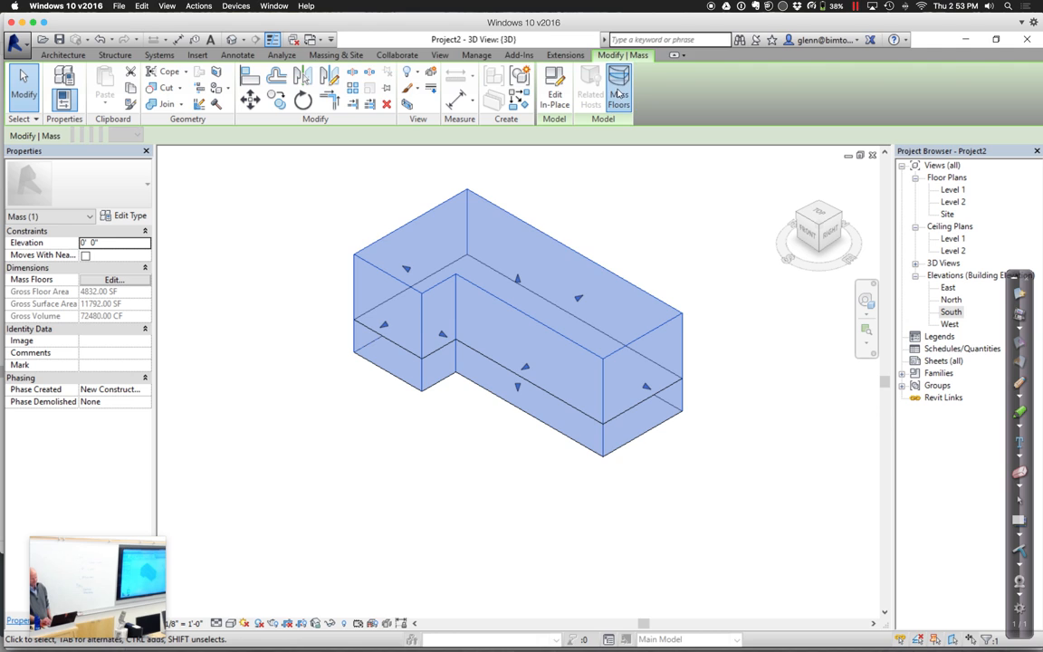
click(619, 88)
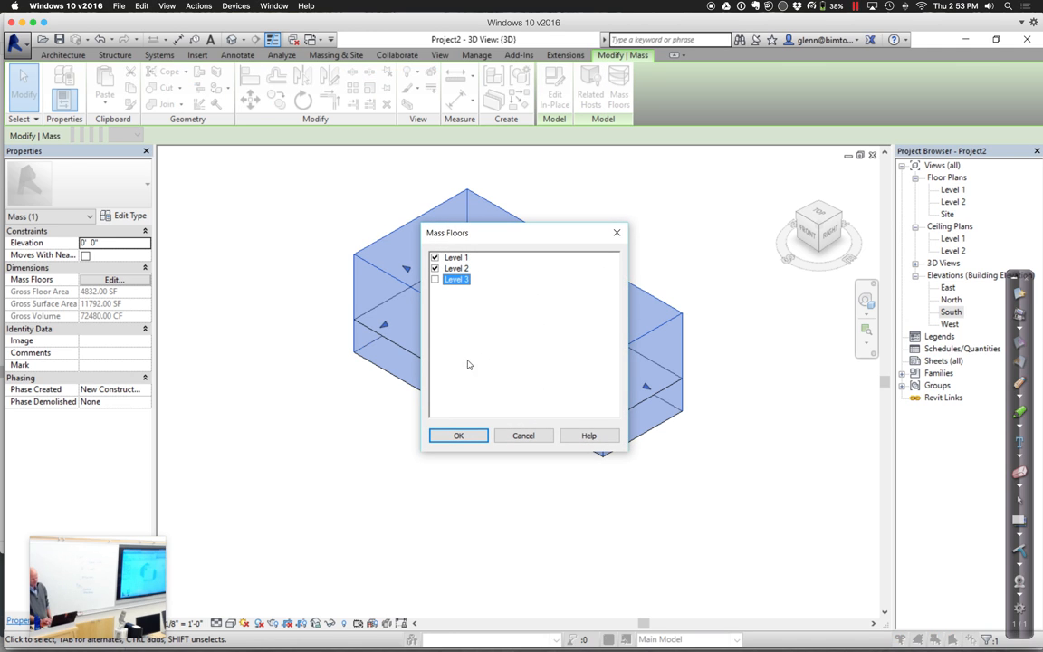
click(435, 279)
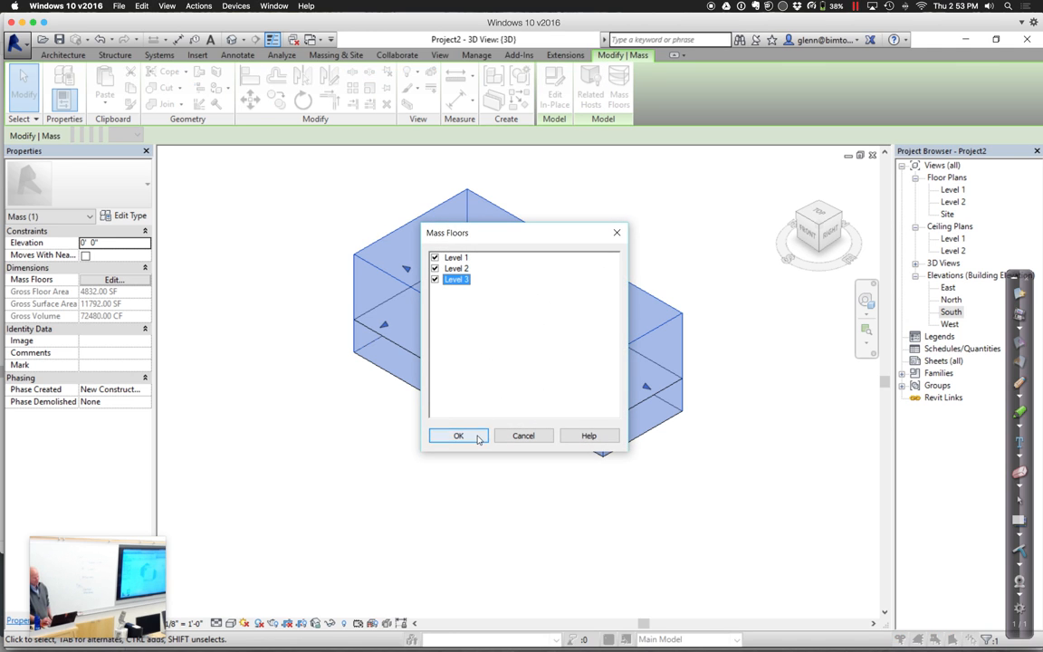
click(458, 436)
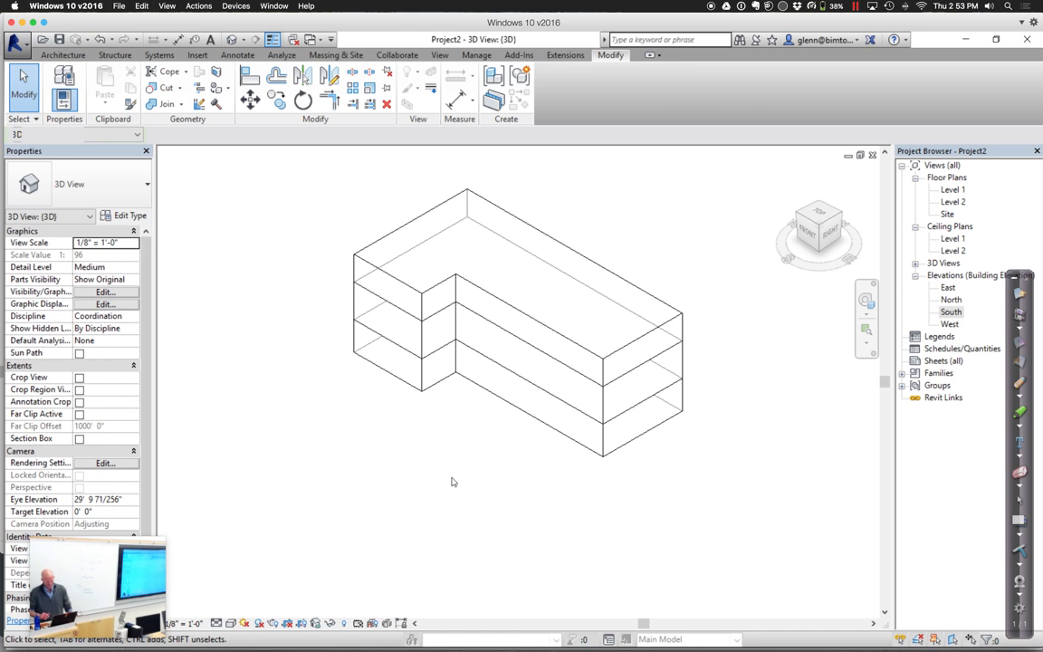
mouse_move(377, 491)
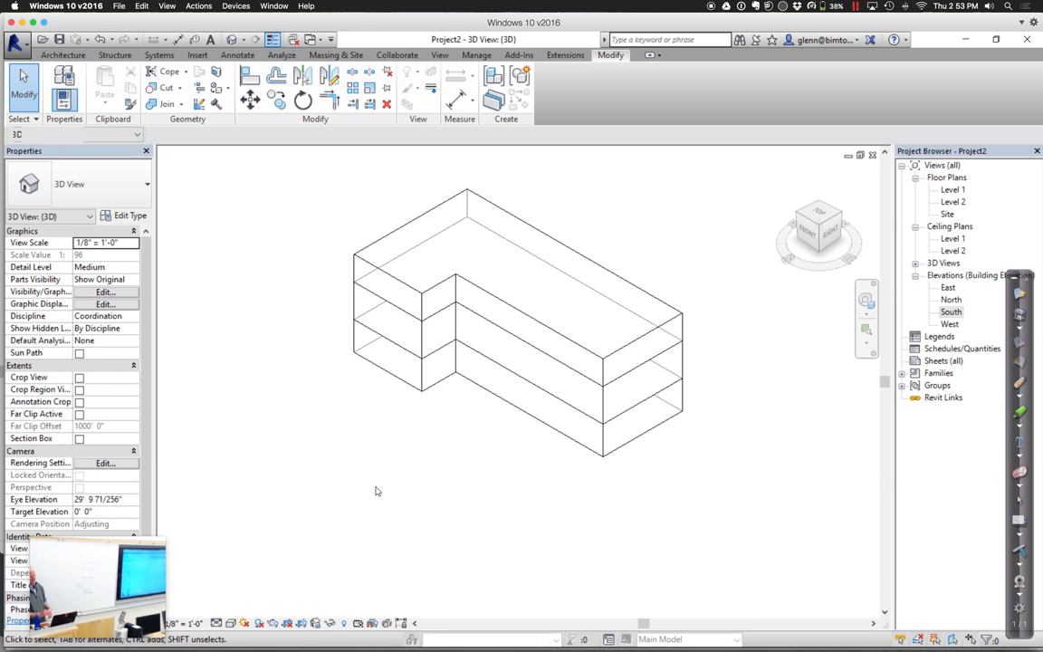
- Turn on the sun path and drag the sun to 9:33 AM on January 7
click(246, 623)
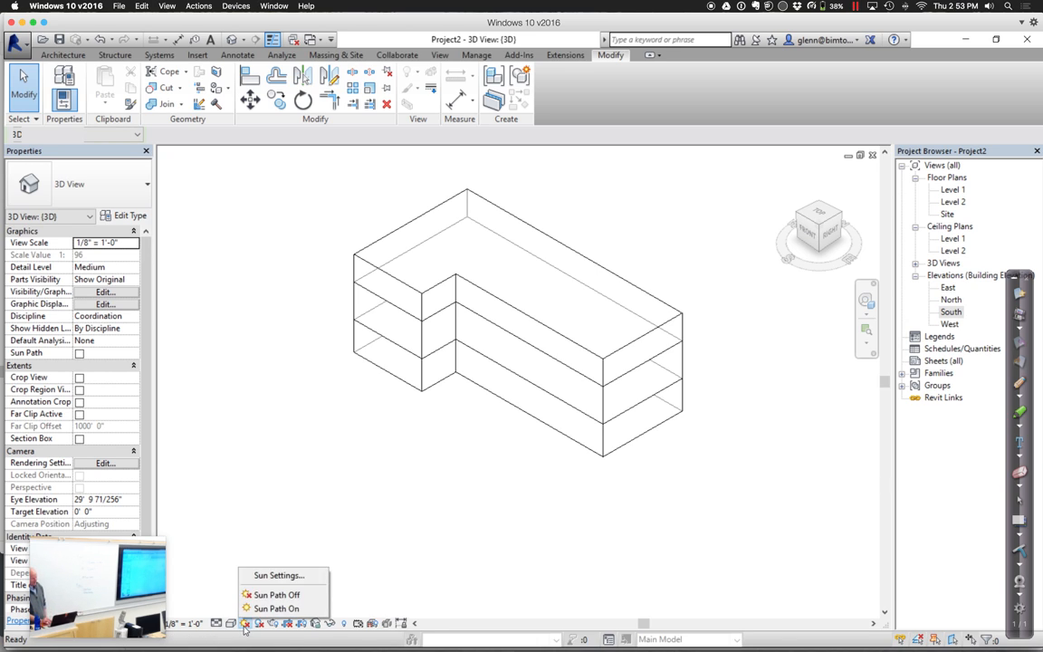
click(276, 608)
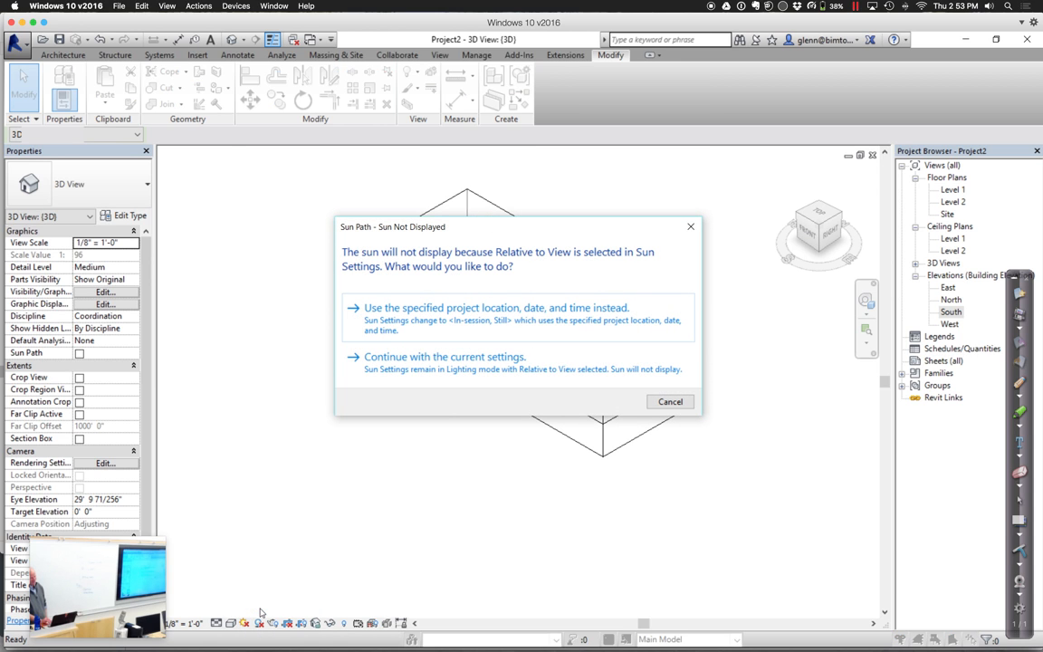
click(497, 307)
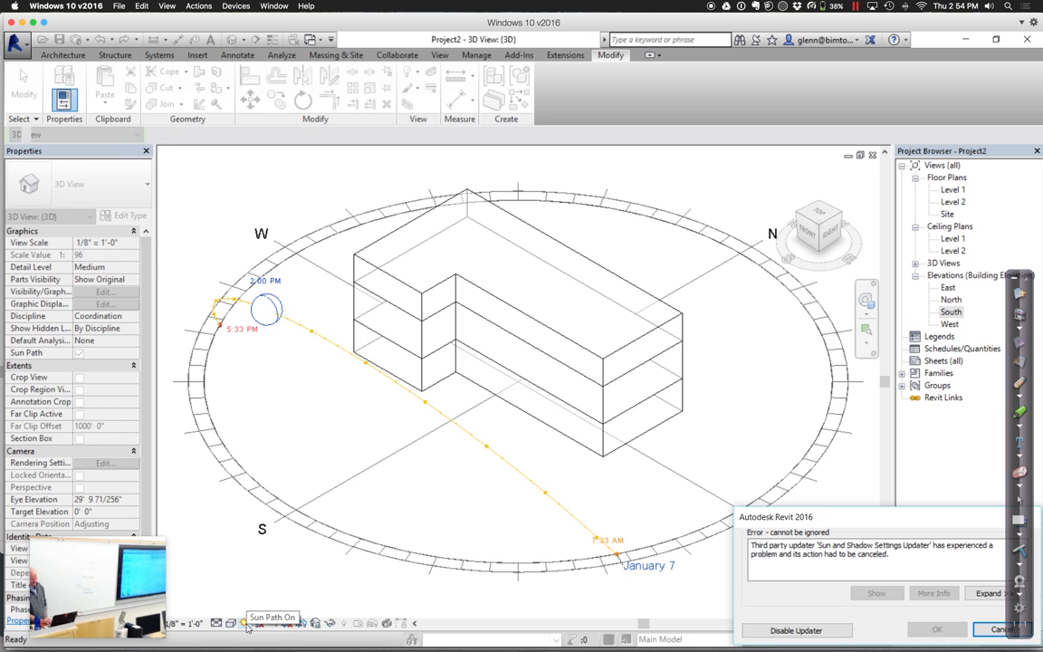
click(249, 623)
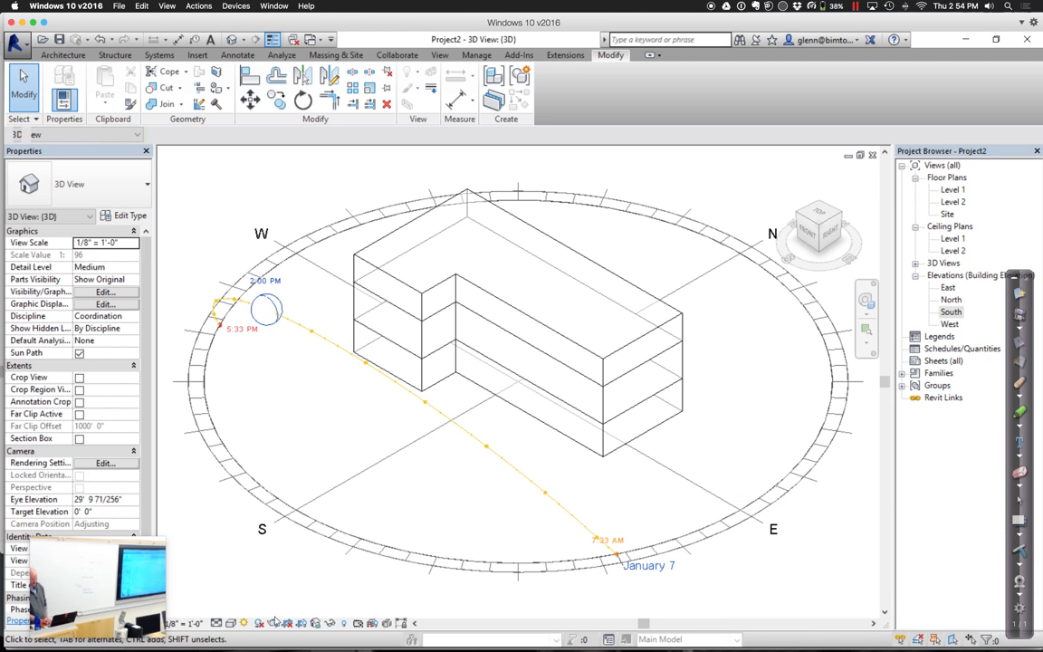
click(260, 623)
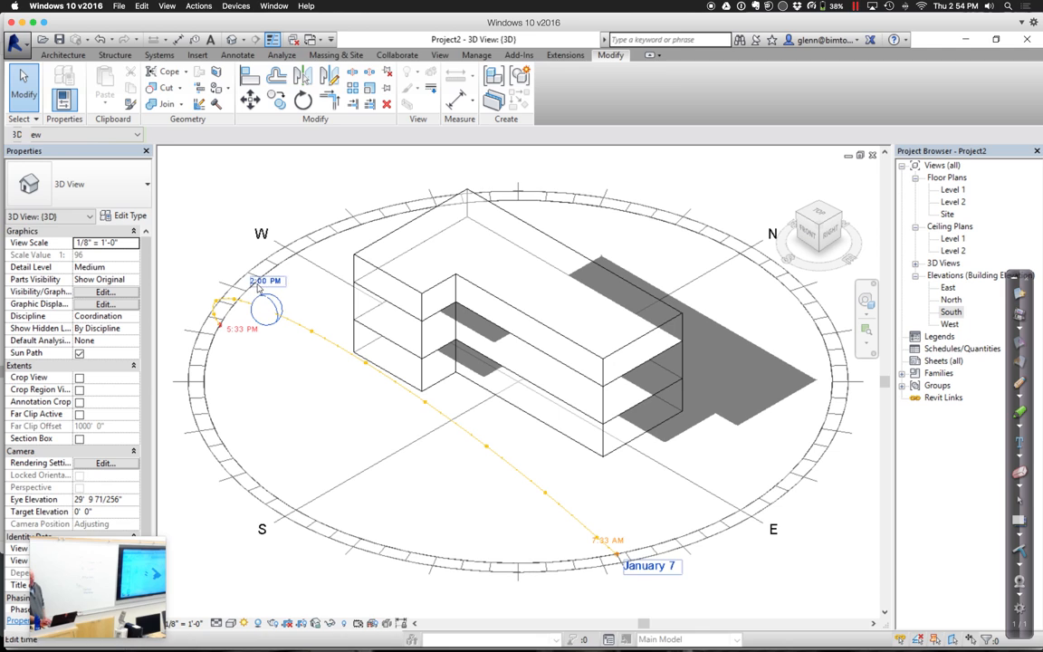
click(266, 282)
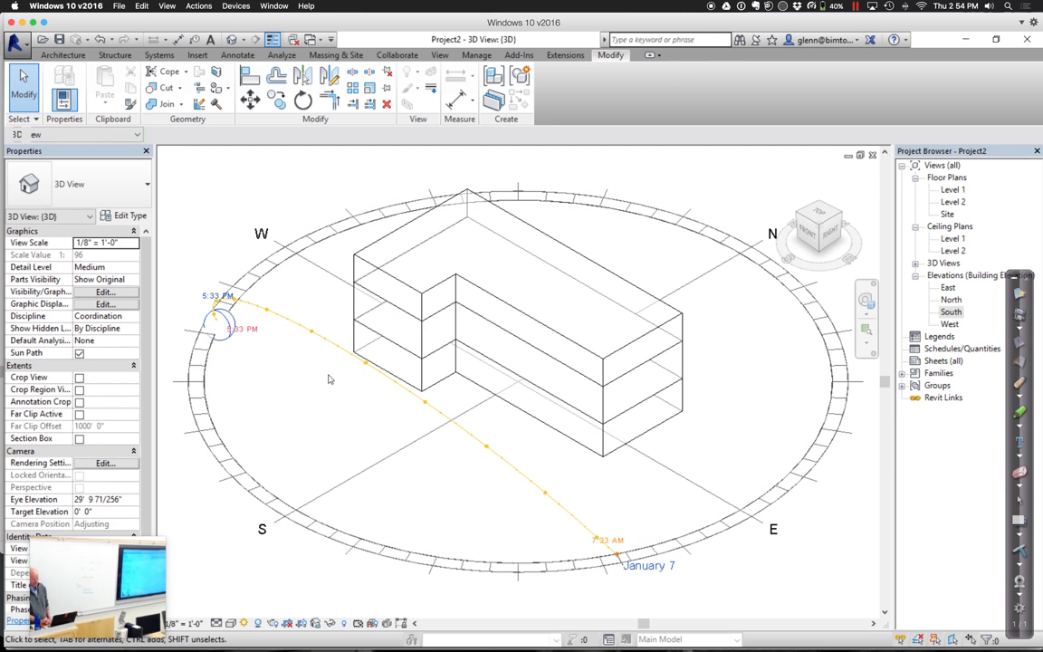
click(220, 302)
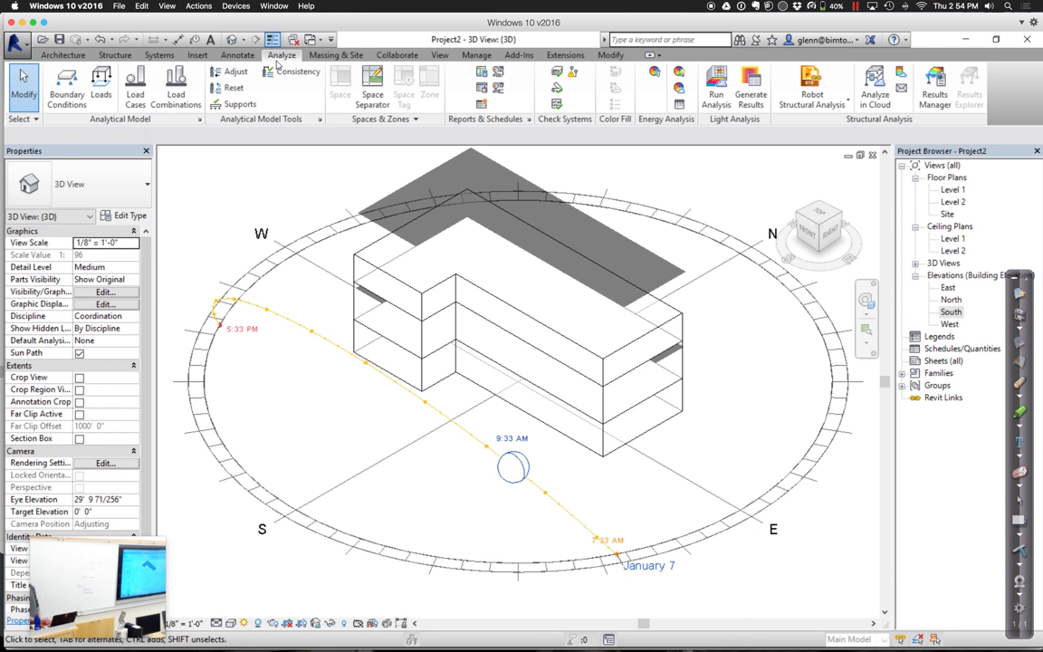
- Confirm Energy Settings to build the energy model, then run an energy simulation
click(751, 87)
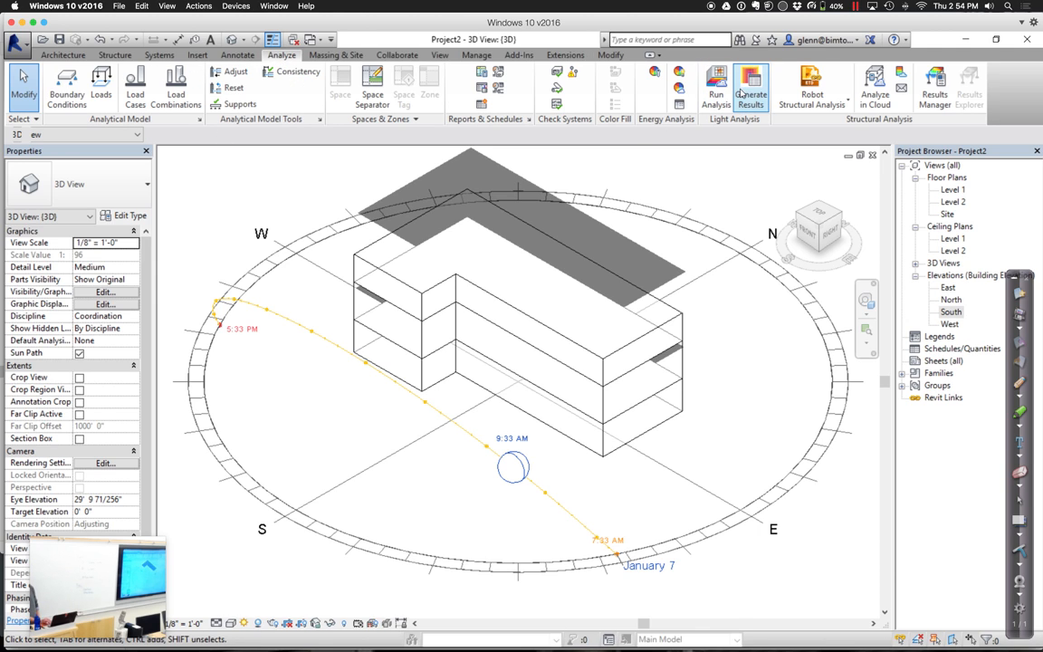
mouse_move(717, 86)
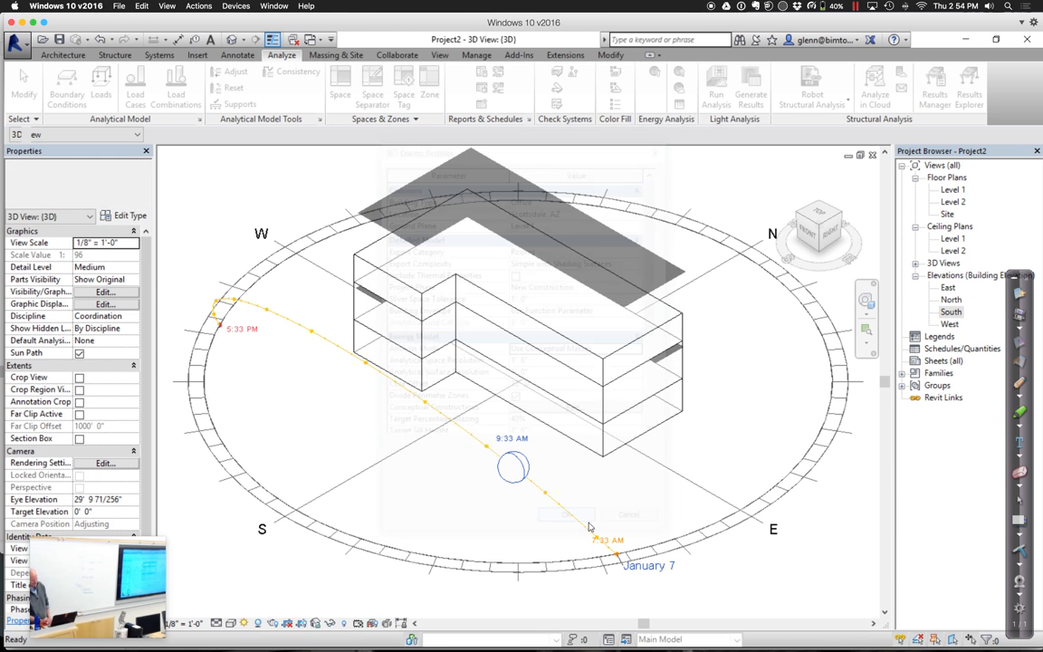
click(566, 515)
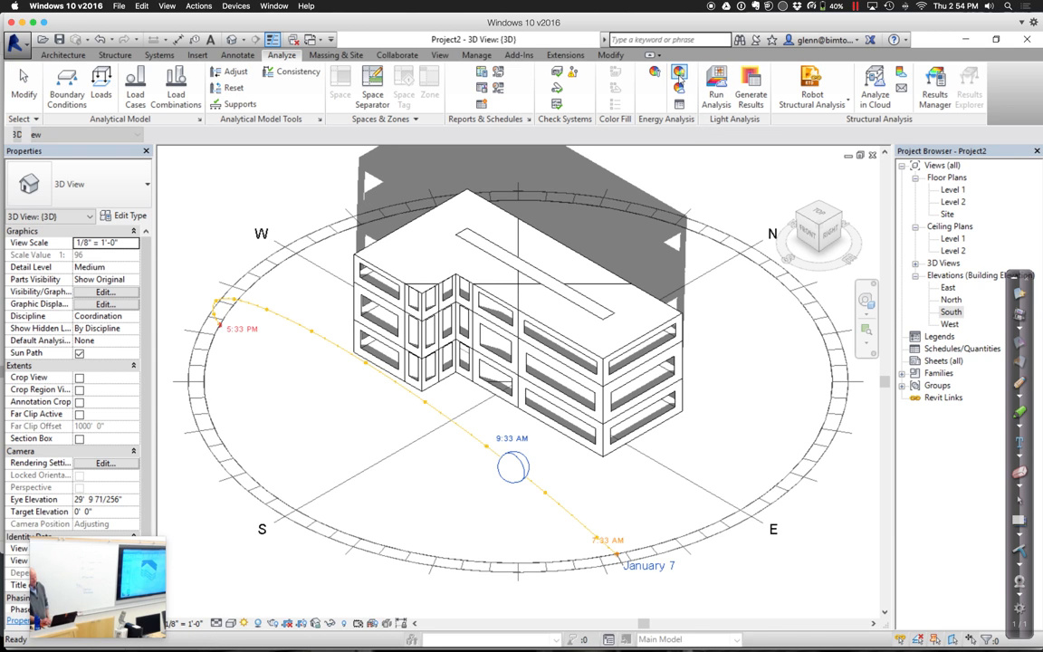
click(586, 362)
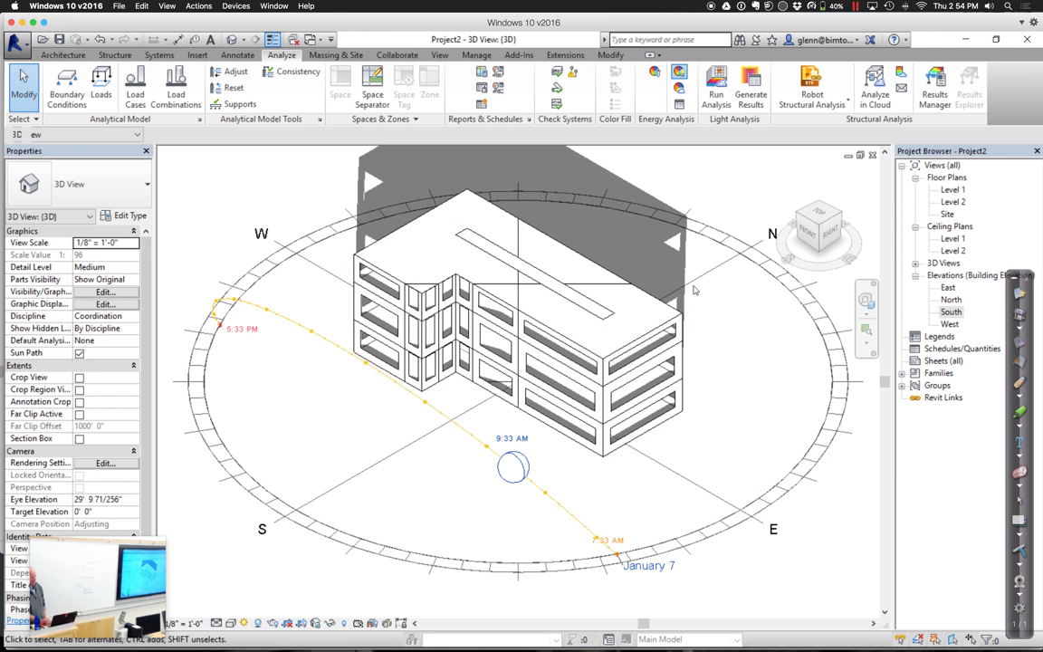
mouse_move(661, 196)
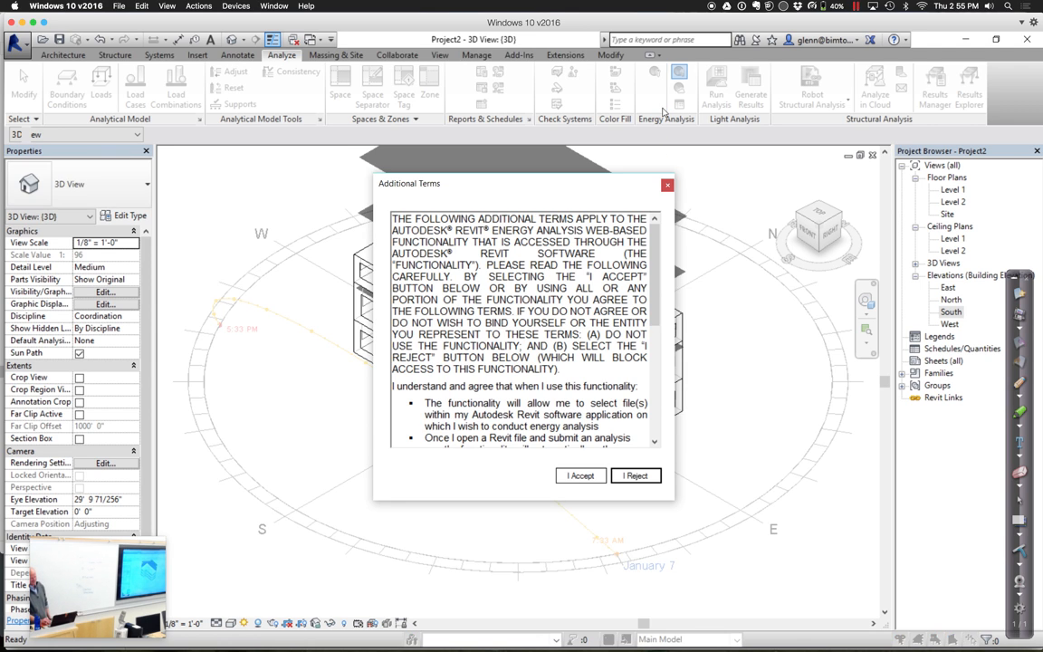
- Accept the additional terms and run Project2 Analysis as a new Green Building Studio project
click(581, 476)
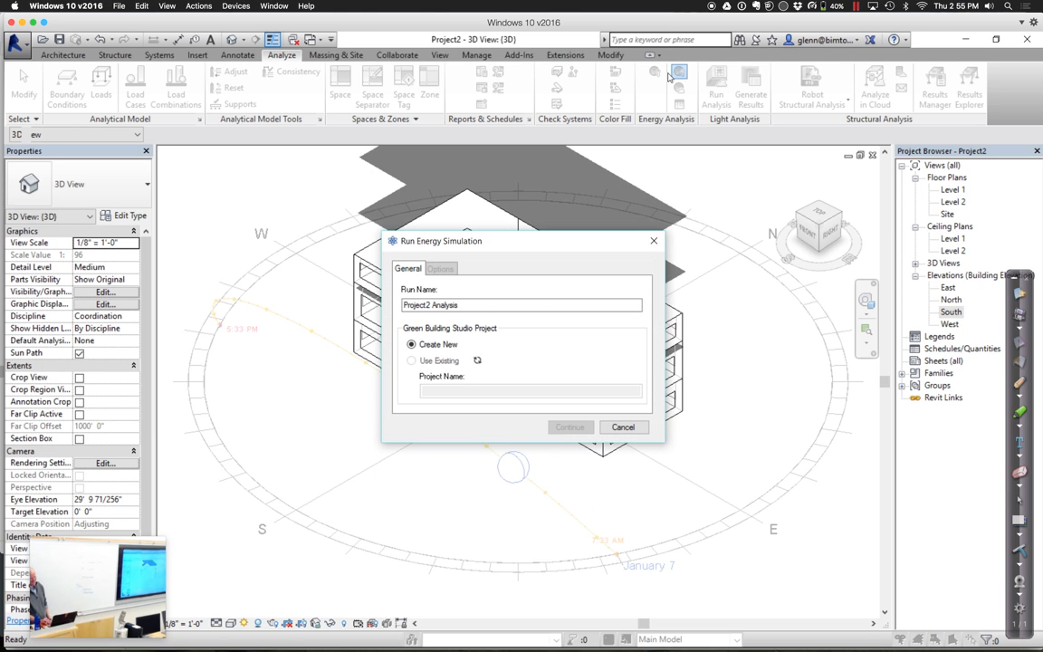
mouse_move(587, 402)
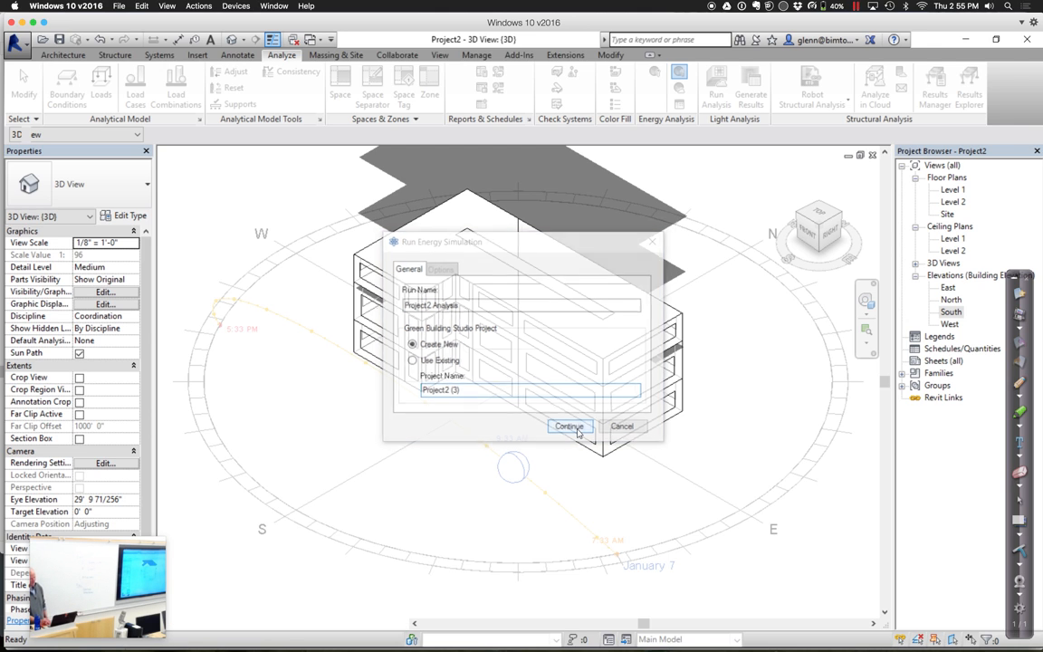
click(569, 426)
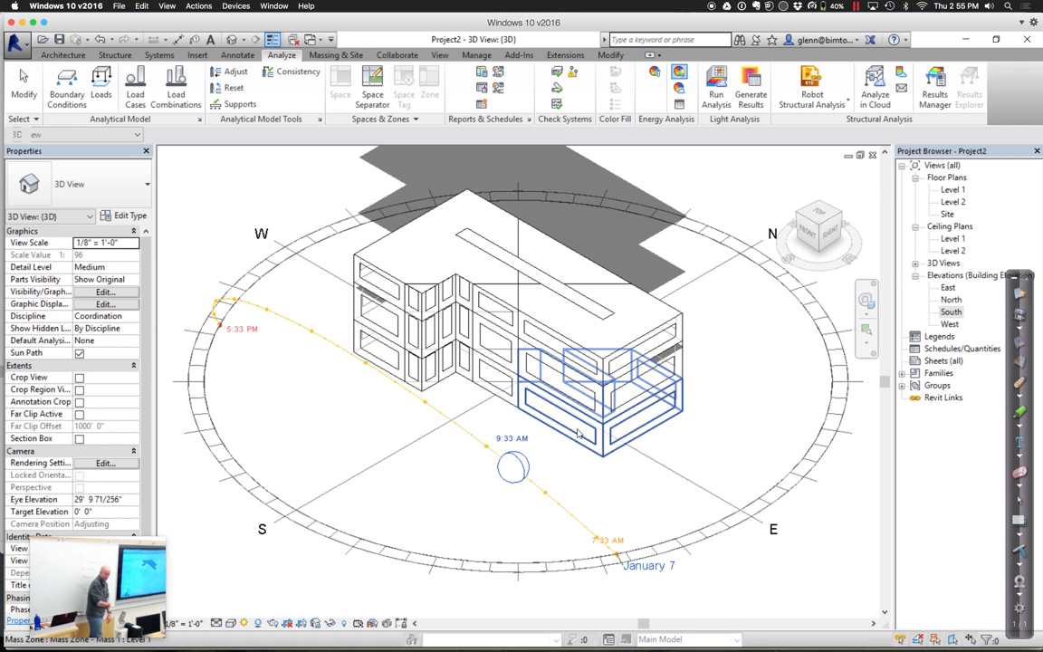
mouse_move(578, 437)
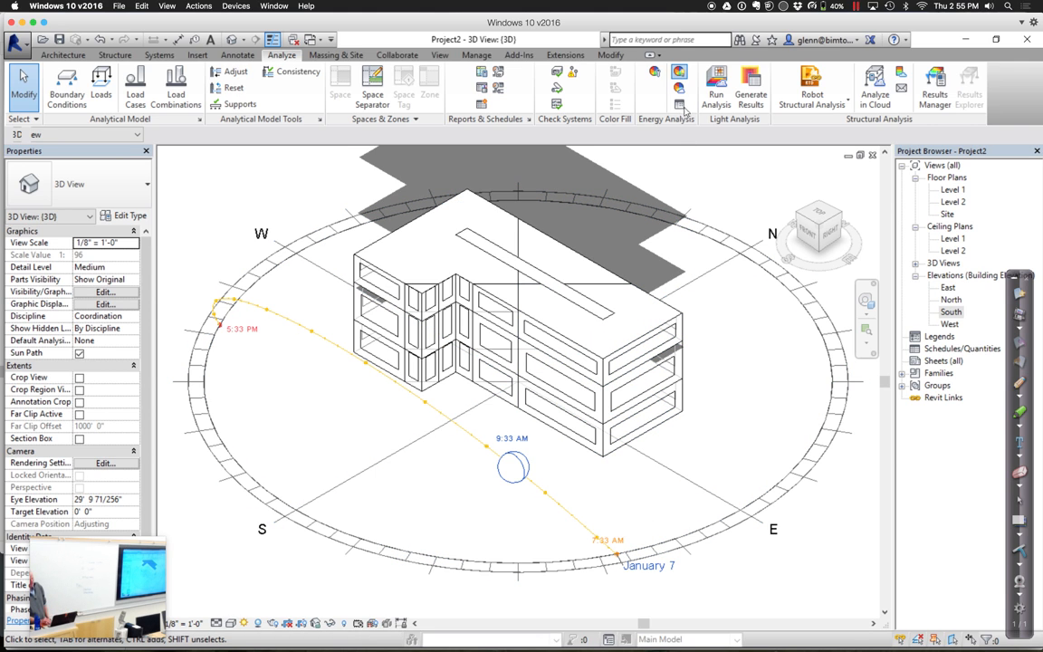
mouse_move(751, 86)
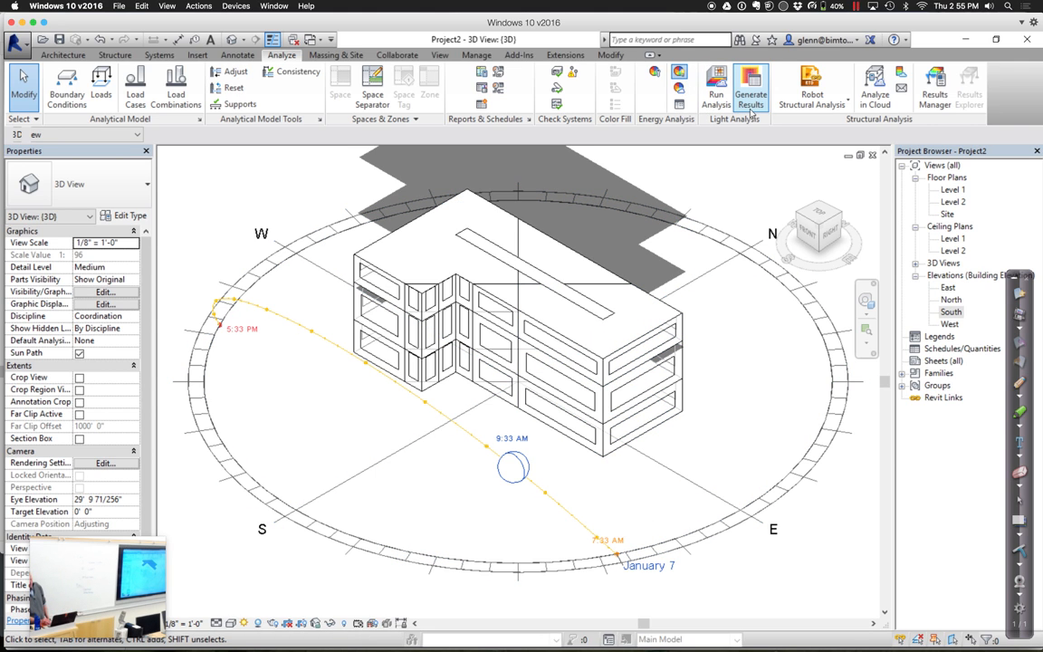
- Dismiss the no-results message and load the Project2 Analysis report in Results and Compare
click(750, 88)
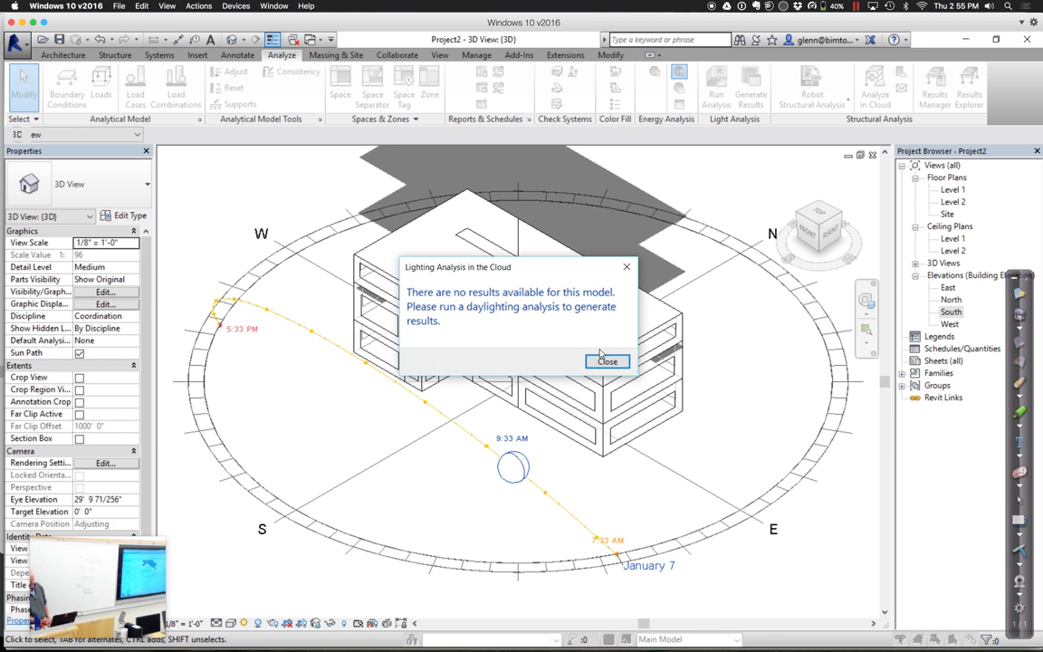
click(607, 361)
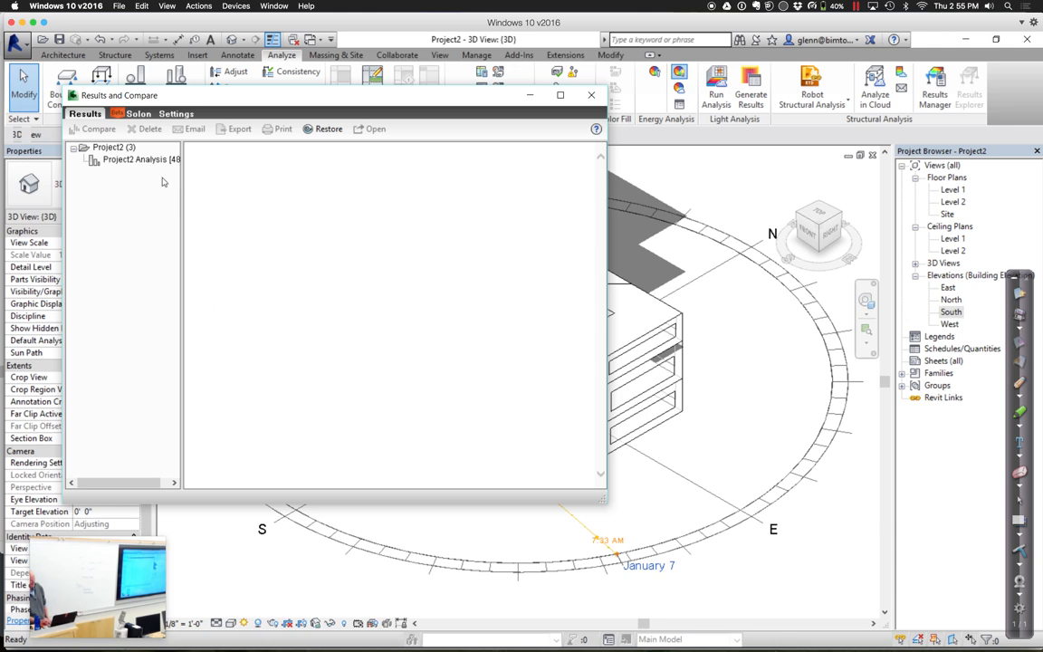
click(141, 159)
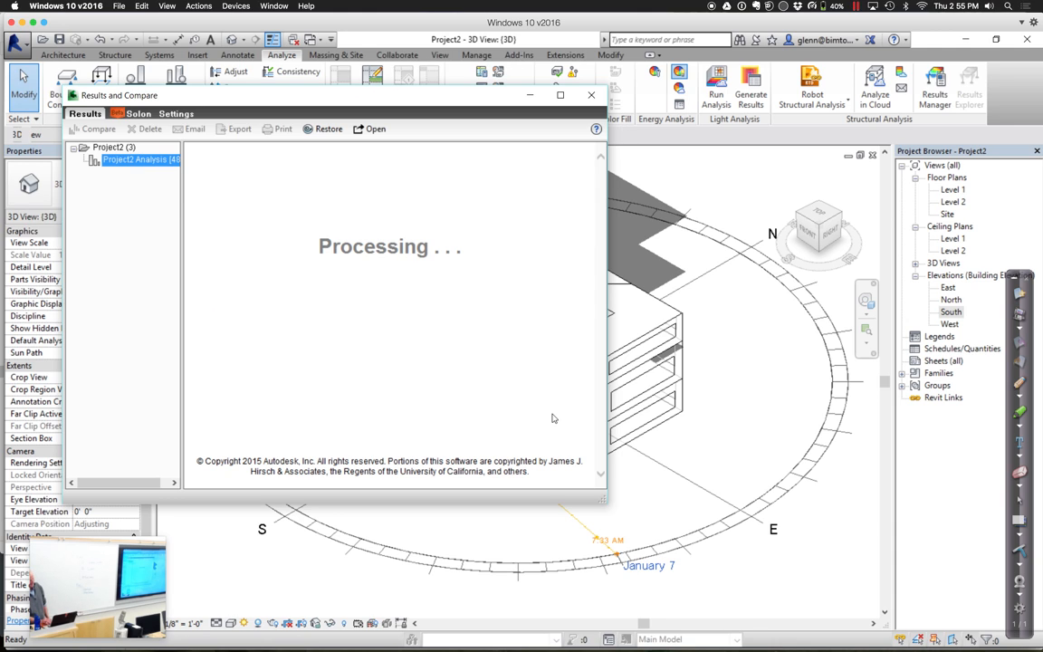
mouse_move(670, 521)
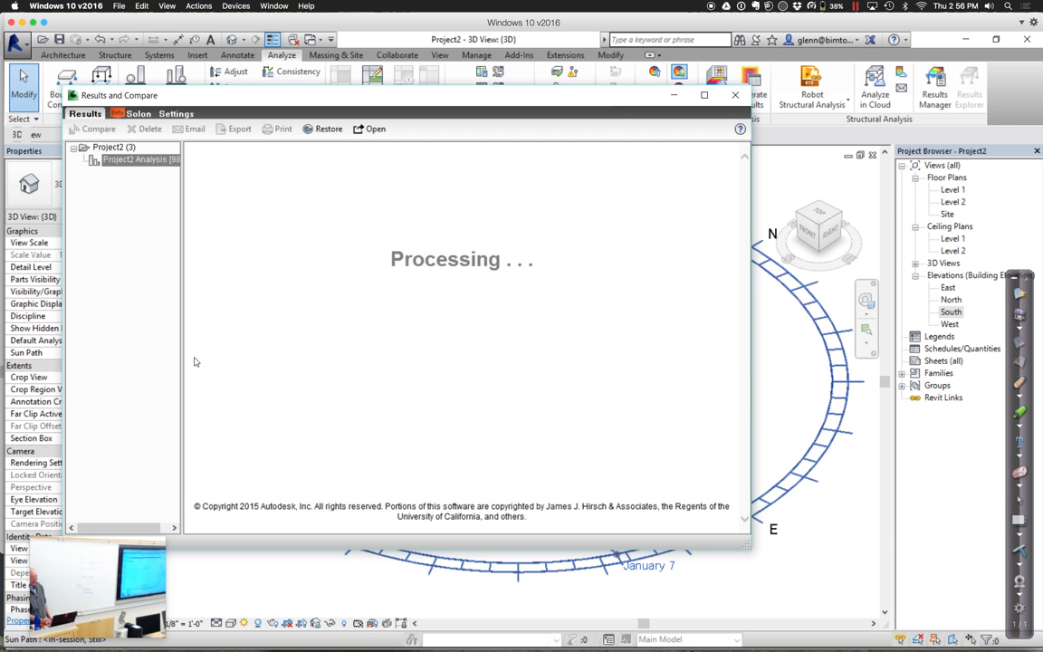
mouse_move(233, 356)
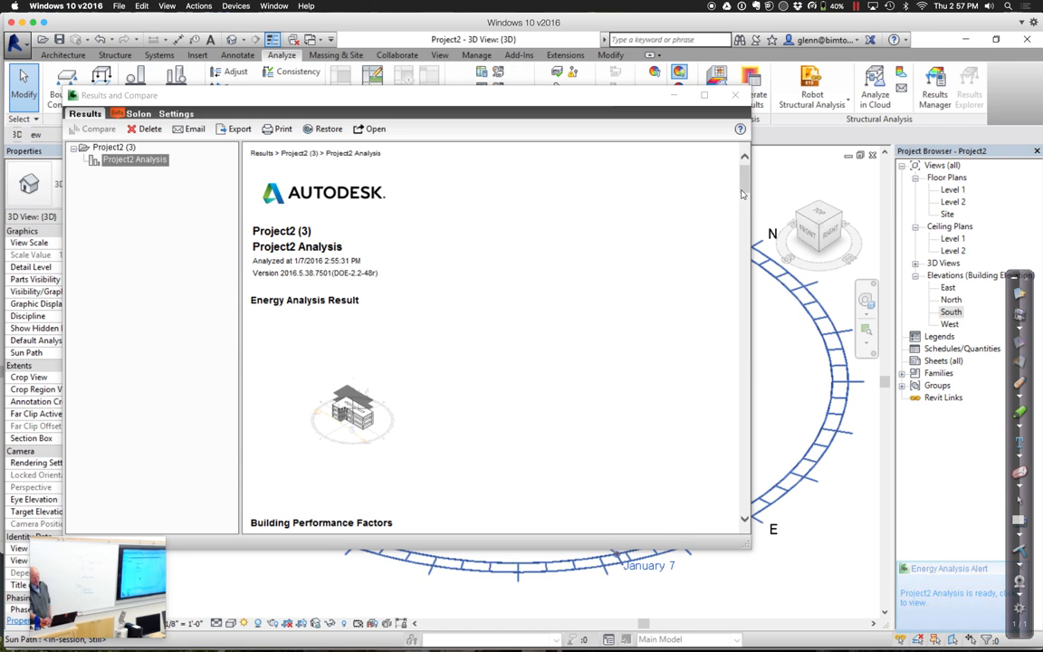
- Scroll the report past Annual Energy Use/Cost down to the Monthly Cooling Load chart
scroll(down, 3)
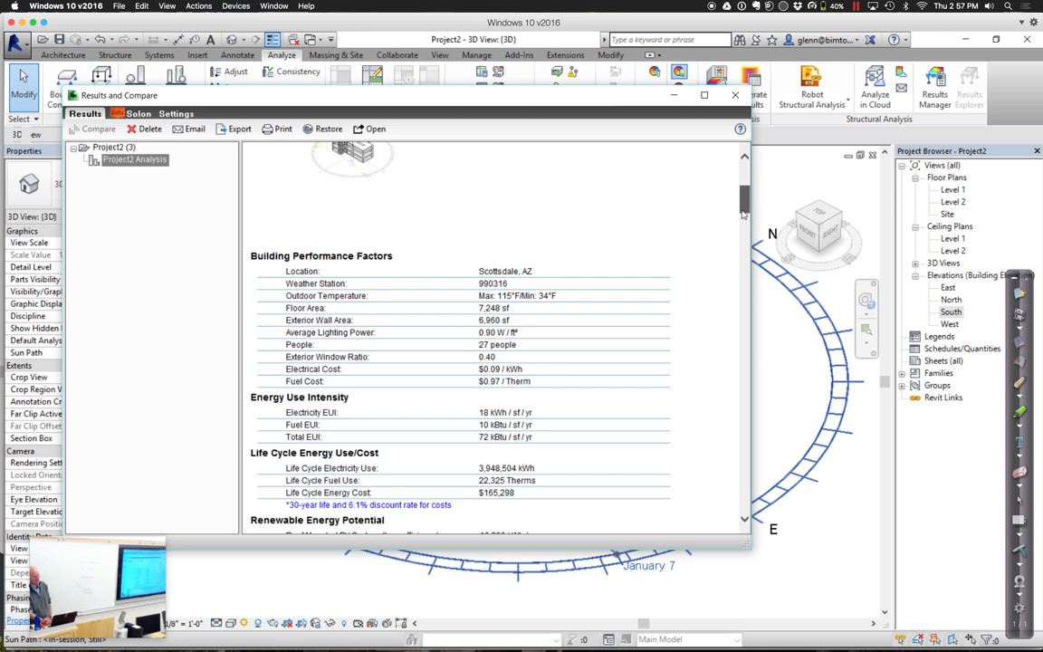
scroll(down, 3)
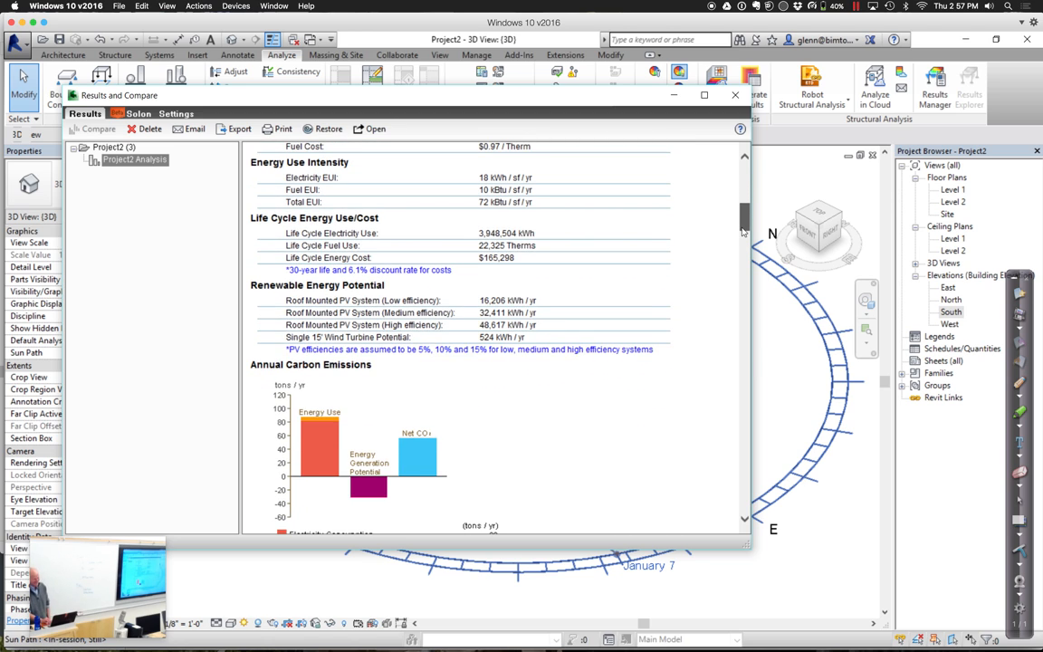
scroll(down, 3)
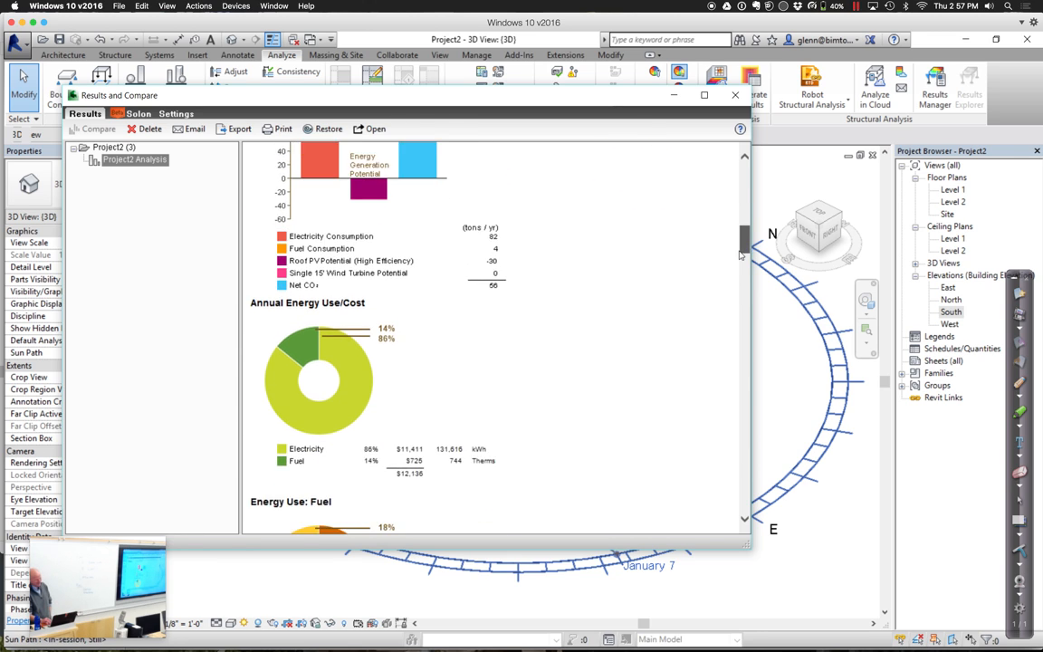
scroll(down, 3)
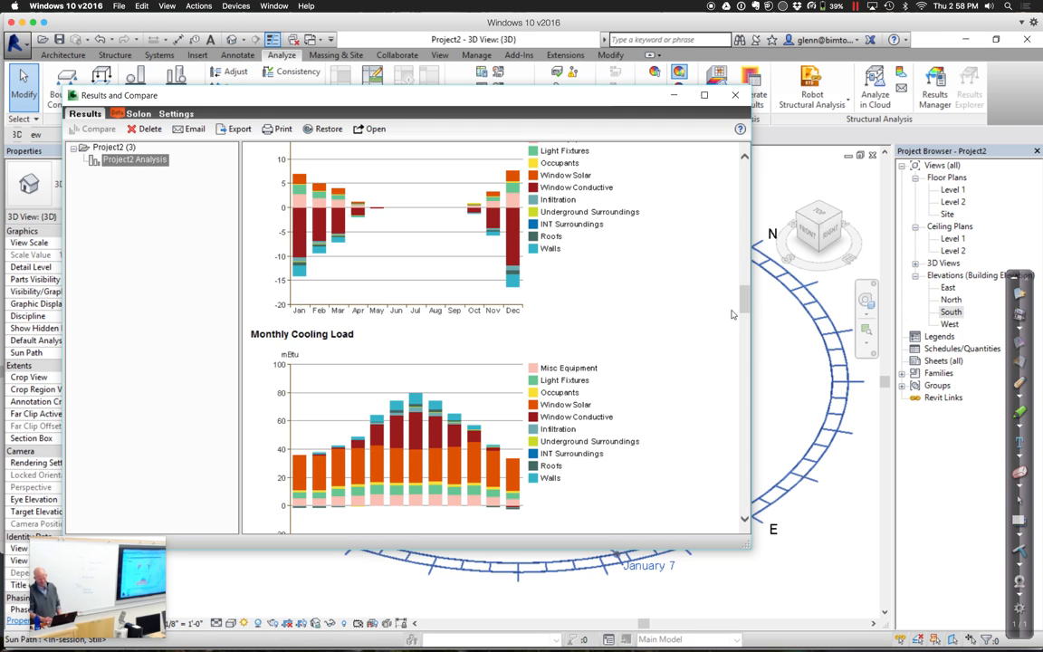
- Scroll through wind roses, design data, temperature bins and humidity charts to the report's footer
scroll(down, 3)
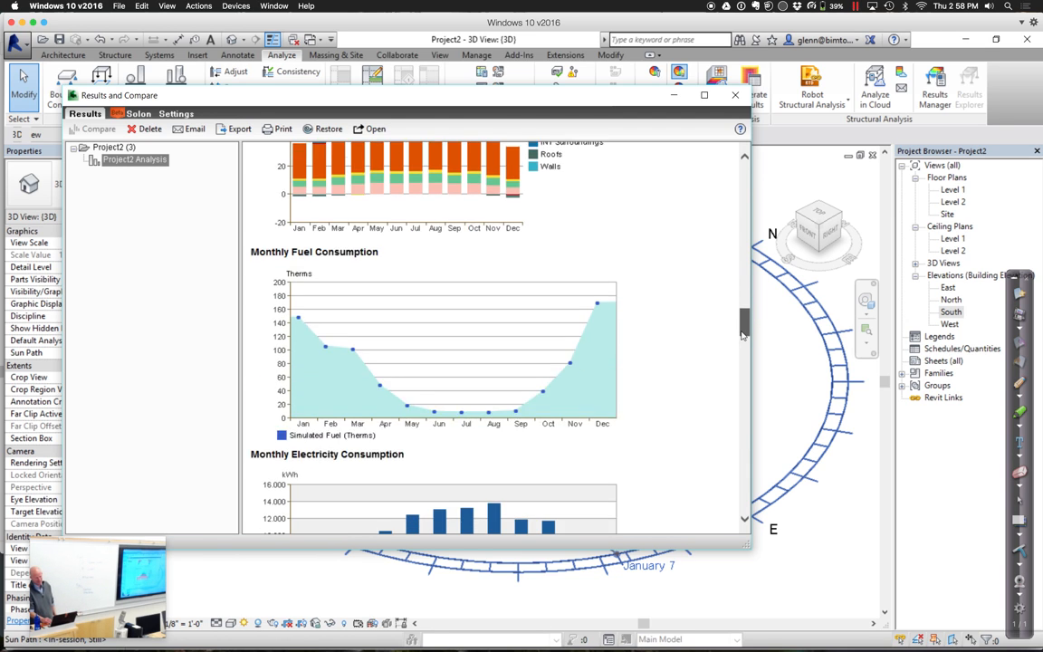
scroll(down, 3)
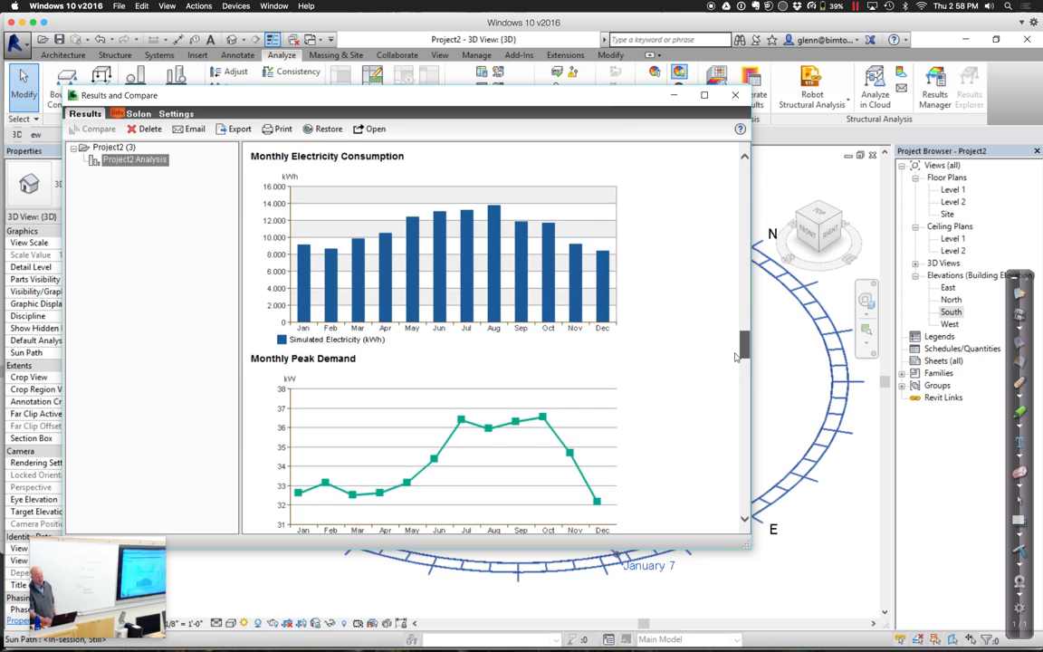
scroll(down, 3)
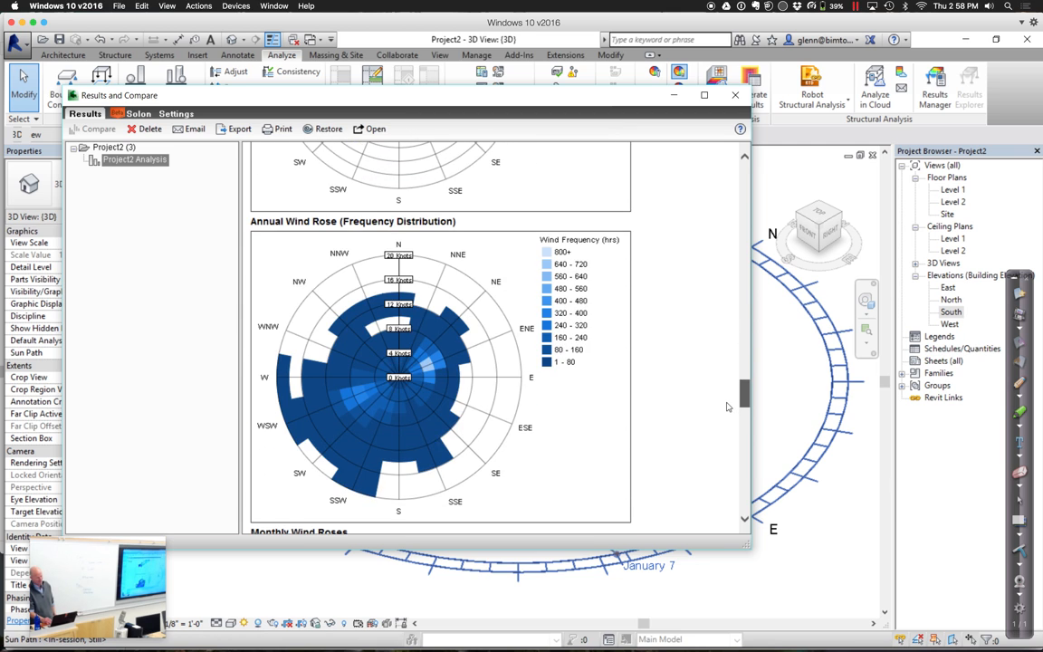
scroll(down, 3)
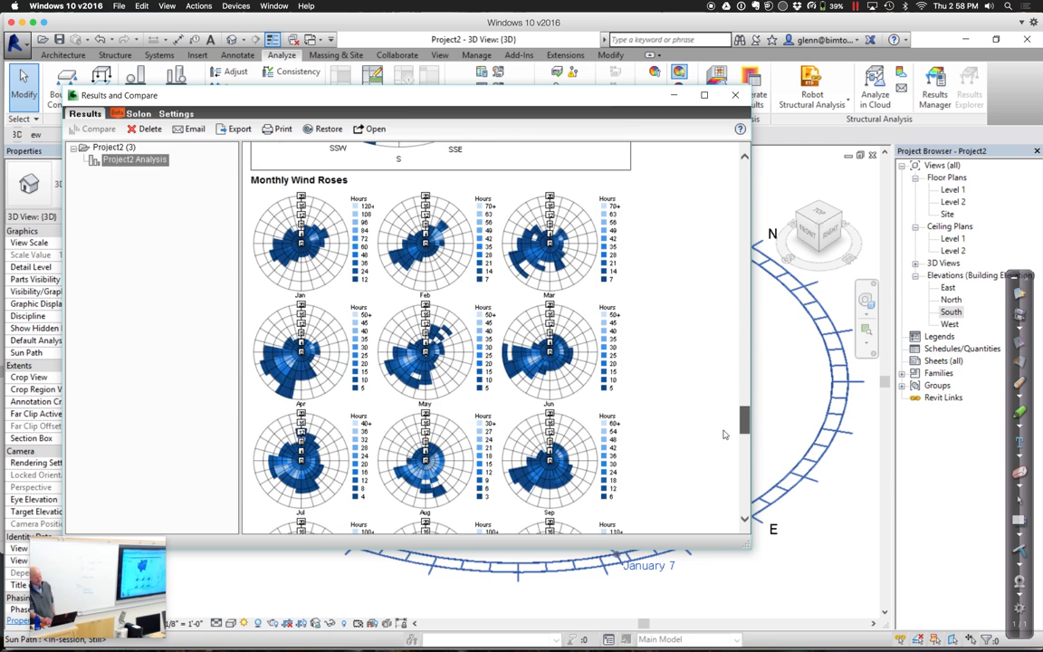
scroll(down, 3)
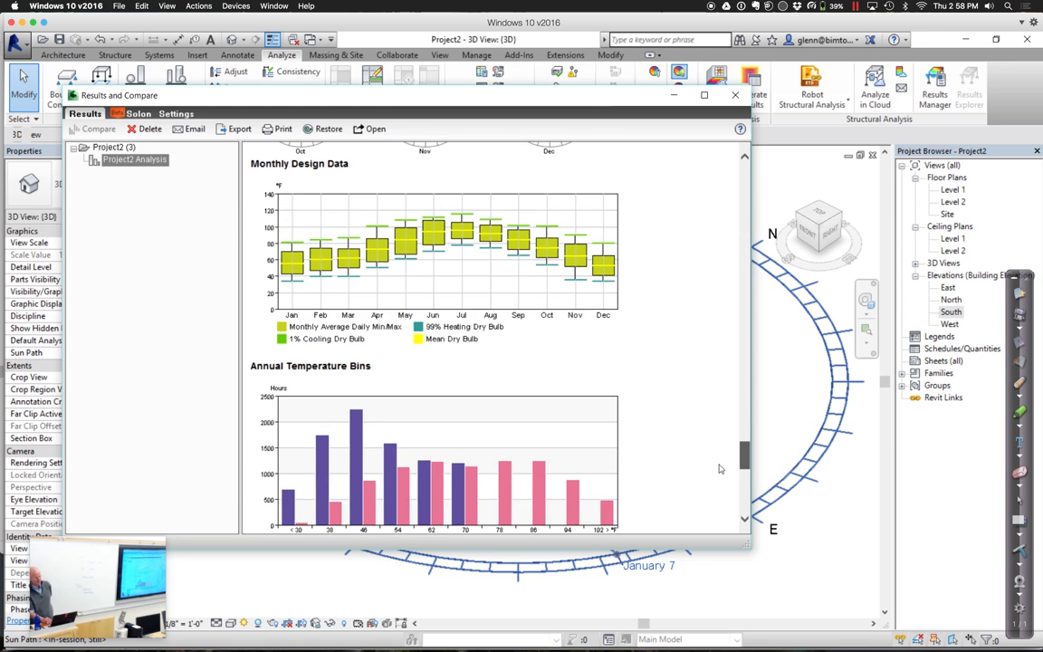
scroll(down, 3)
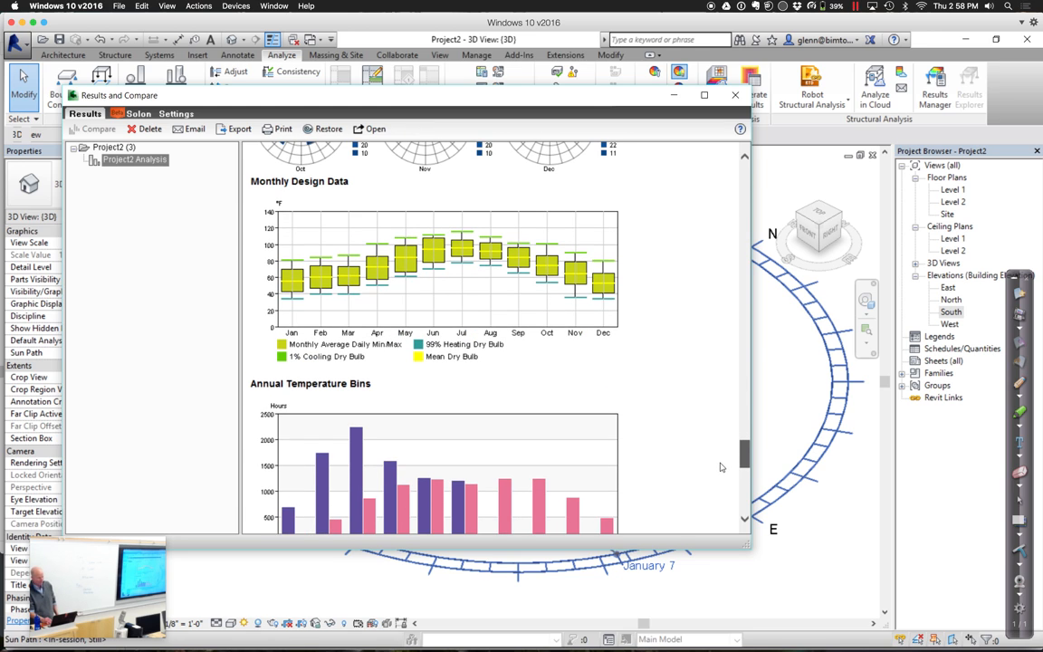
scroll(down, 3)
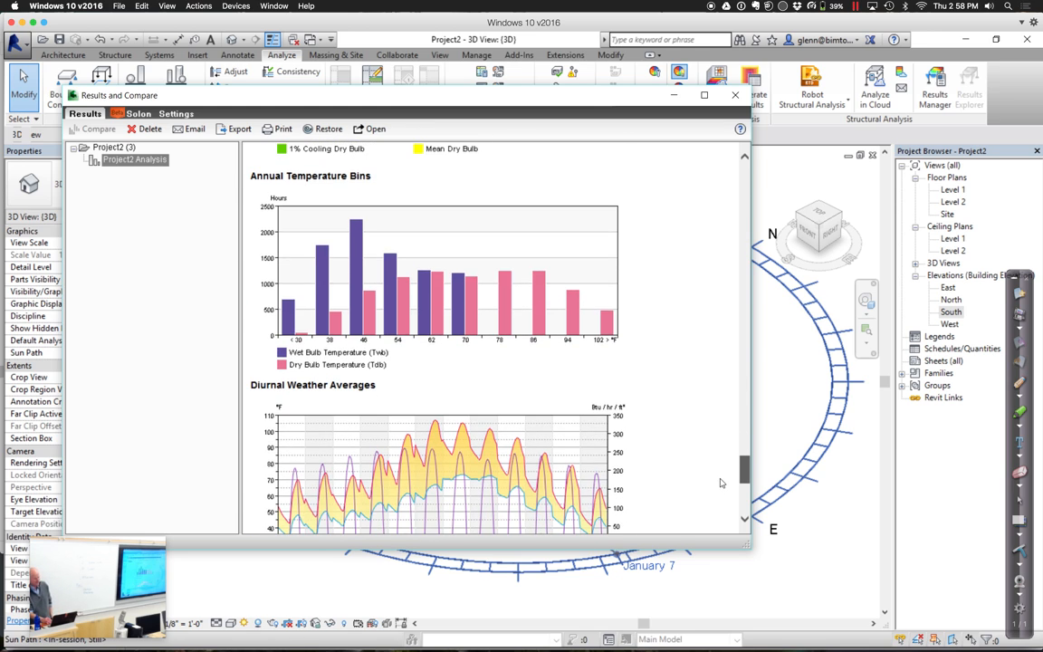
scroll(down, 3)
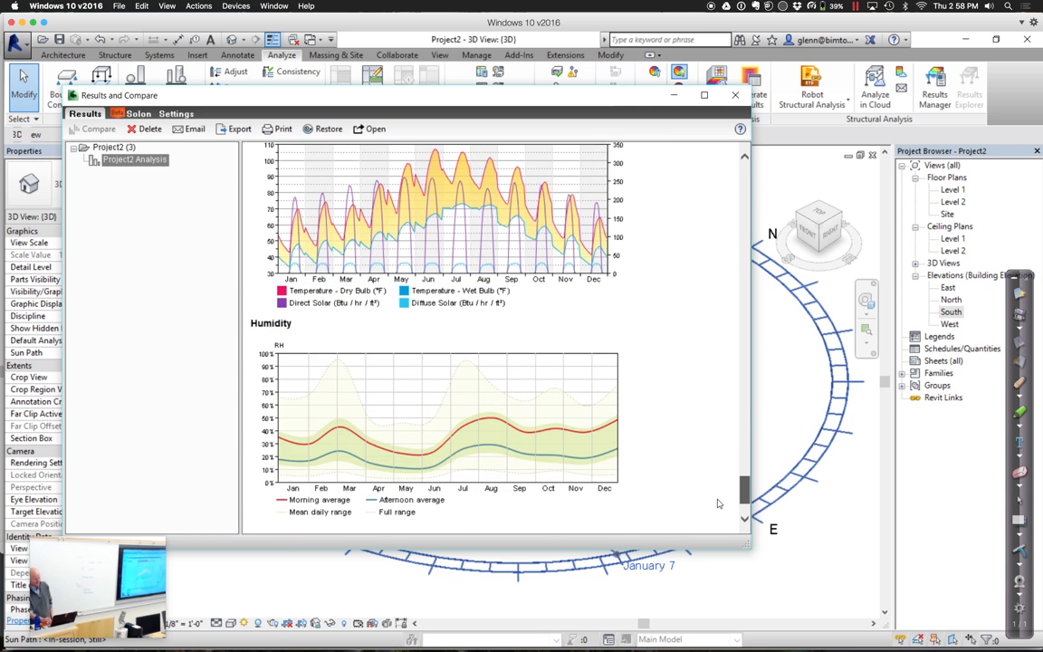
scroll(down, 3)
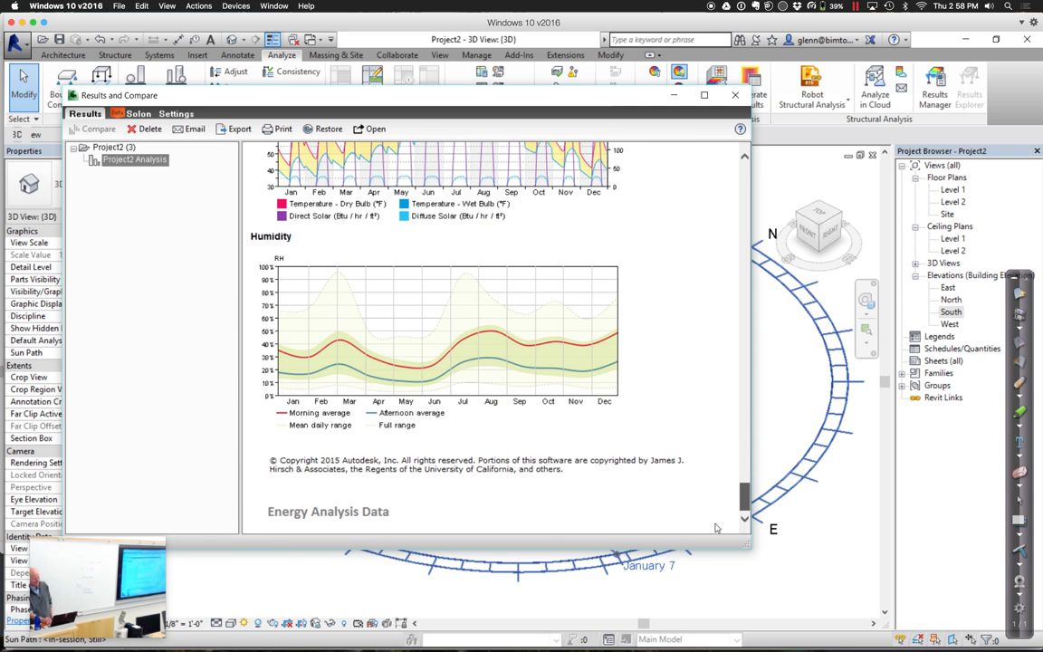
scroll(down, 3)
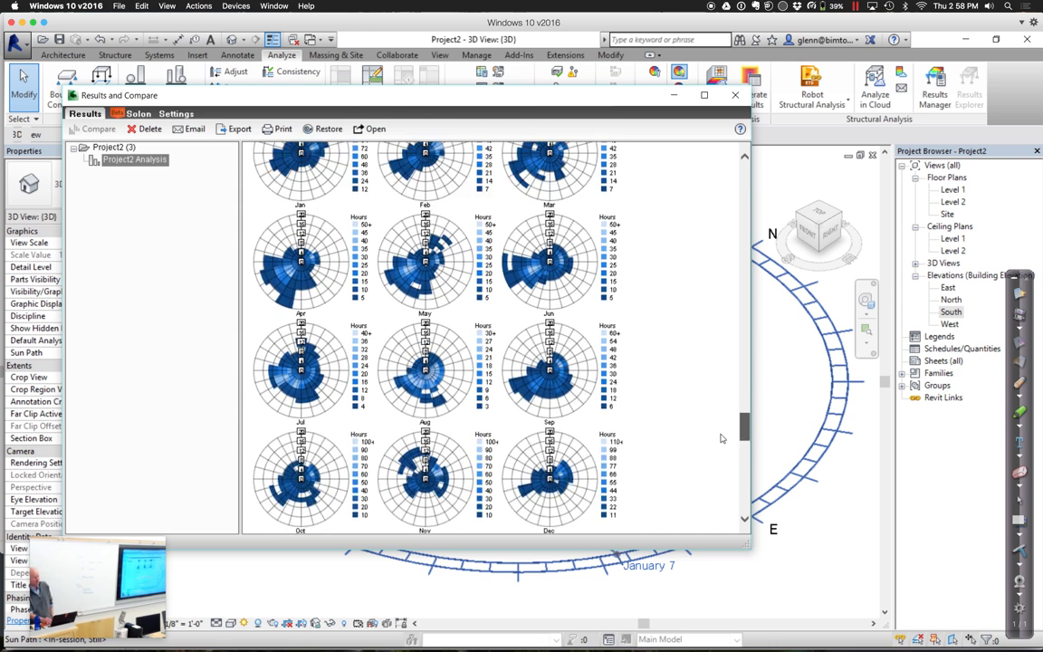
scroll(down, 3)
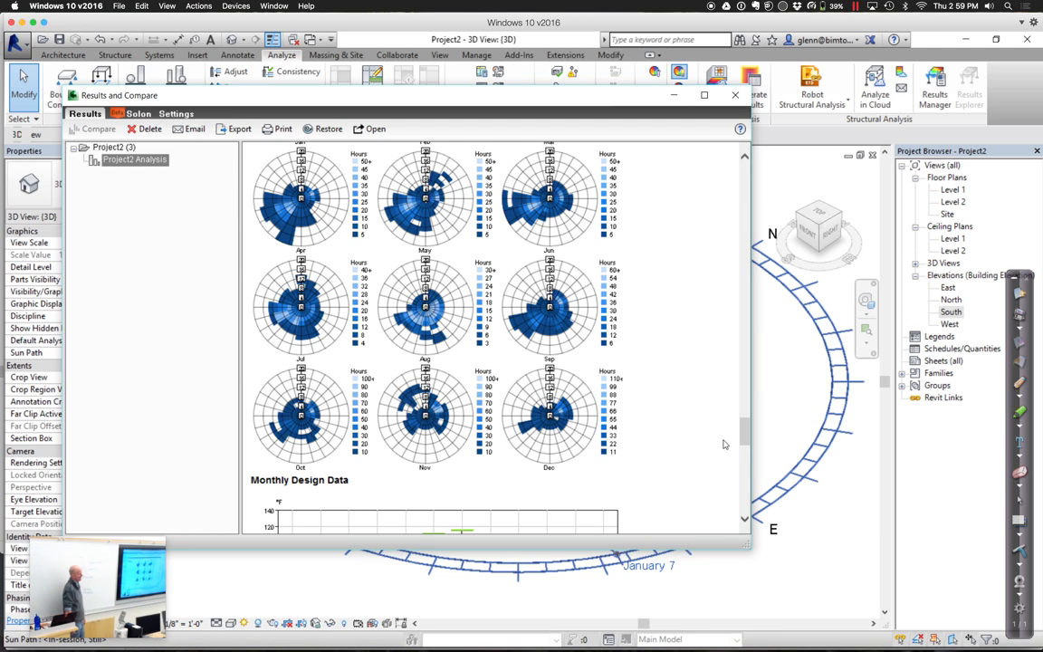
mouse_move(442, 132)
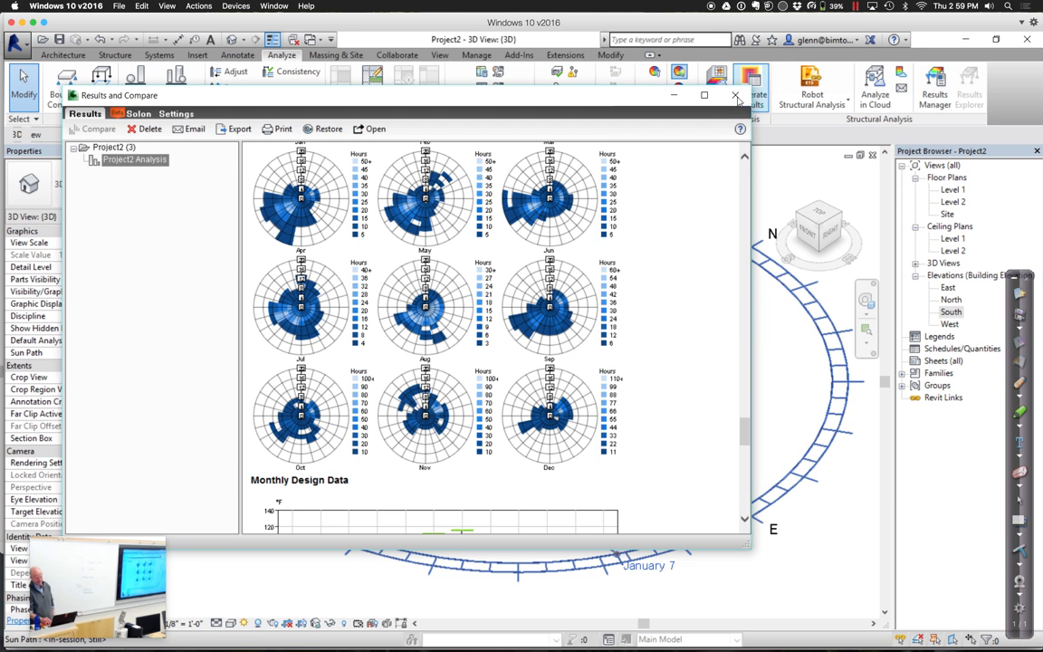
- Close the Results and Compare energy analysis report window
click(736, 95)
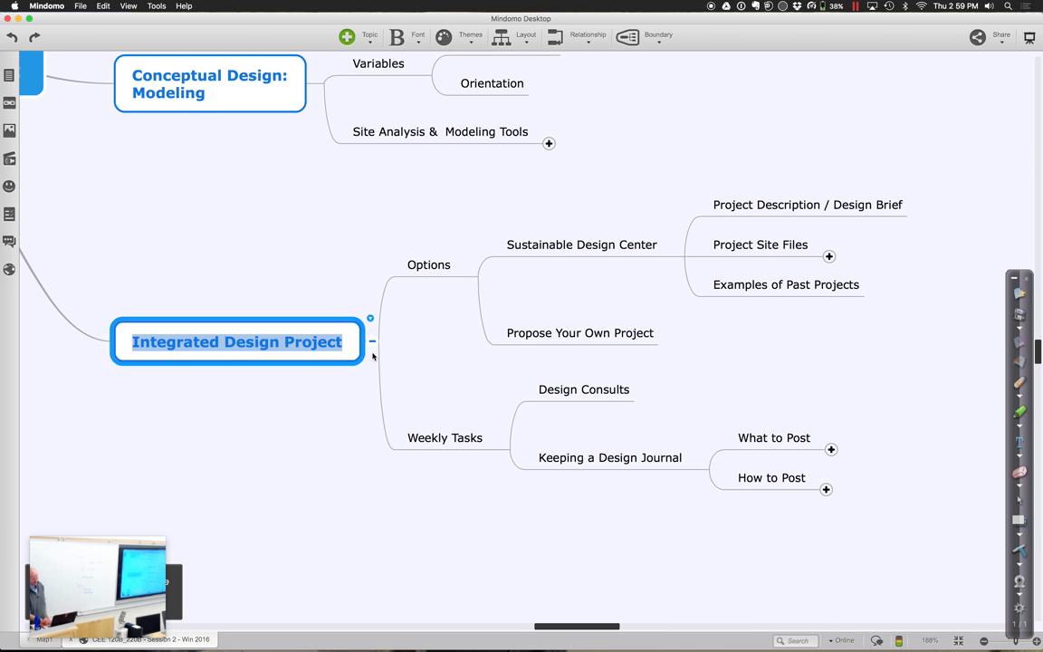
mouse_move(388, 521)
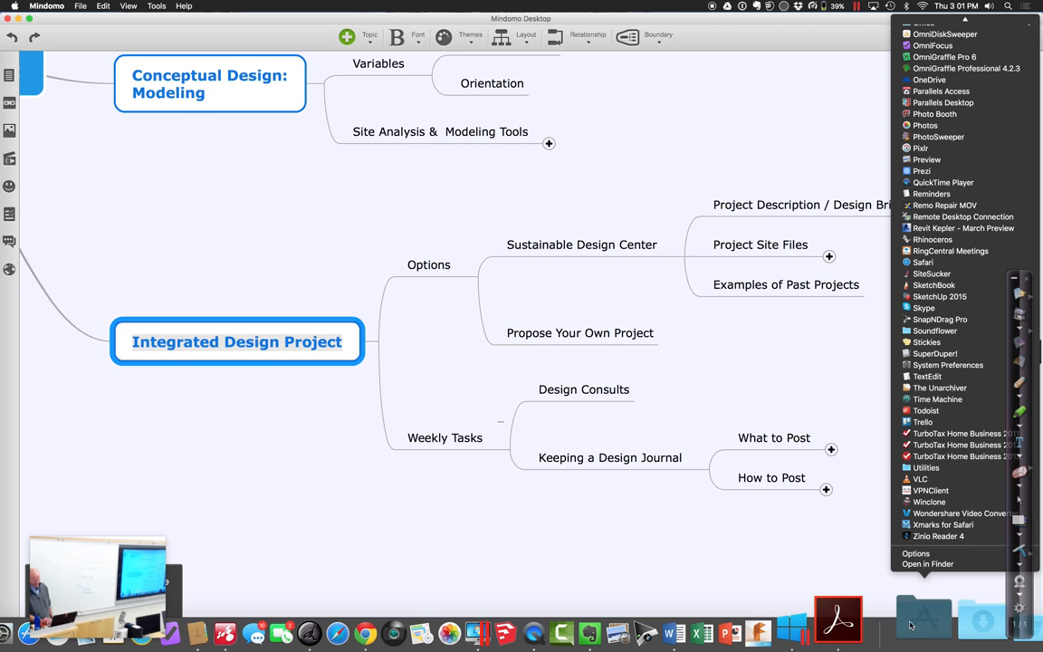
- In Finder, open CEE 120B > Project - Sustainable Design Center and select the Win 16 PDF
click(310, 594)
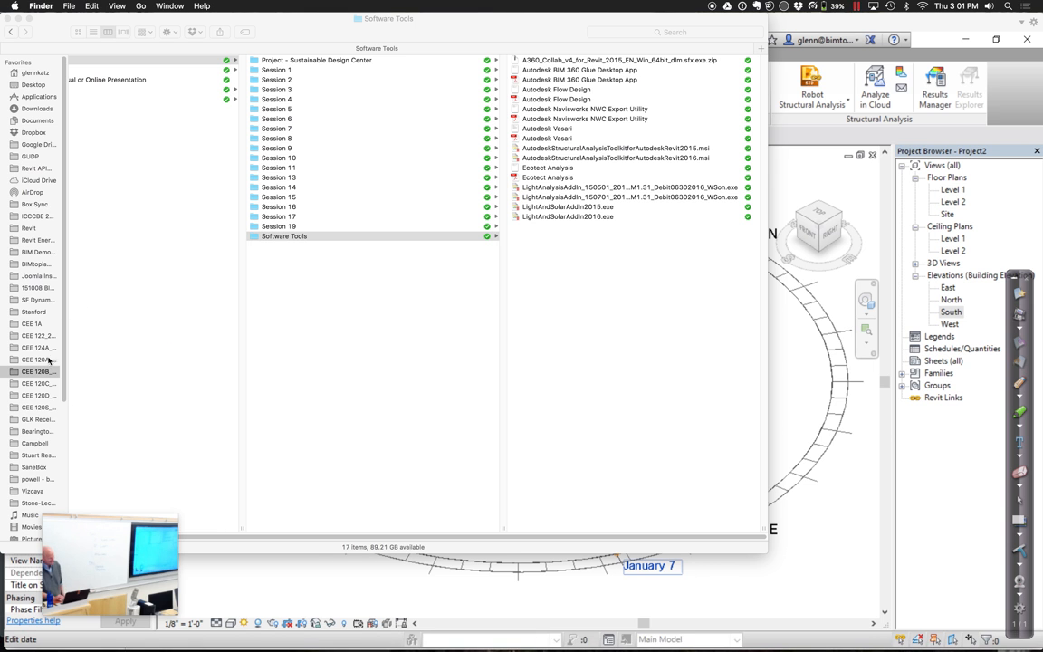
click(284, 236)
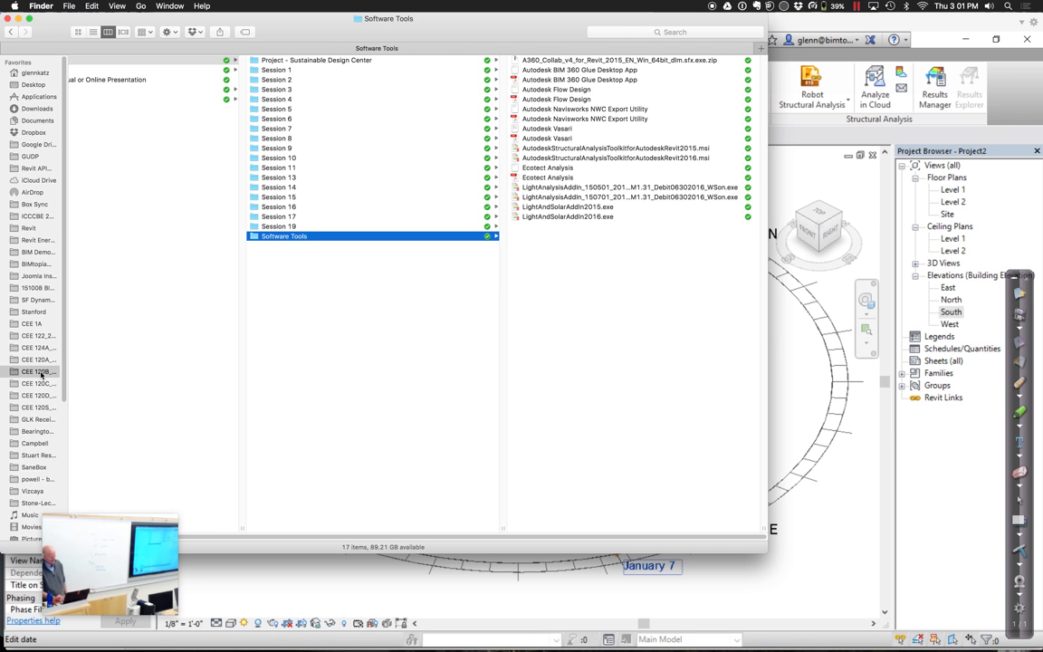
click(38, 371)
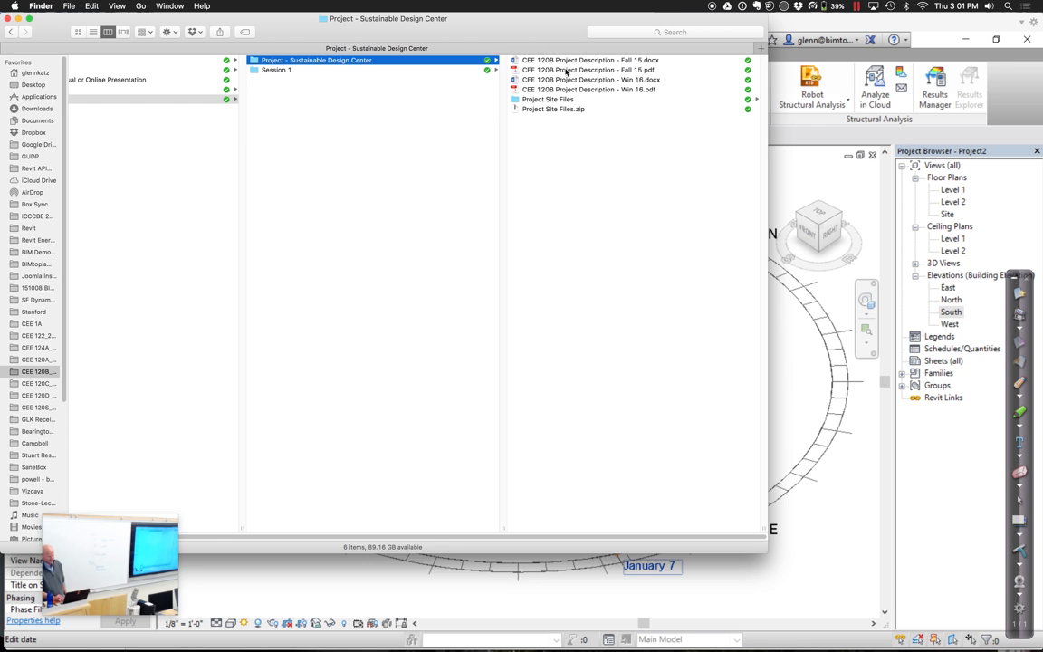
click(476, 89)
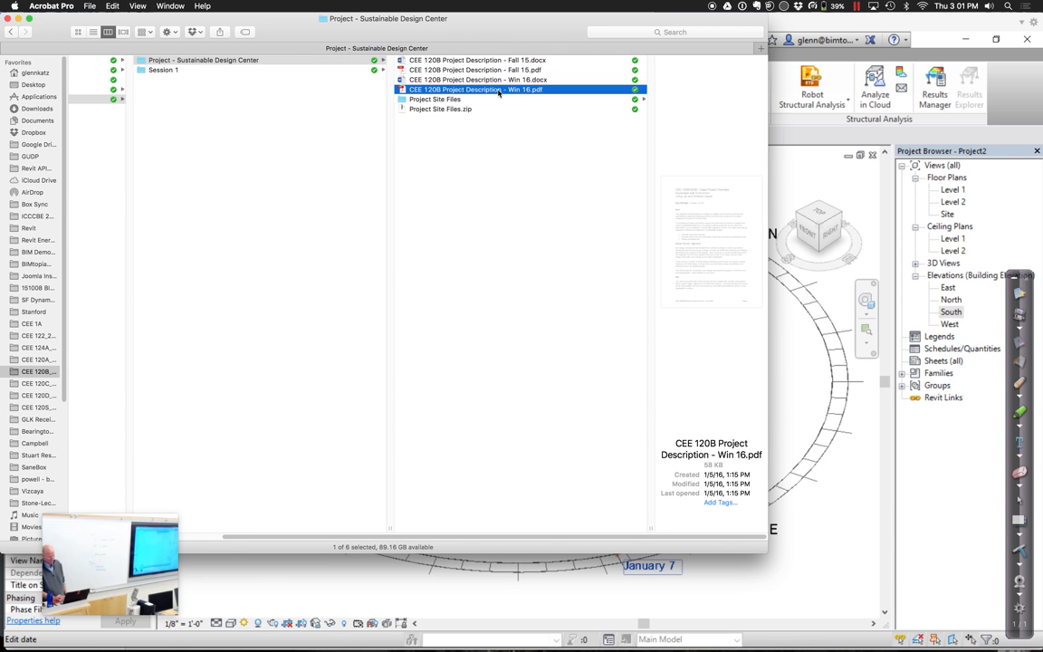
- Open CEE 120B Project Description - Win 16.pdf and read from Goal to Design Process / Approach
double_click(475, 89)
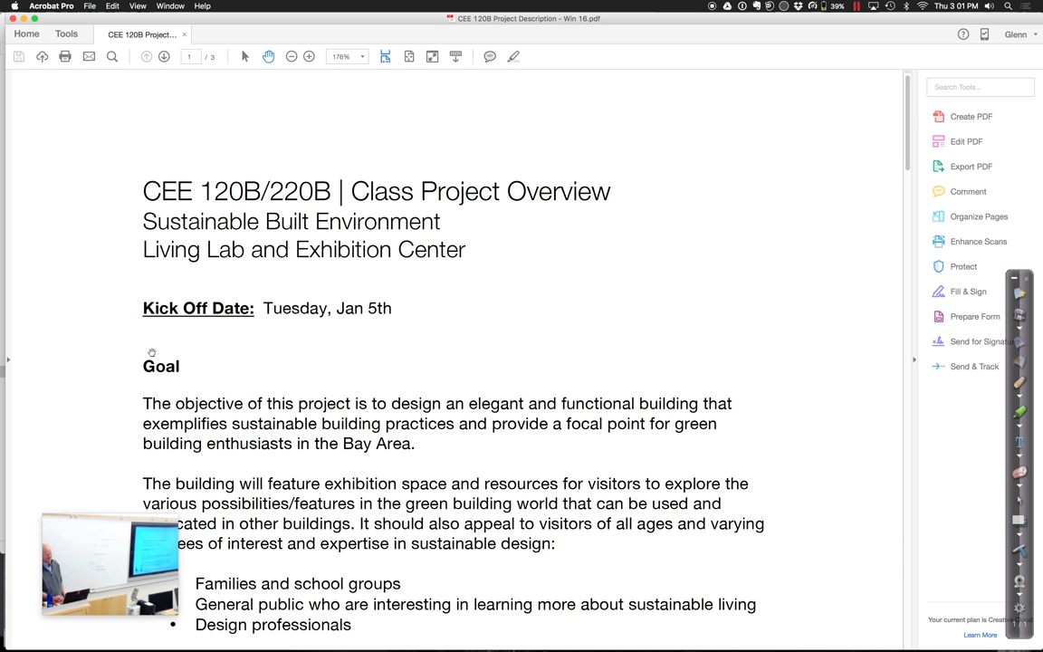
scroll(down, 3)
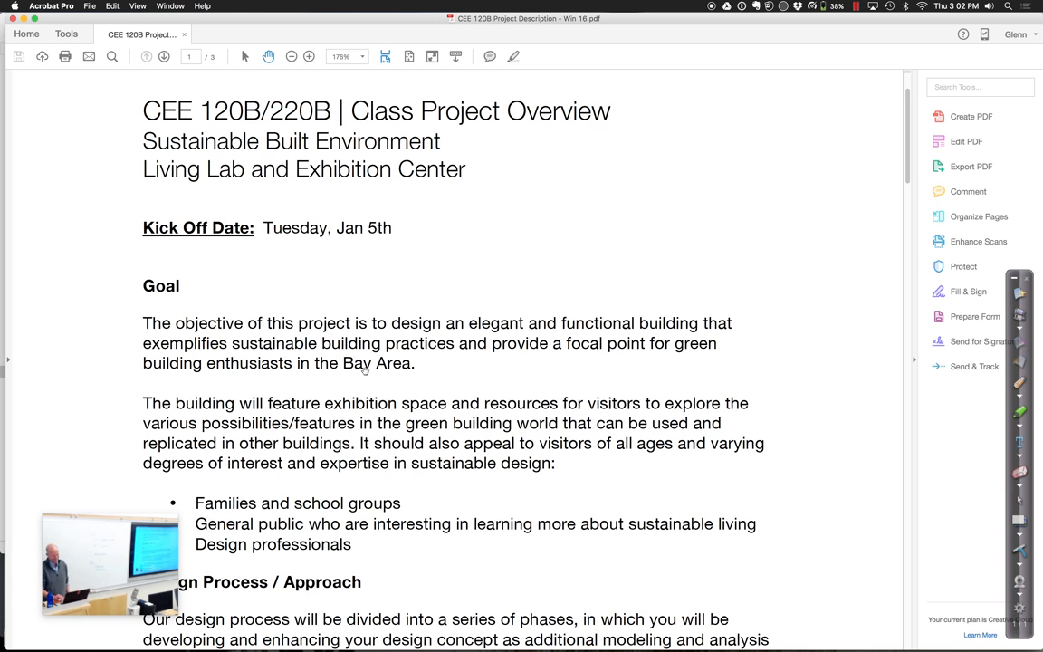
scroll(down, 3)
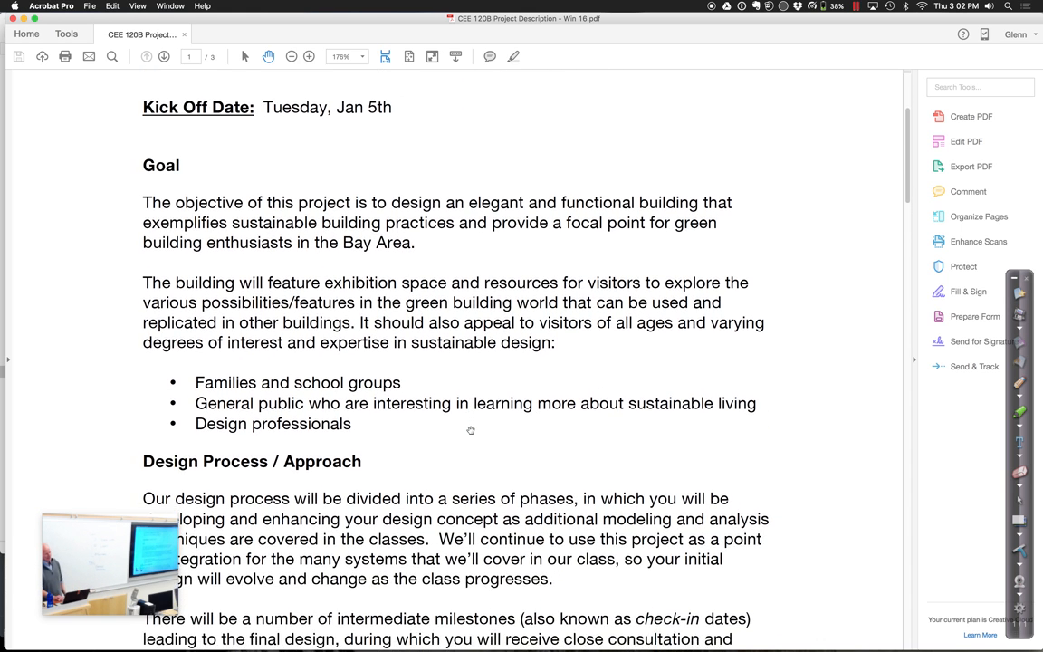
scroll(down, 3)
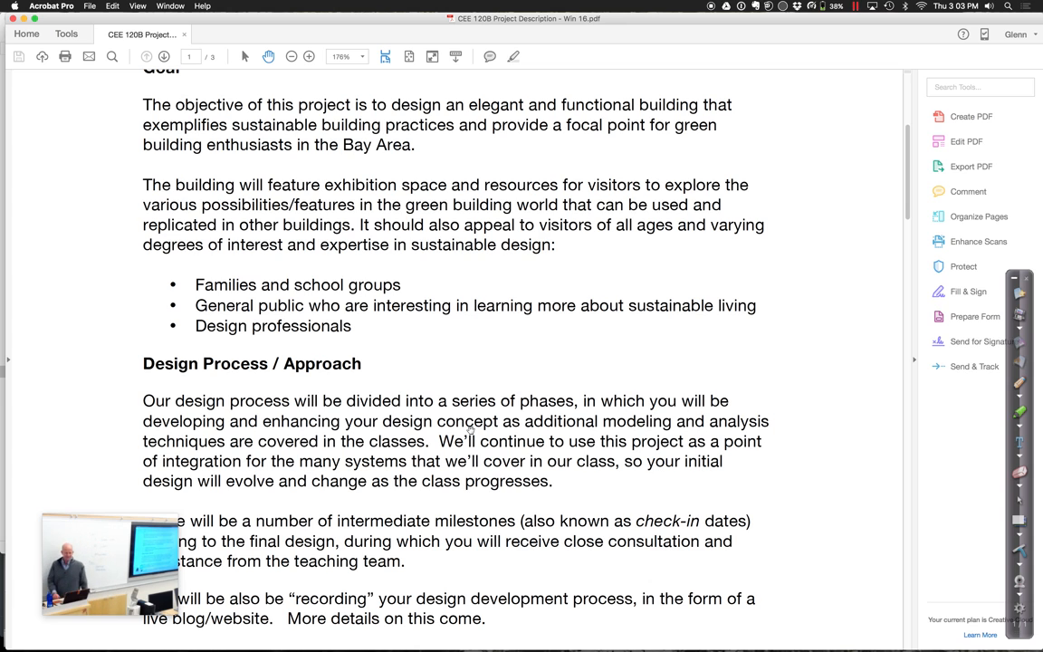
scroll(down, 3)
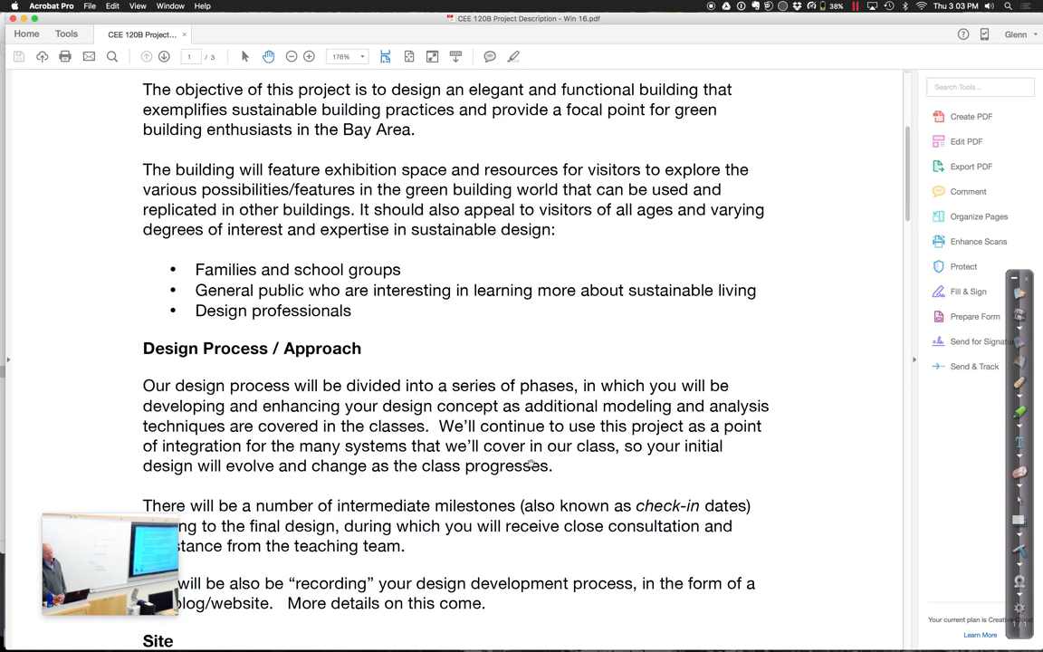
- Scroll the brief down to the Site section and the page 1 footer
scroll(down, 3)
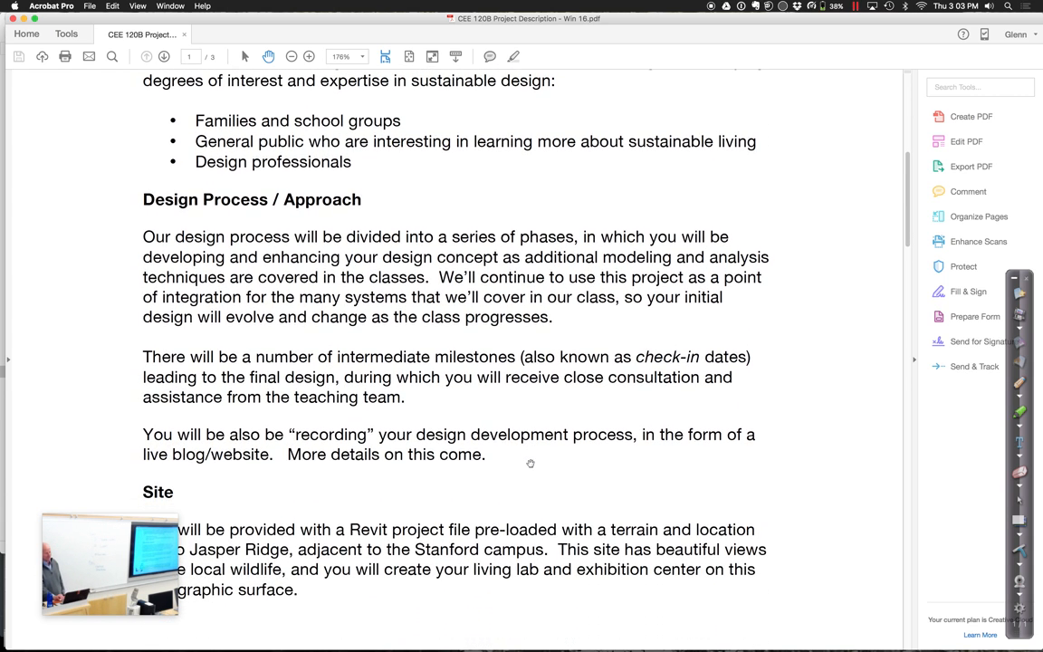
scroll(down, 3)
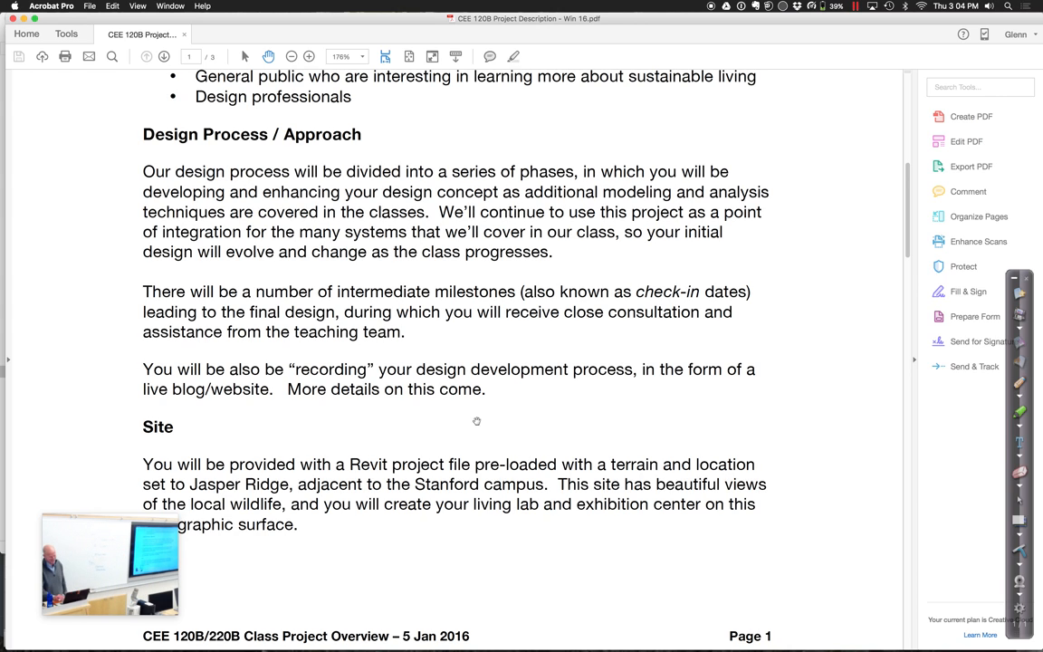
scroll(down, 3)
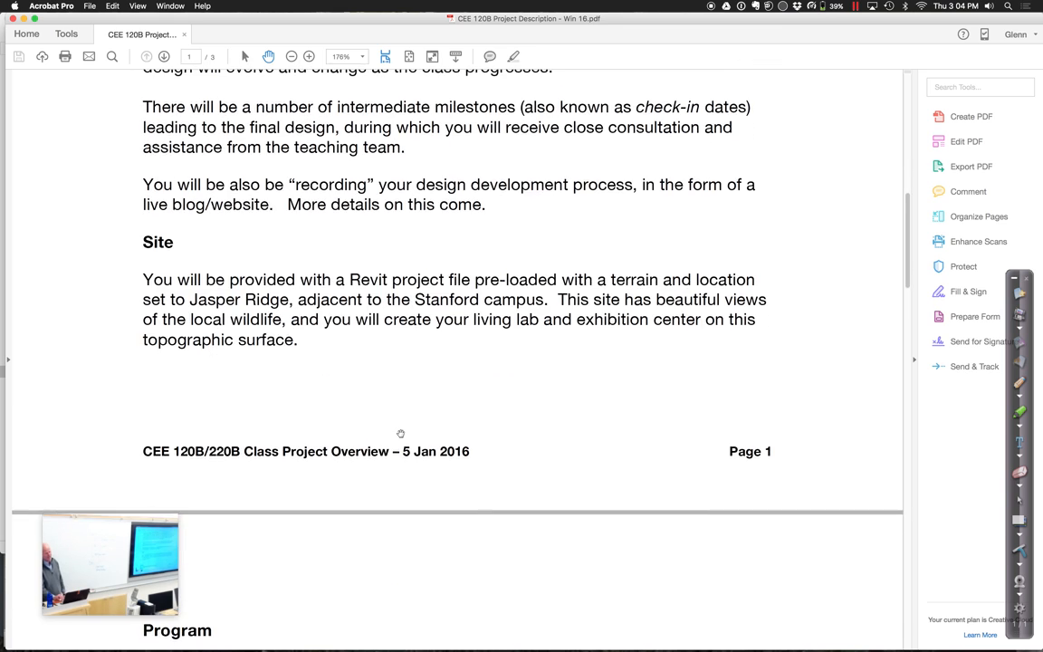
- Scroll past the page break to the top of page 2 and its floor area requirement
scroll(down, 3)
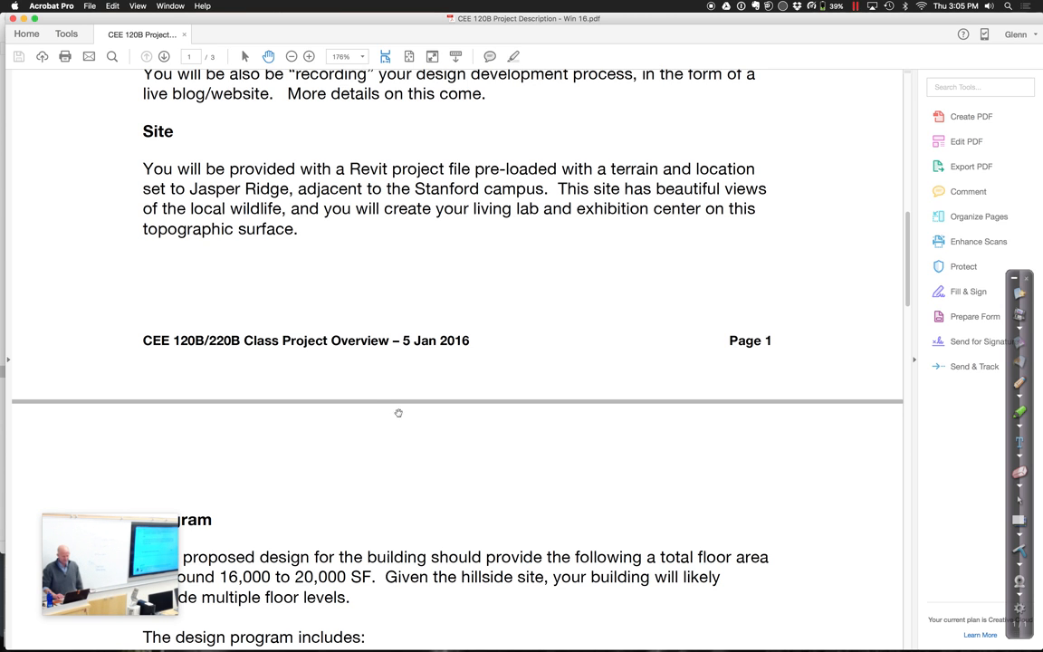
- Show the Program's public spaces plus required offices, storage, utility, stairs and restrooms
scroll(down, 3)
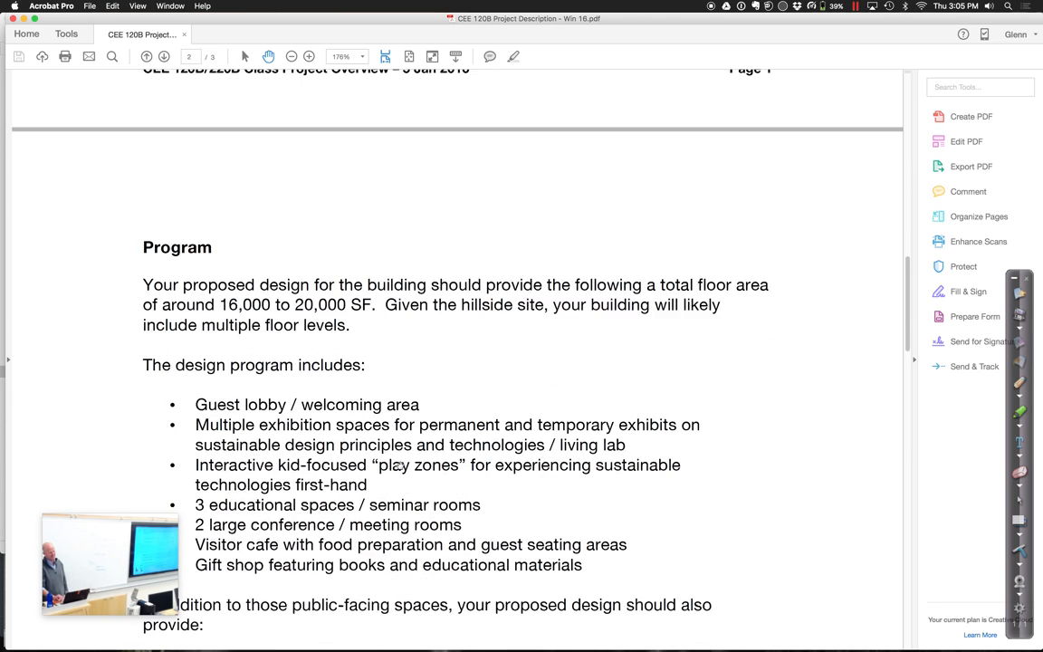
scroll(down, 3)
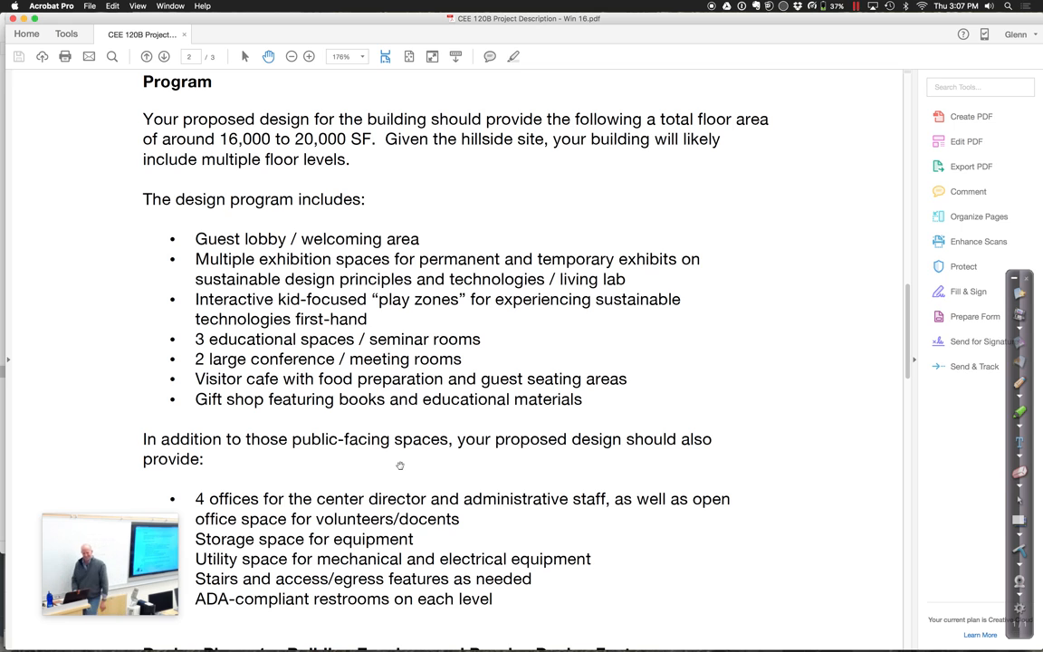
- Scroll down to bring the Design Phase 1 – Building Envelope and Passive Design Features heading into view
scroll(down, 3)
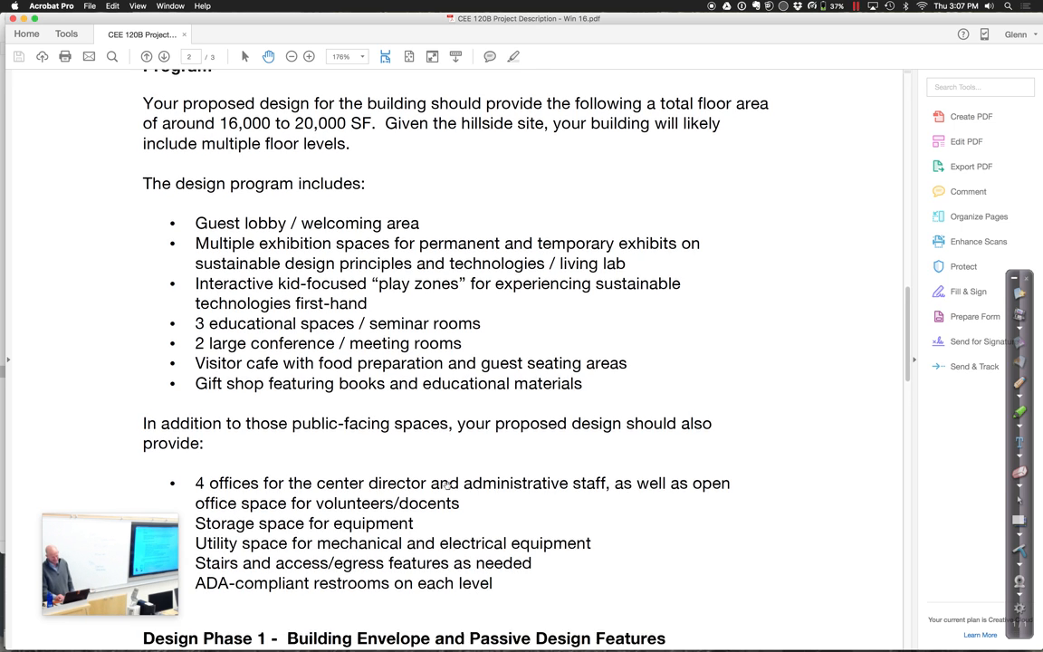
scroll(down, 3)
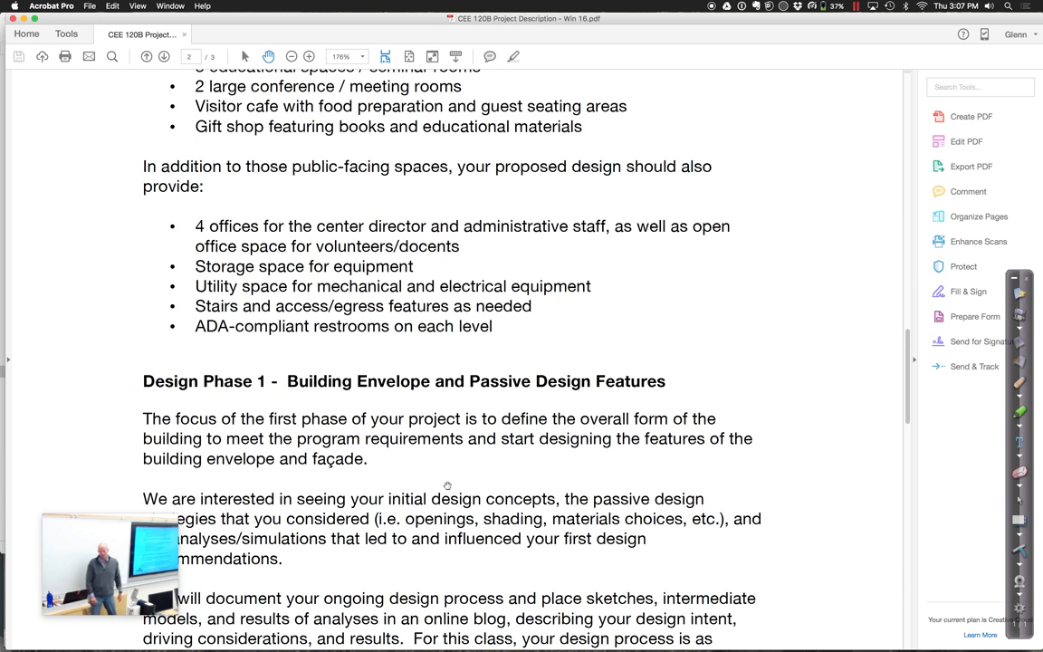
- Scroll page 2 to the public-space bullet list just above the Design Phase 1 heading
scroll(down, 3)
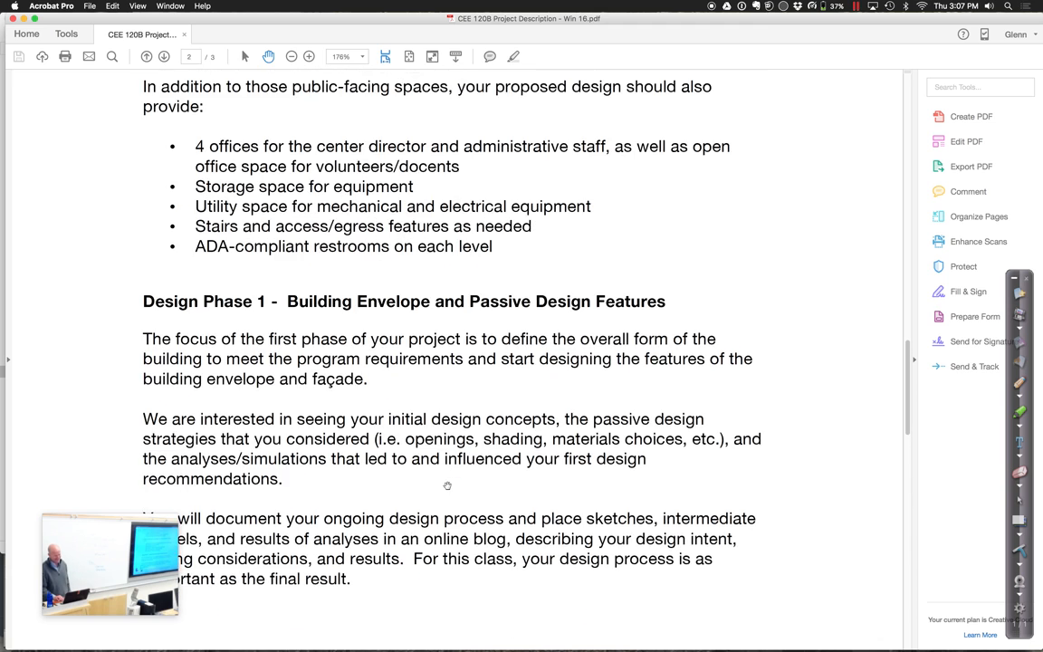
scroll(down, 3)
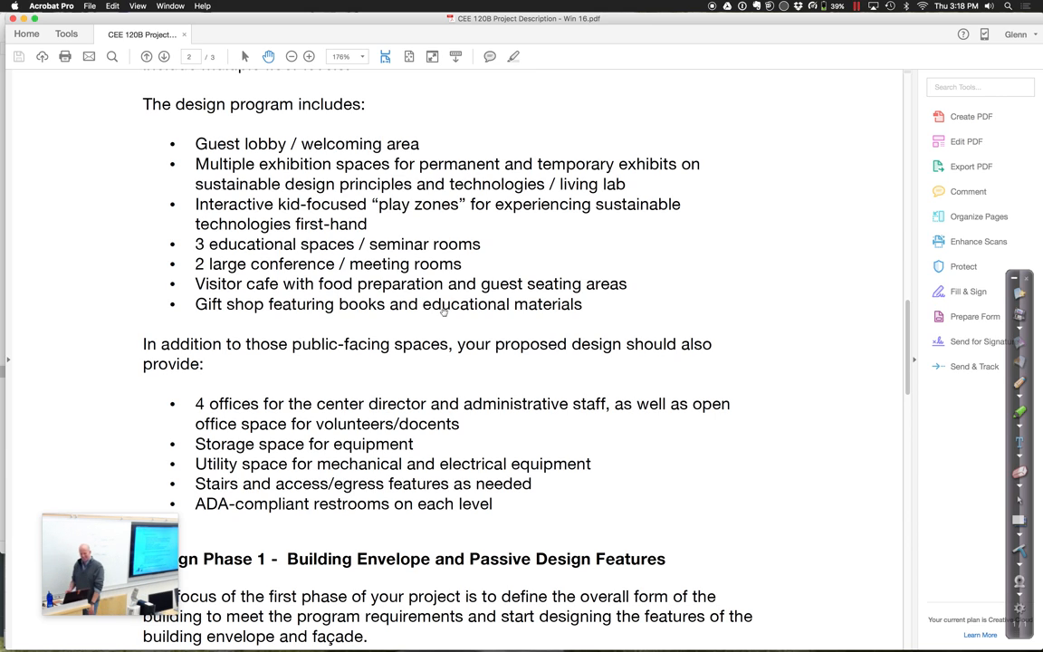
- Scroll past the page 2 footer onto page 3, showing the January 12 journal check-in
scroll(down, 3)
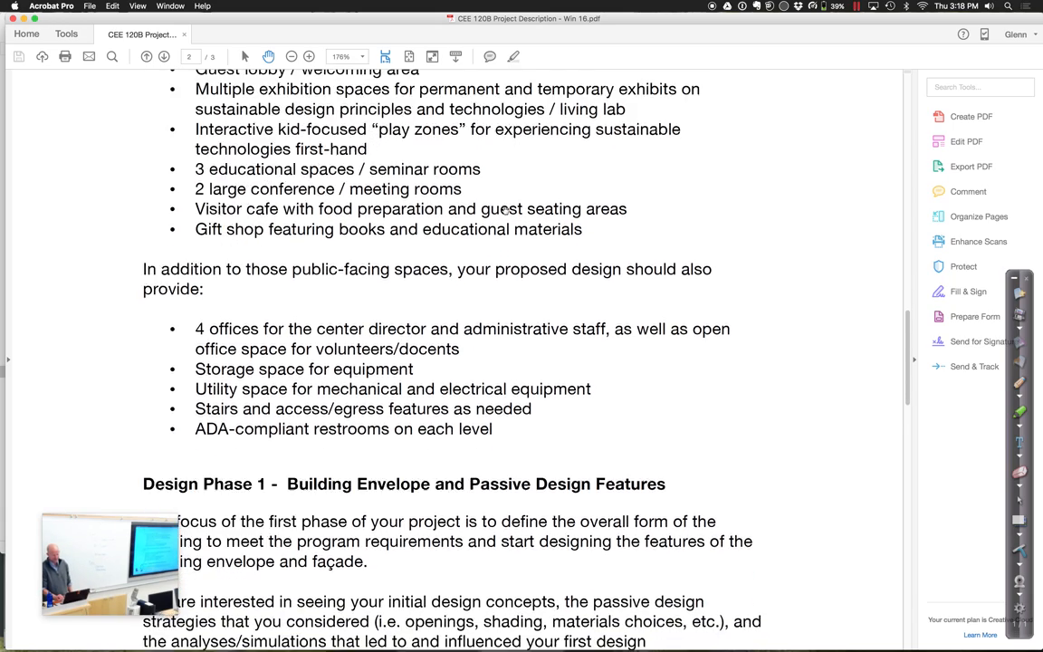
scroll(down, 3)
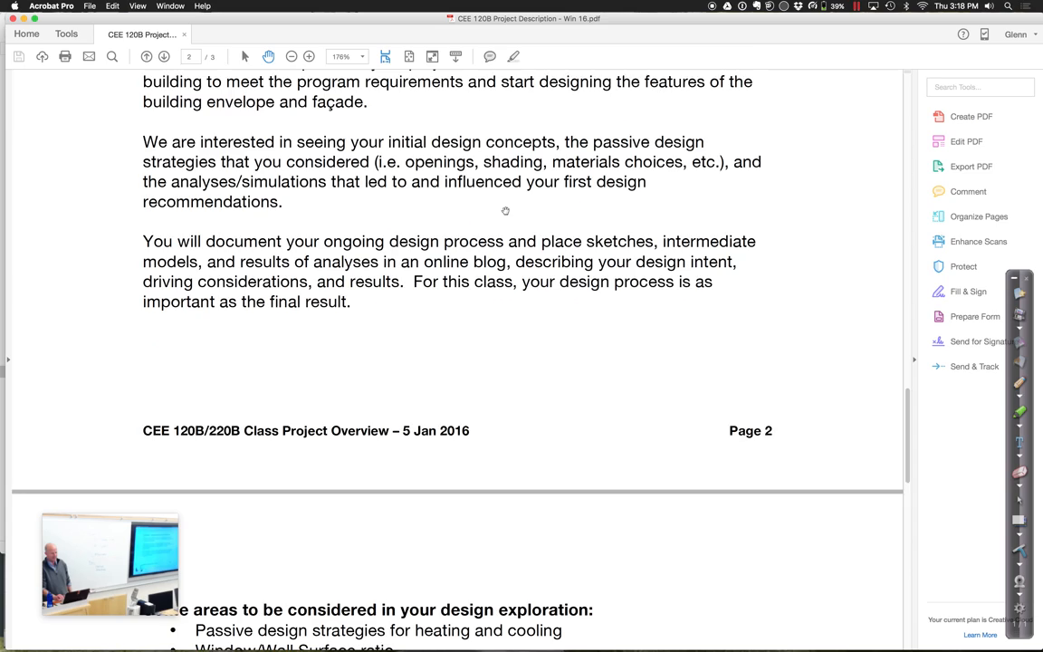
scroll(down, 3)
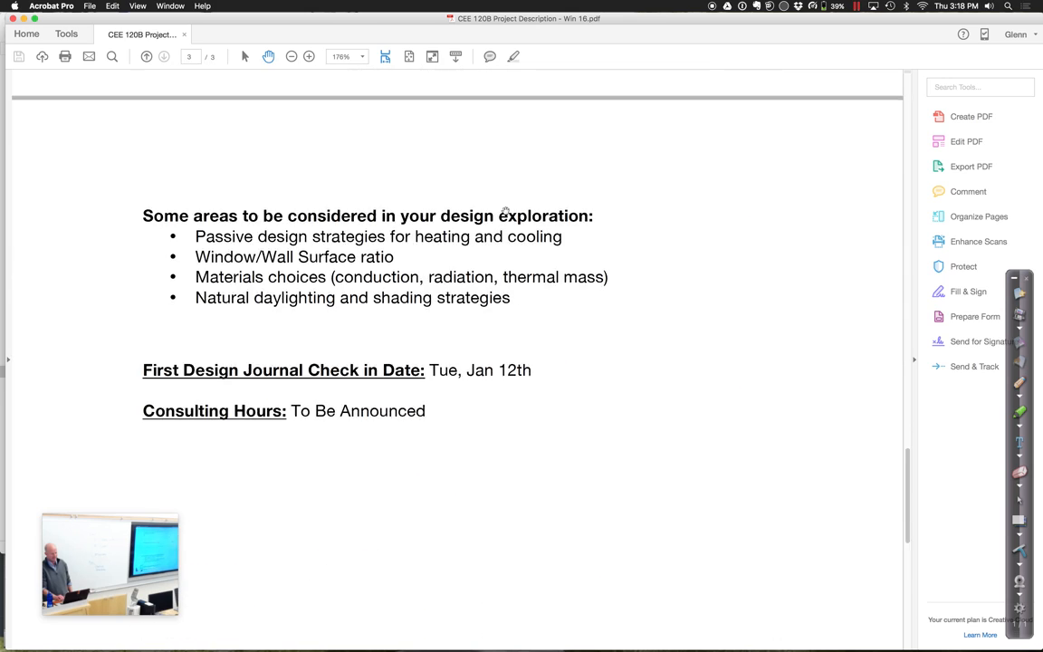